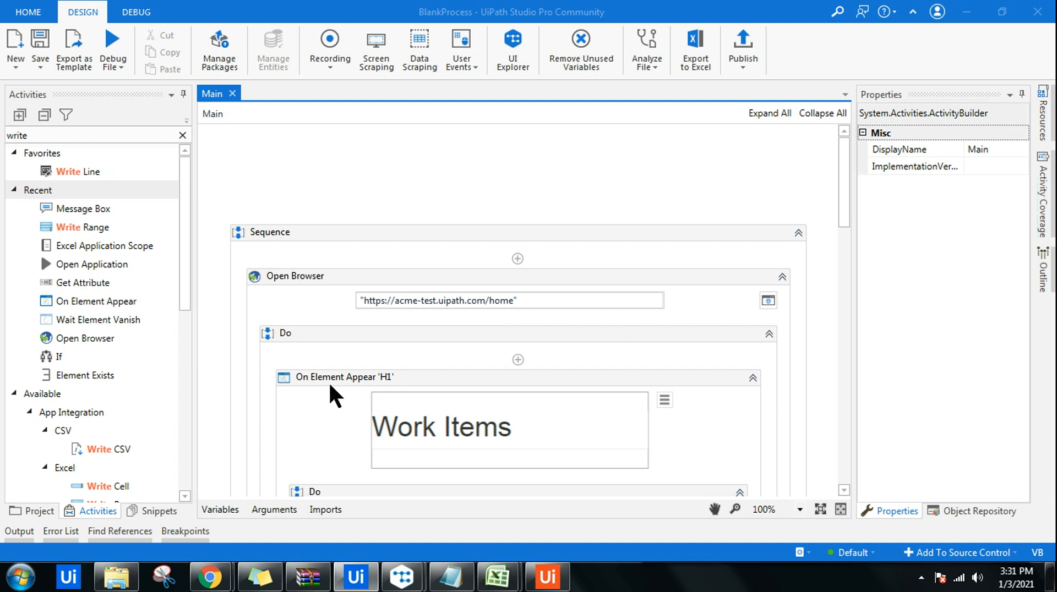
mouse_move(381, 391)
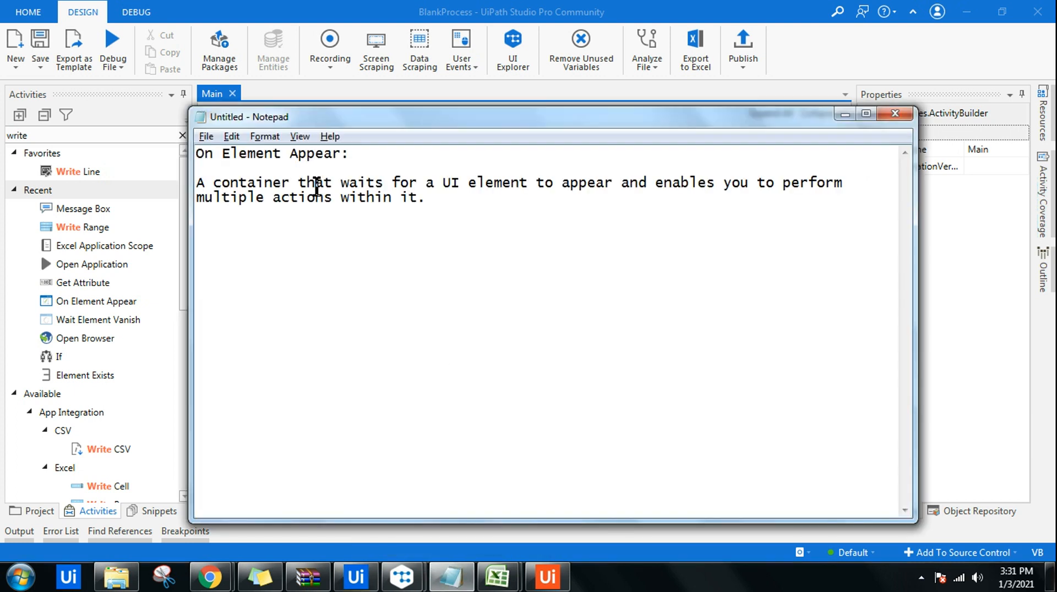
Highlight the definition note, put it away and run the workflow to test it
left_click_drag(308, 183, 515, 182)
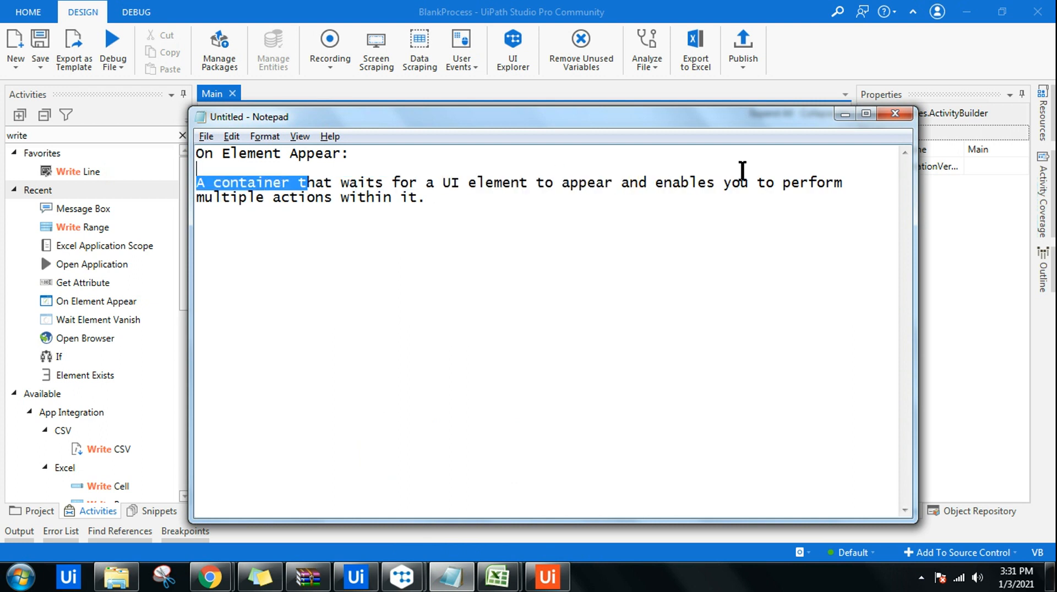
left_click_drag(304, 183, 425, 197)
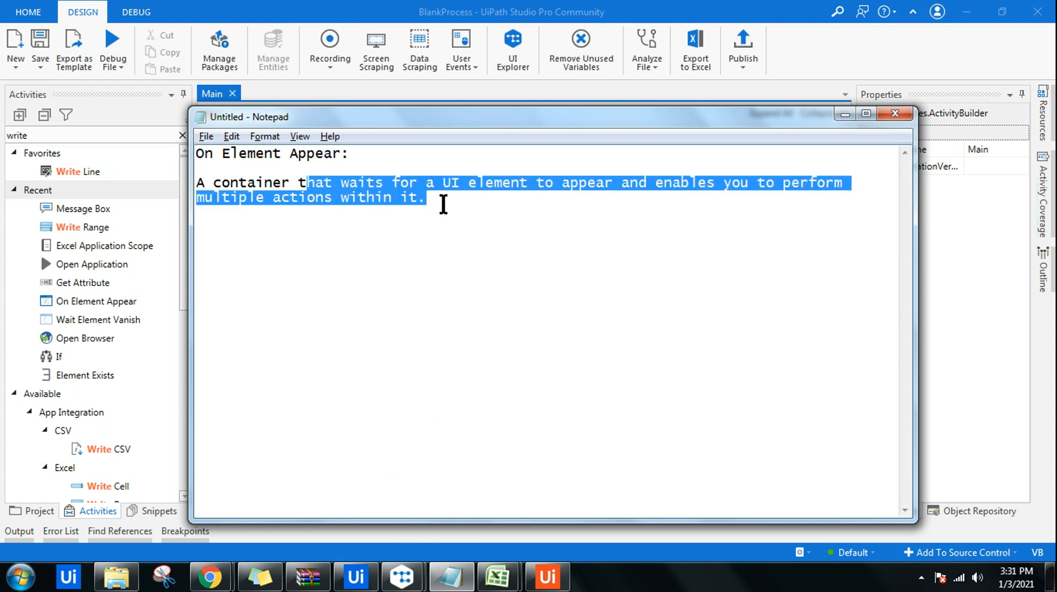
left_click(895, 114)
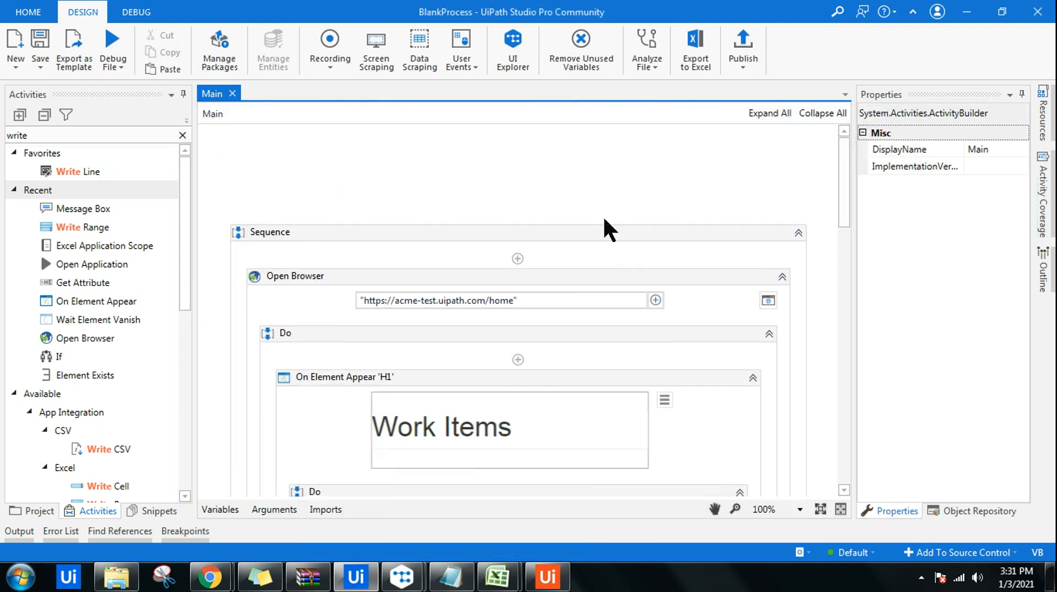
scroll("down", 3)
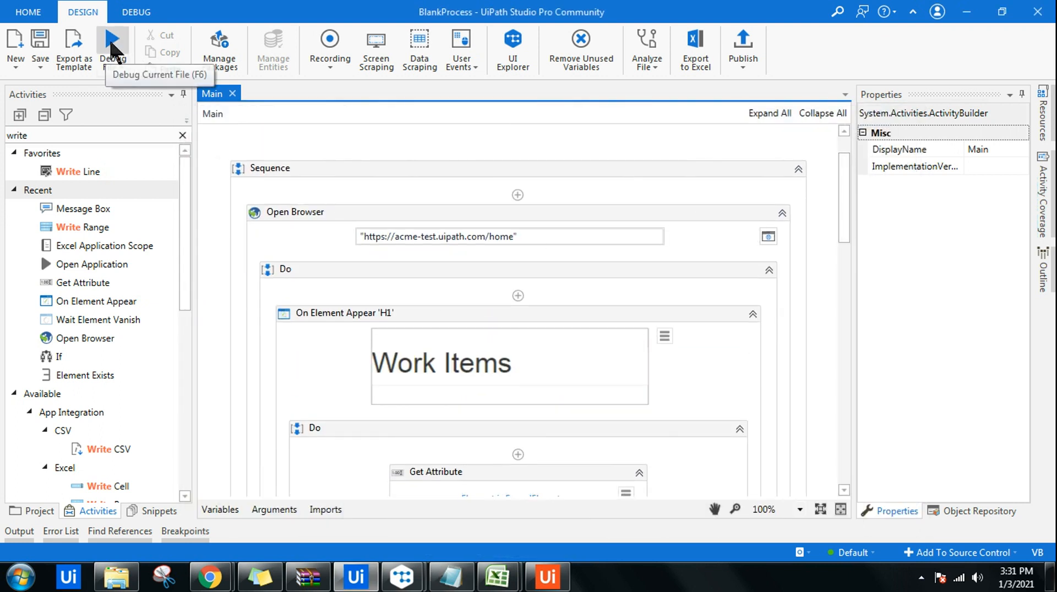
left_click(112, 44)
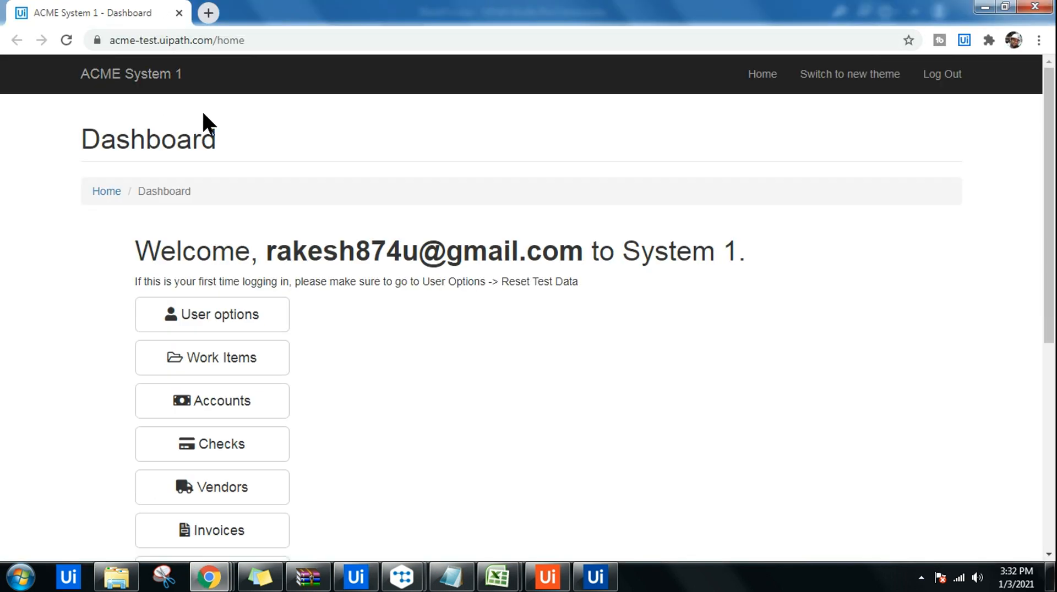
Open Work Items in ACME and acknowledge the 'user accessed' and 'Downloaded the work items' messages
left_click(211, 314)
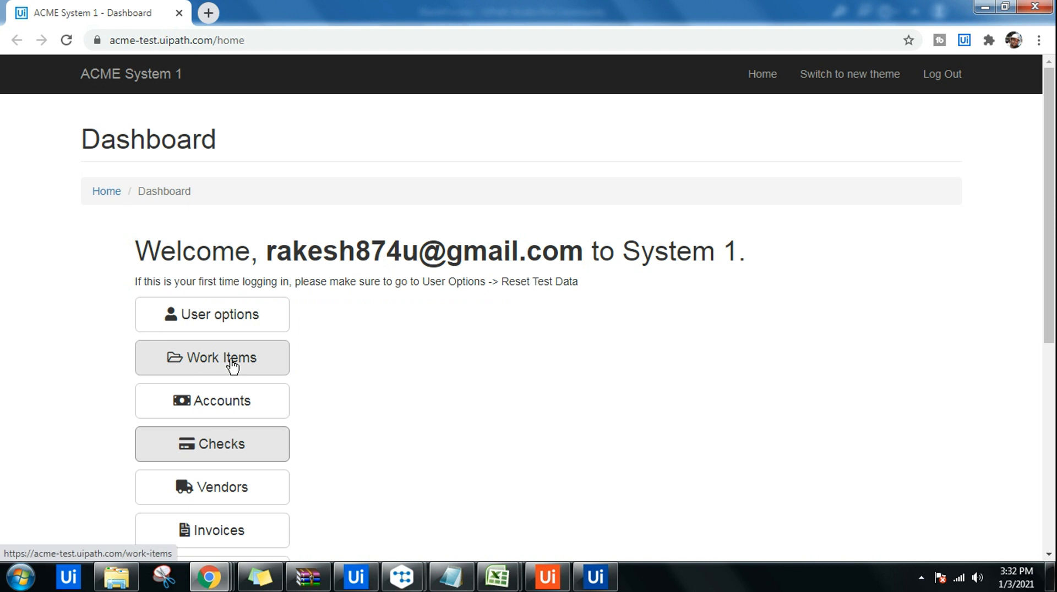
left_click(211, 356)
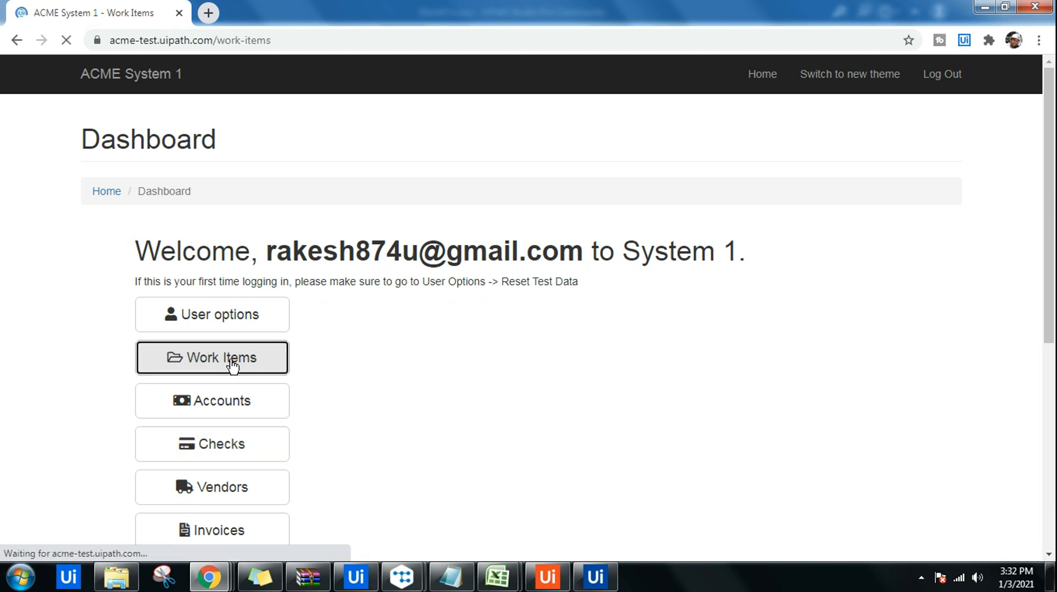
left_click(211, 357)
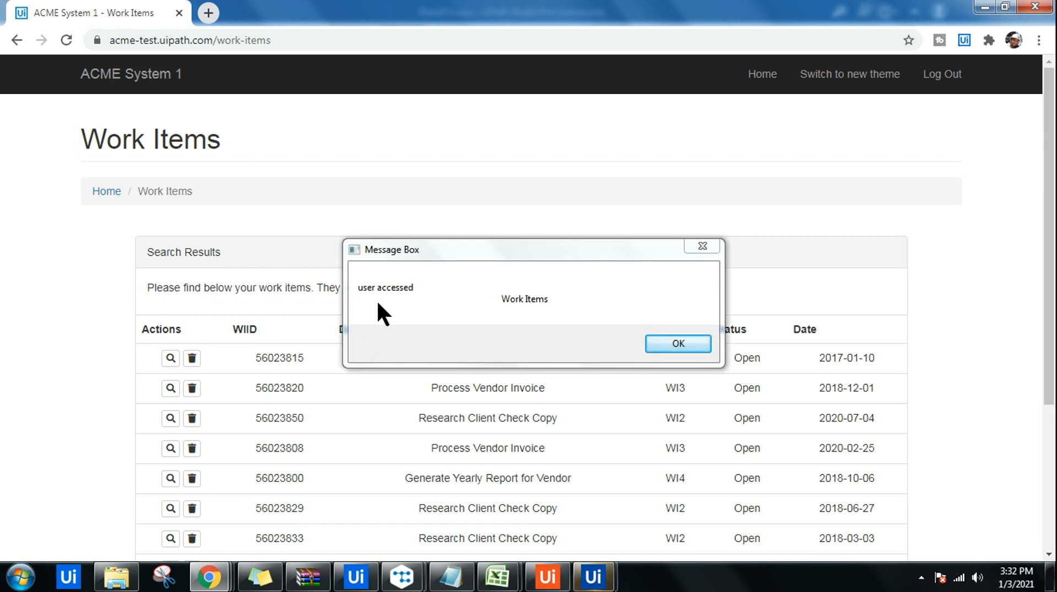
mouse_move(370, 302)
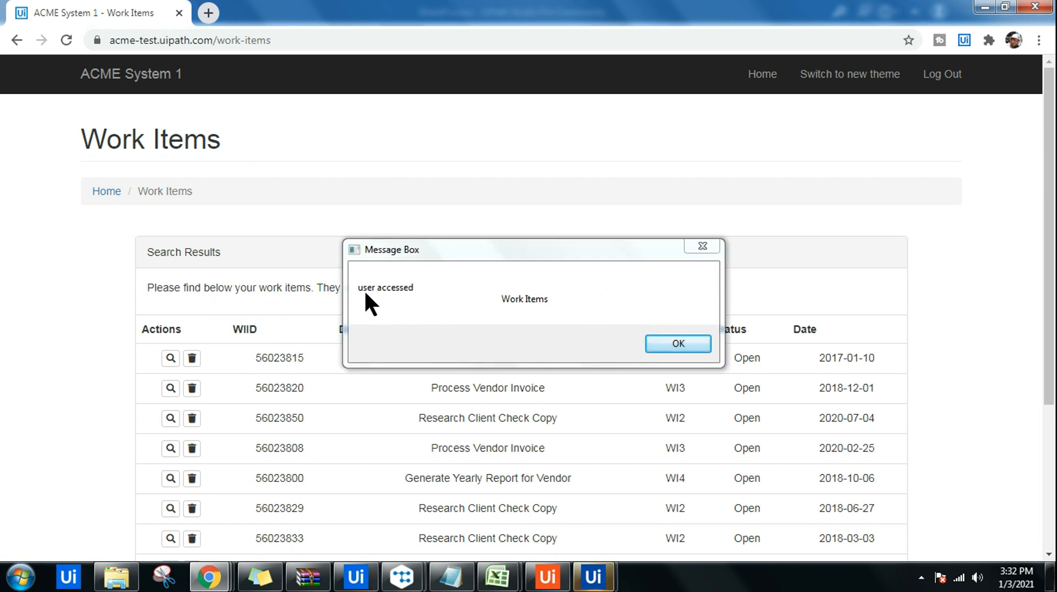
mouse_move(536, 313)
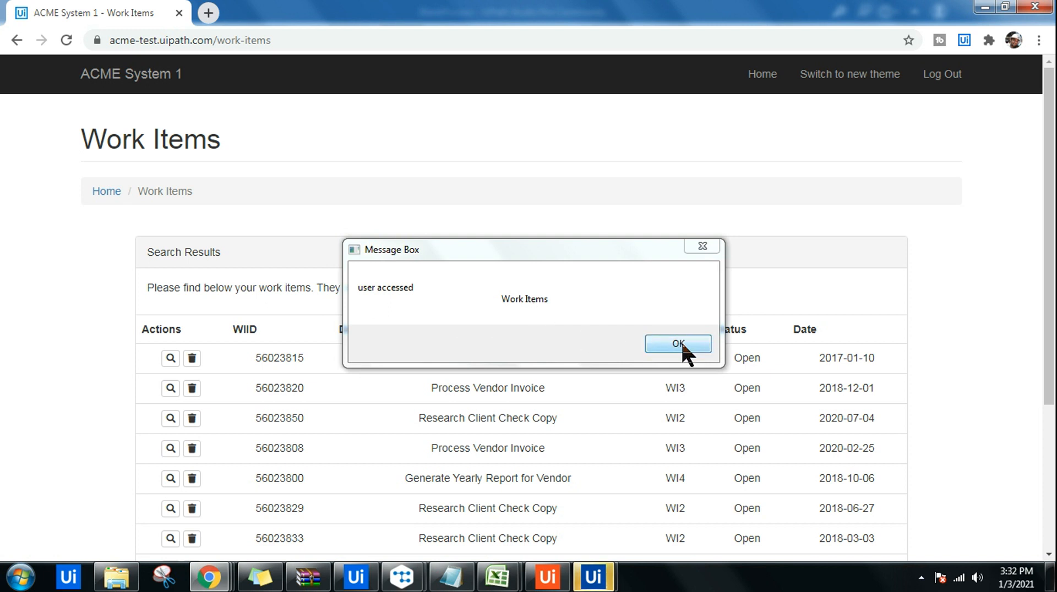
left_click(677, 344)
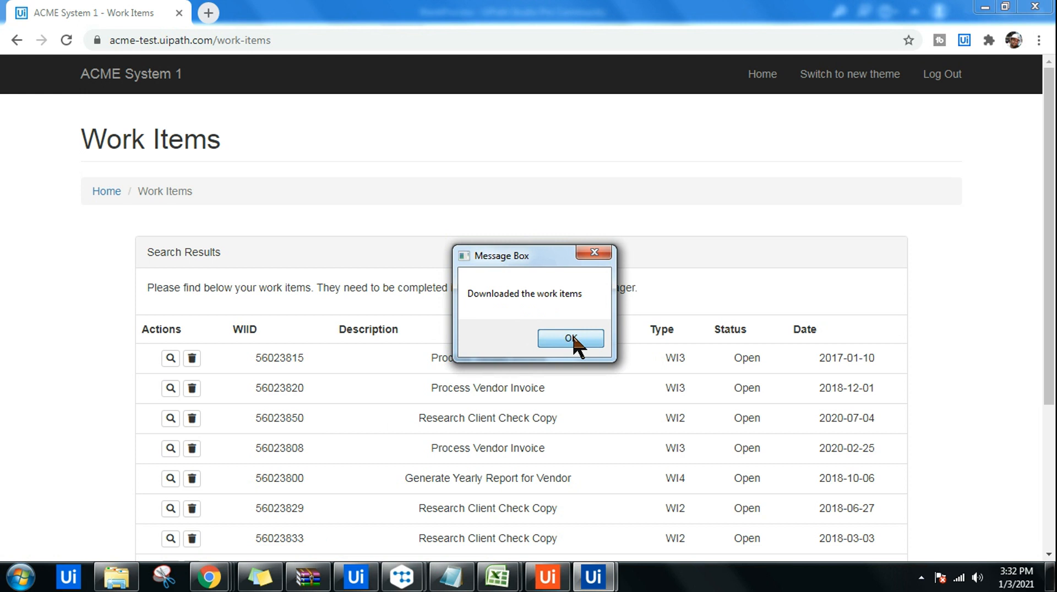
left_click(571, 340)
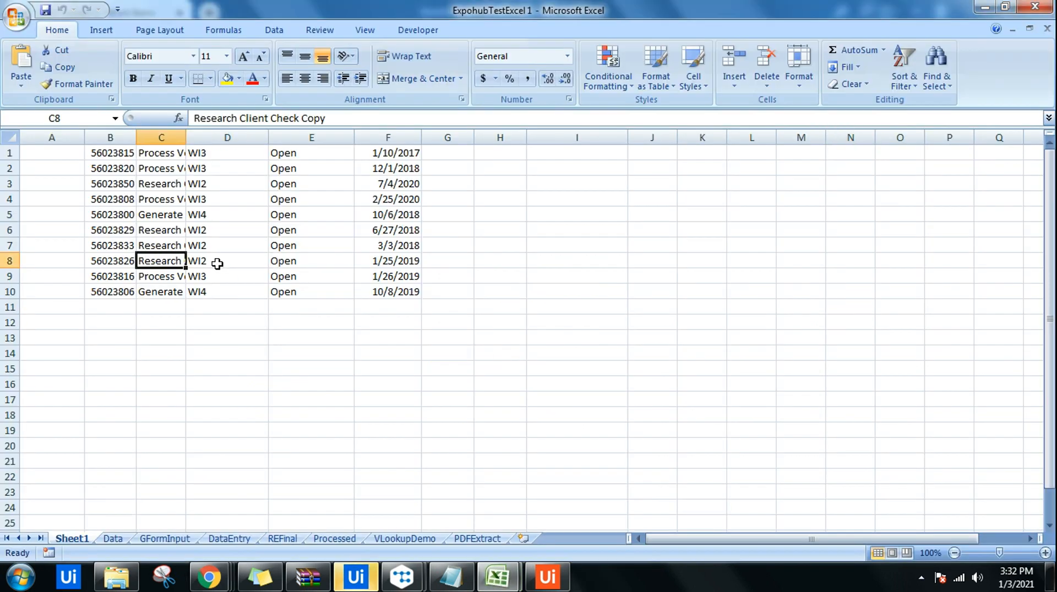
Inspect the extracted work item rows written to Sheet1 of ExpohubTestExcel 1
left_click(51, 260)
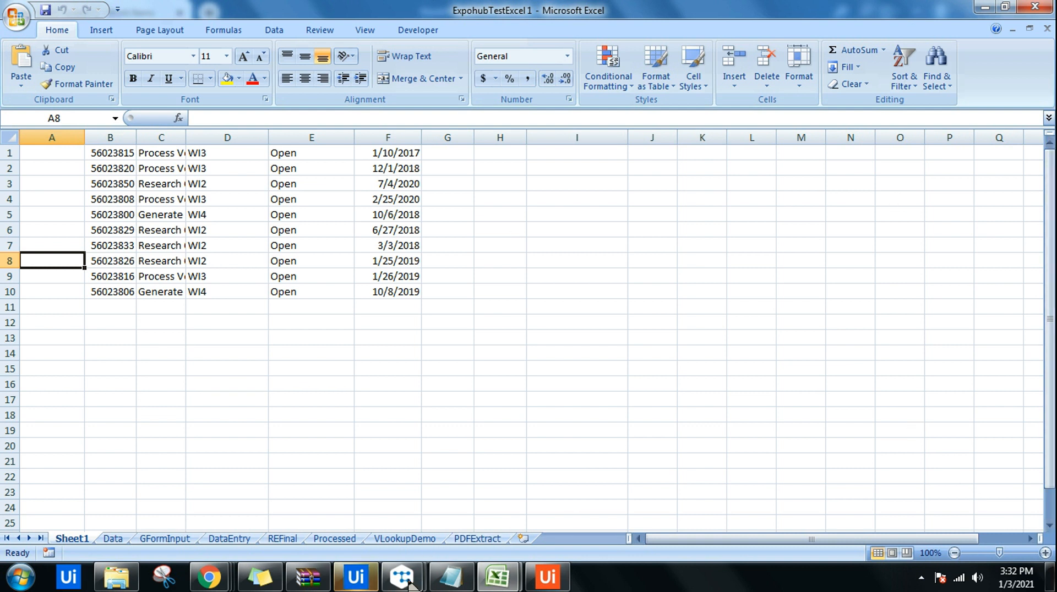
left_click(401, 577)
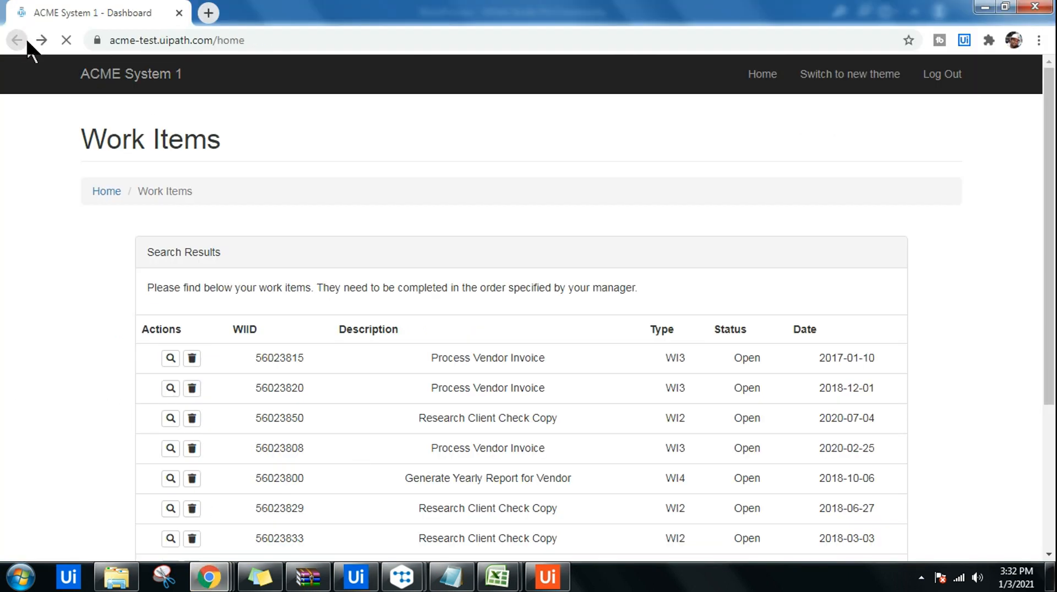
left_click(16, 41)
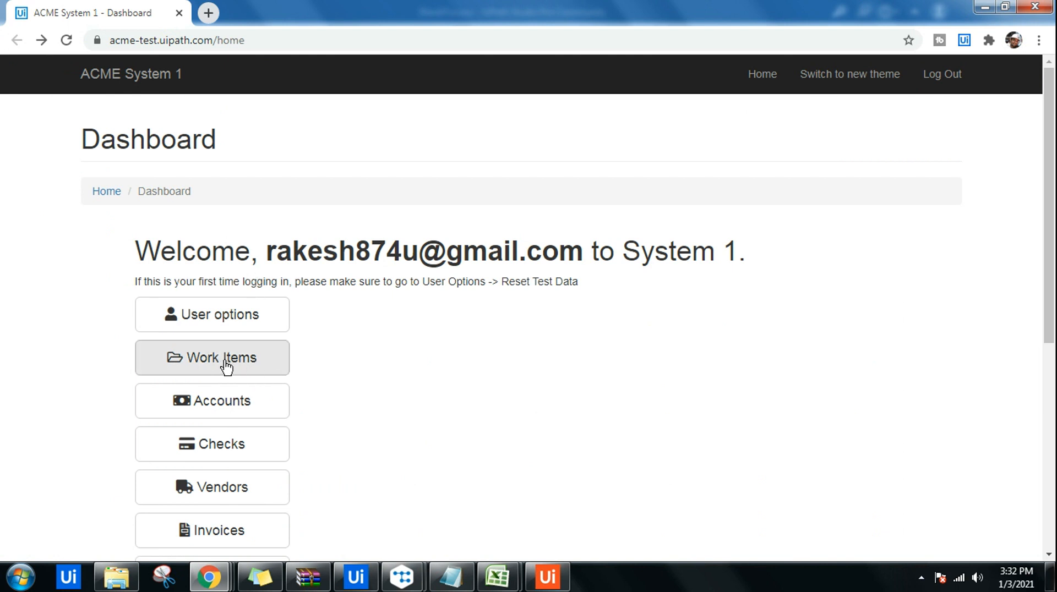
left_click(212, 357)
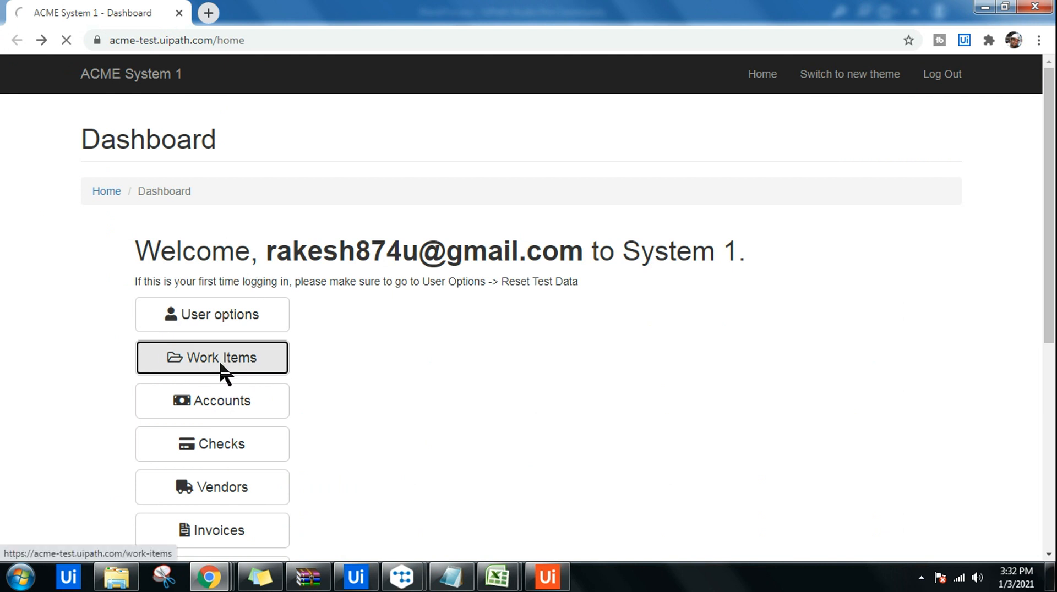
left_click(211, 357)
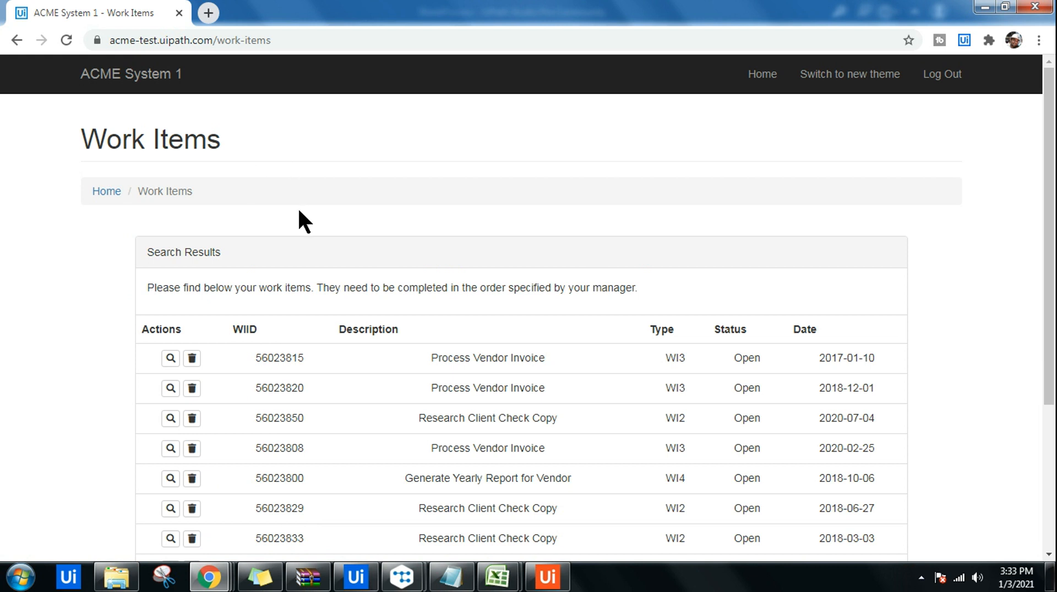
mouse_move(356, 577)
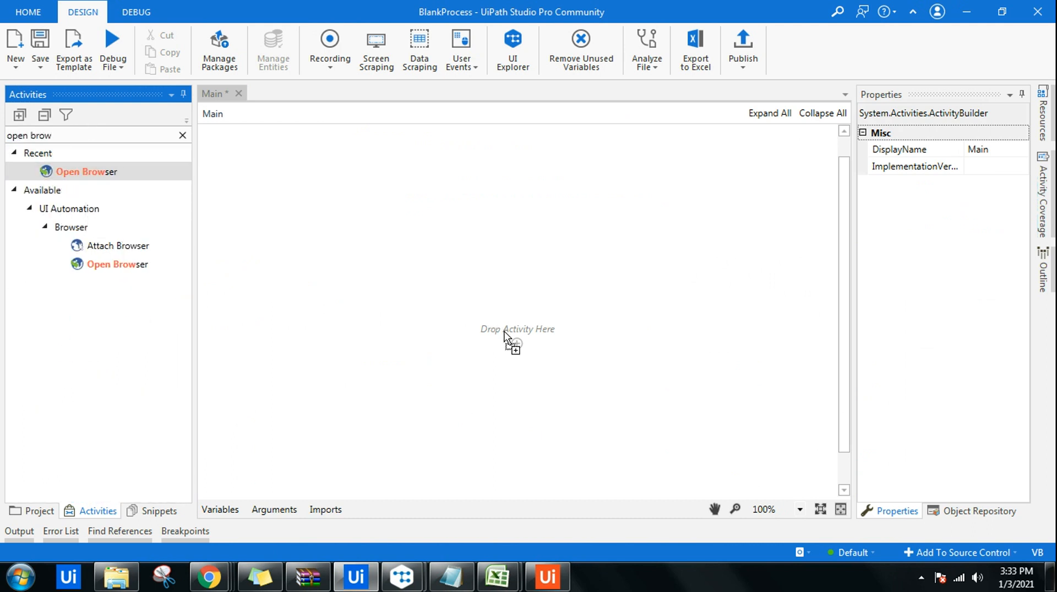
left_click_drag(85, 170, 518, 329)
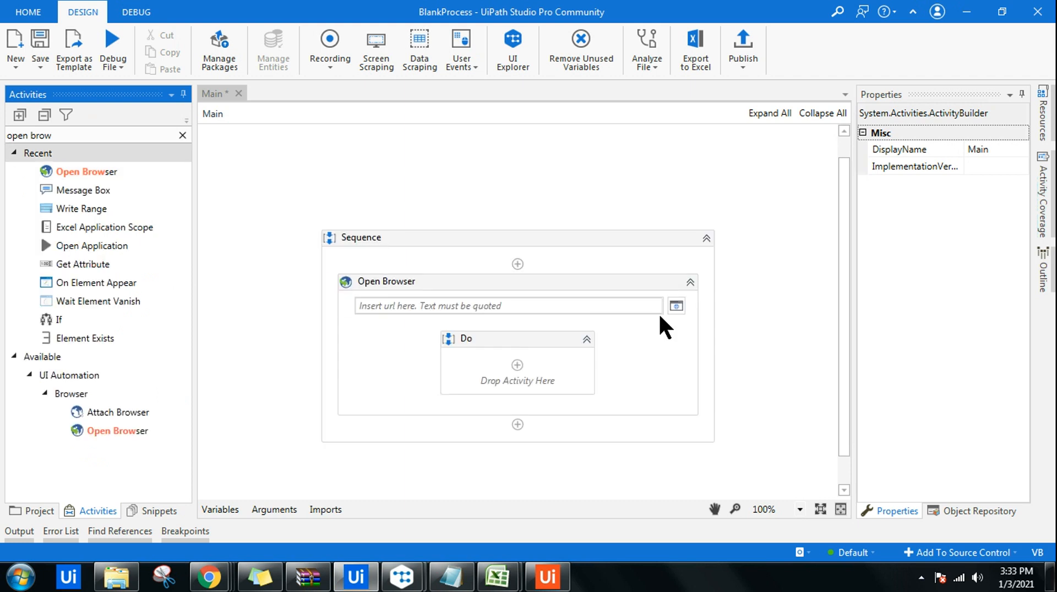
left_click(361, 237)
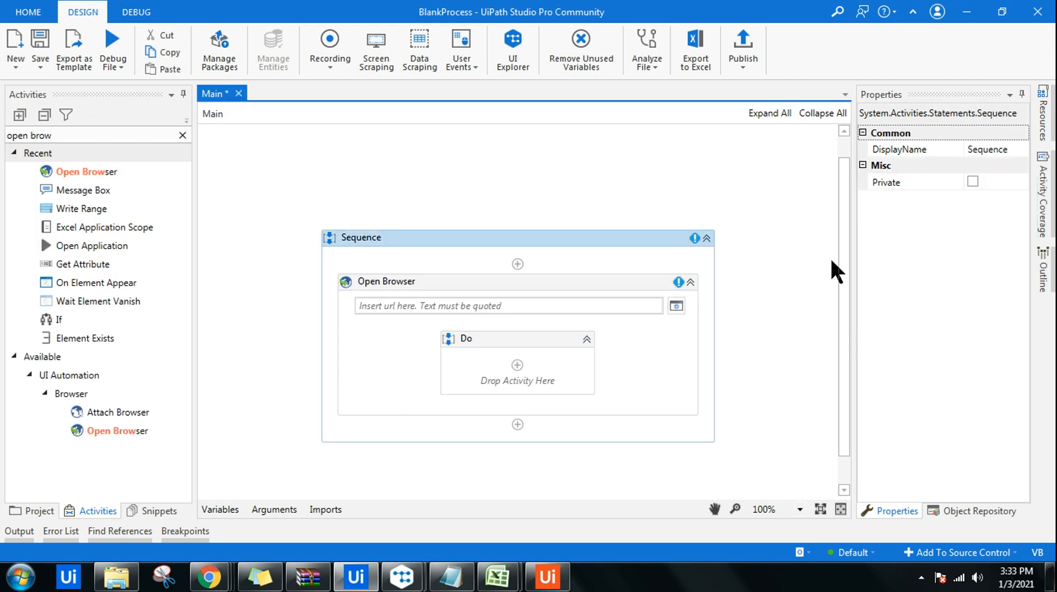
mouse_move(209, 578)
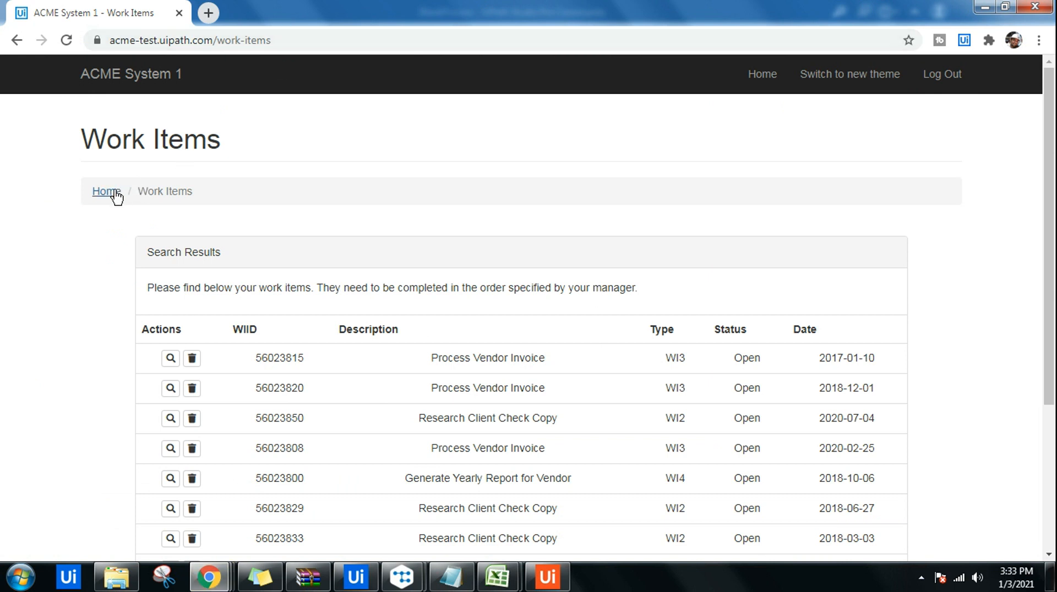
left_click(106, 191)
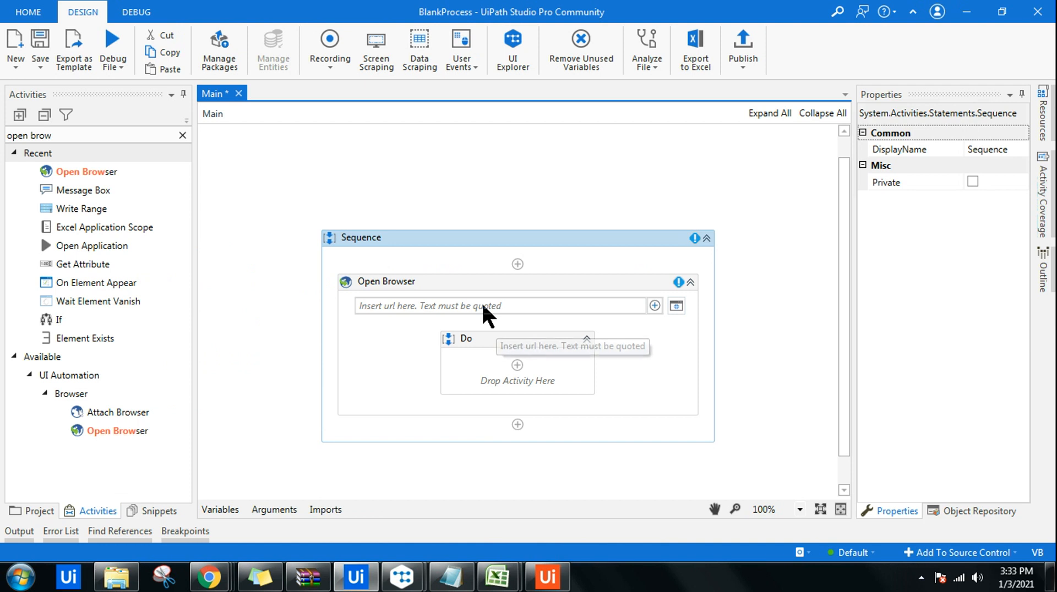
left_click(502, 305)
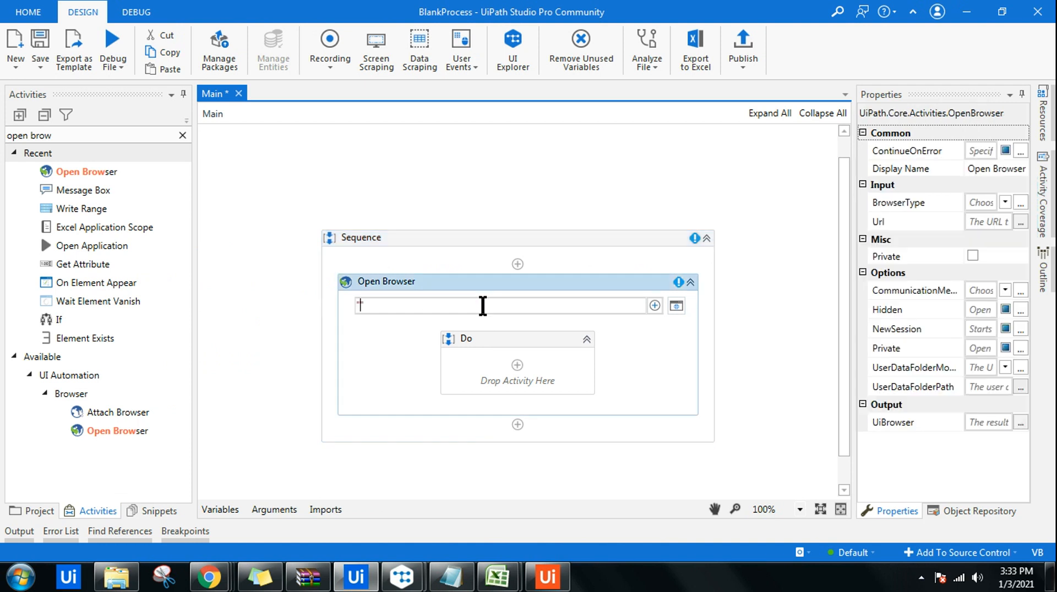
type("\"https://acme-test.uipath.com/home\"")
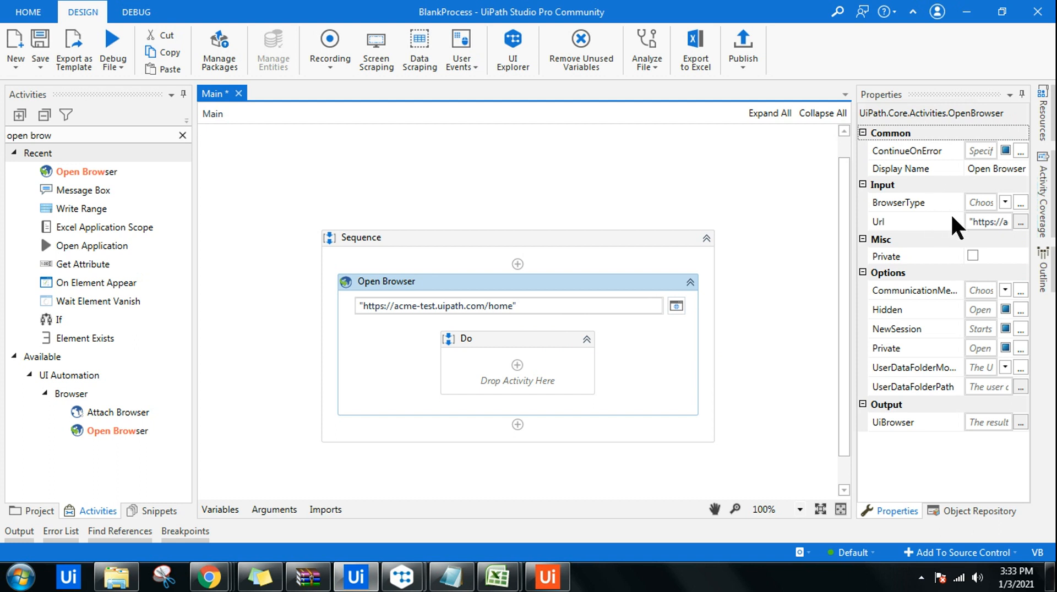
left_click(1004, 203)
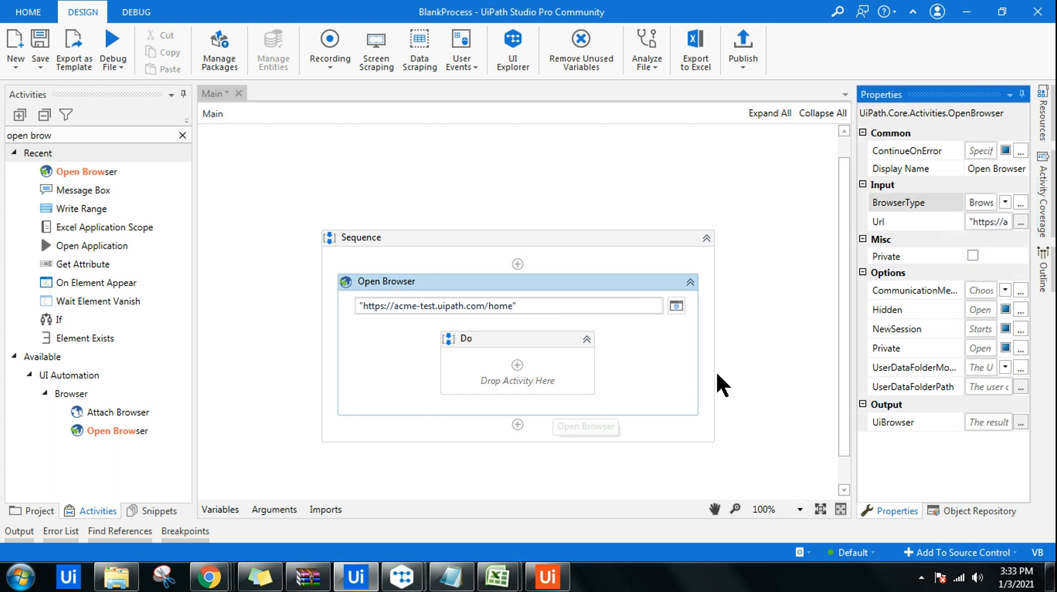
Search 'on elem' and place On Element Appear inside the Do block
left_click(88, 136)
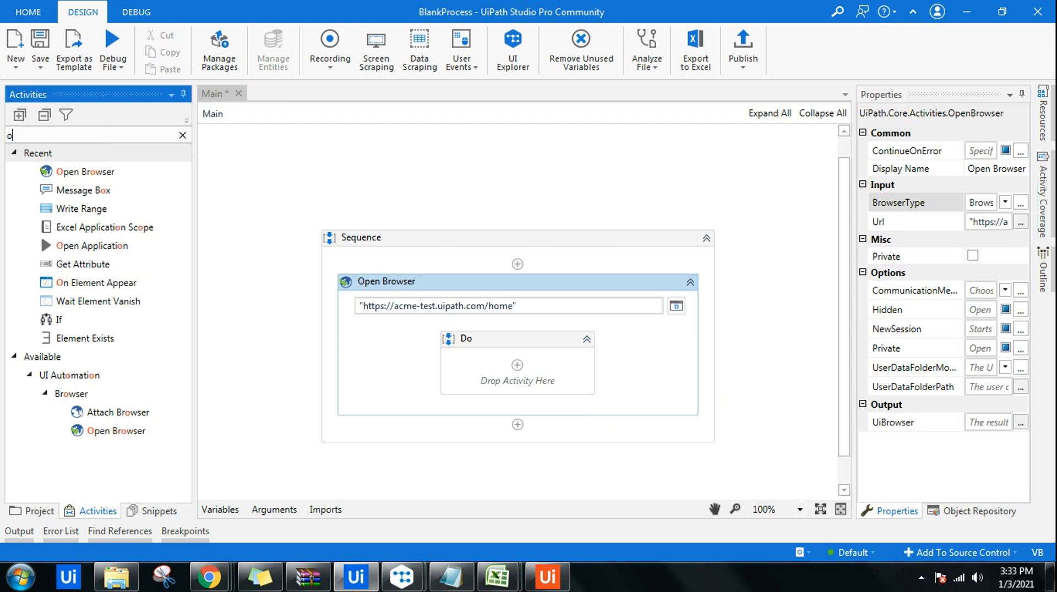
type("on elem")
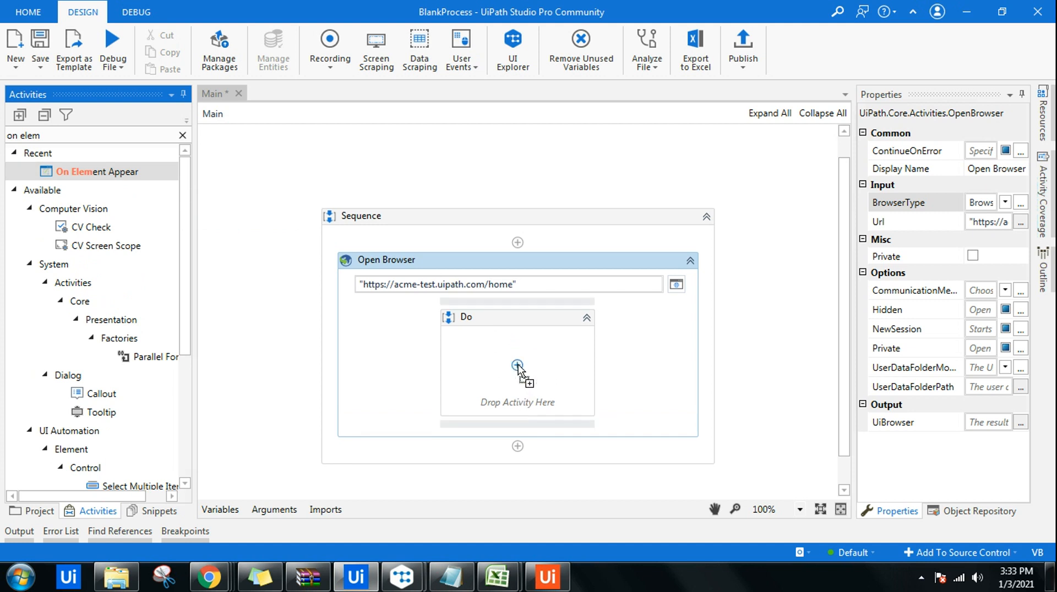
left_click(517, 368)
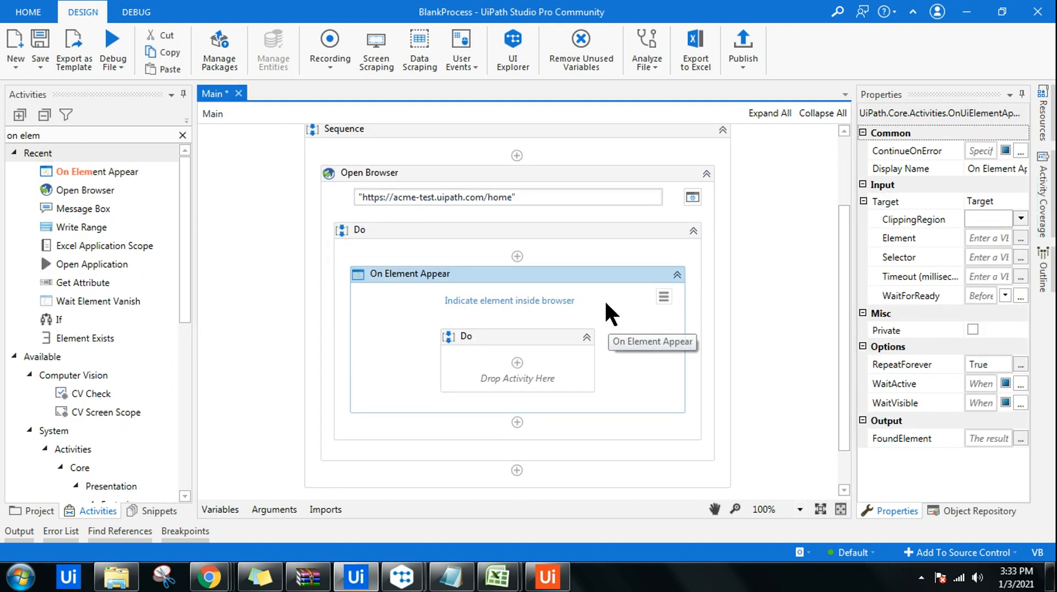
mouse_move(533, 308)
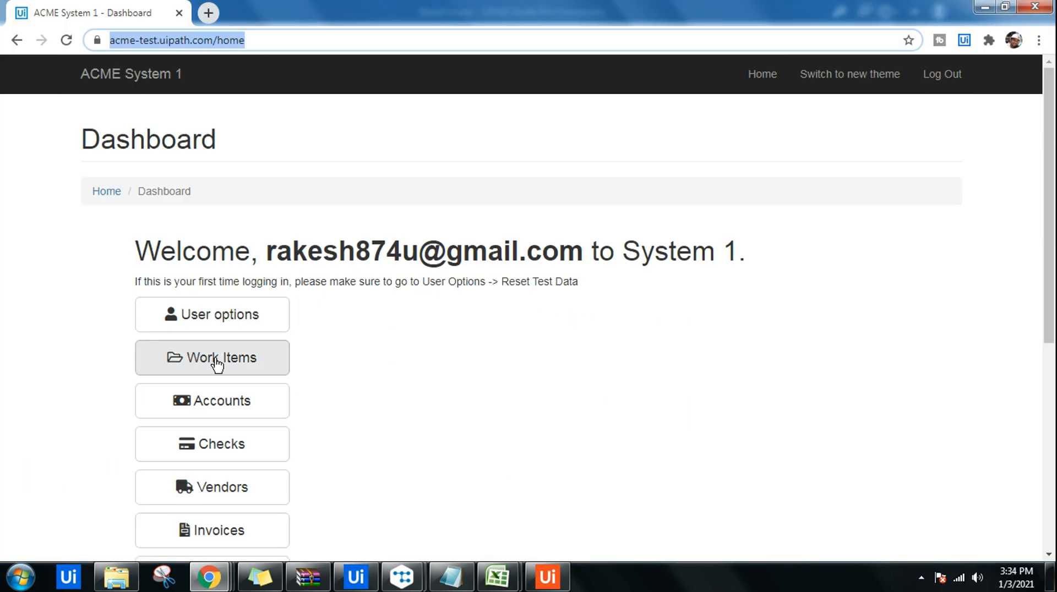
Open the ACME Work Items page and select its 'Work Items' heading as the target
left_click(211, 357)
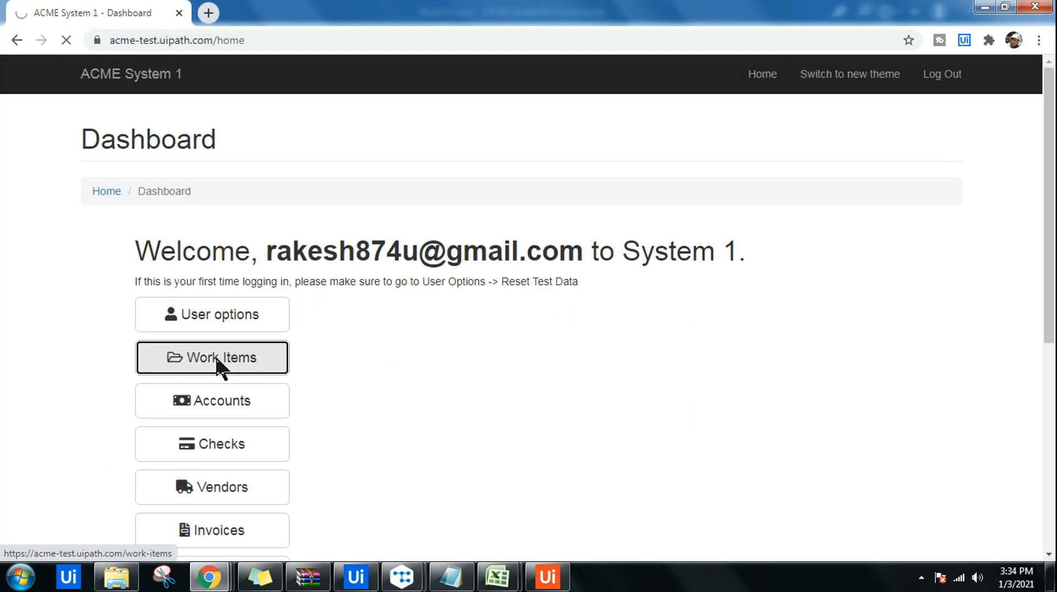
left_click(212, 357)
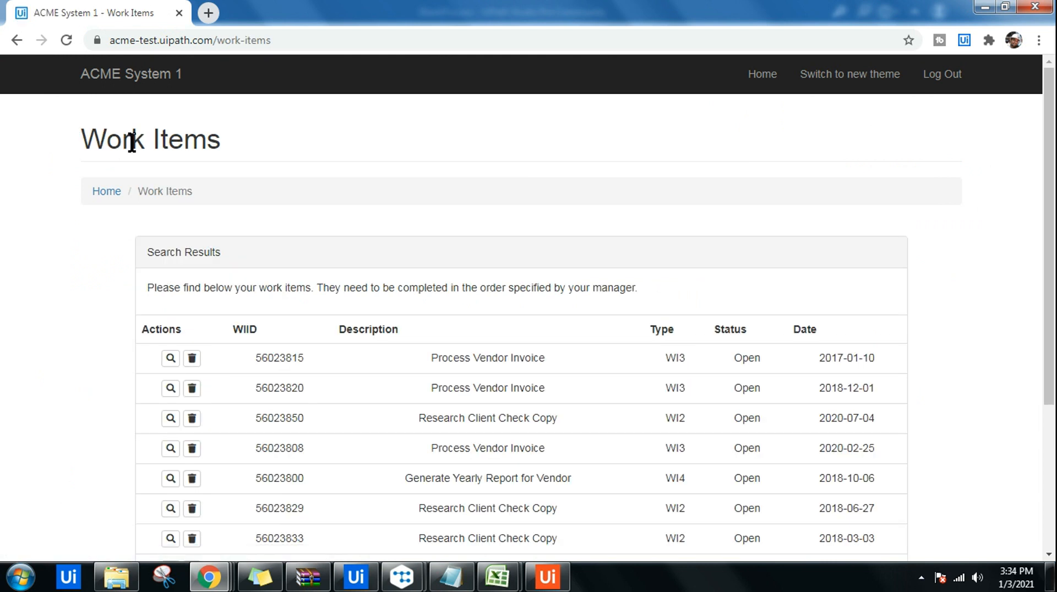
double_click(150, 140)
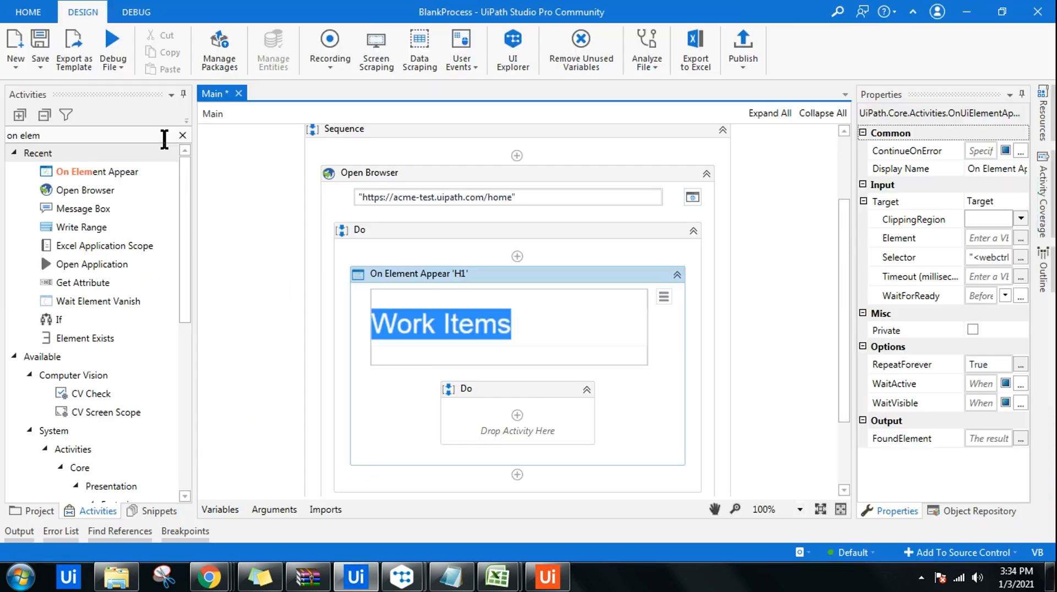
mouse_move(821, 292)
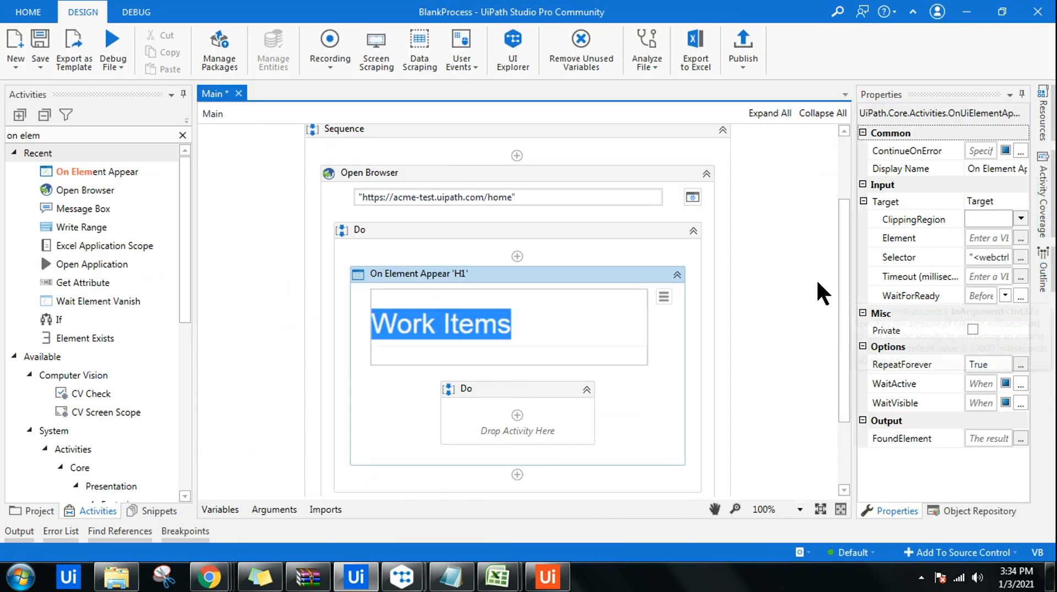
mouse_move(991, 263)
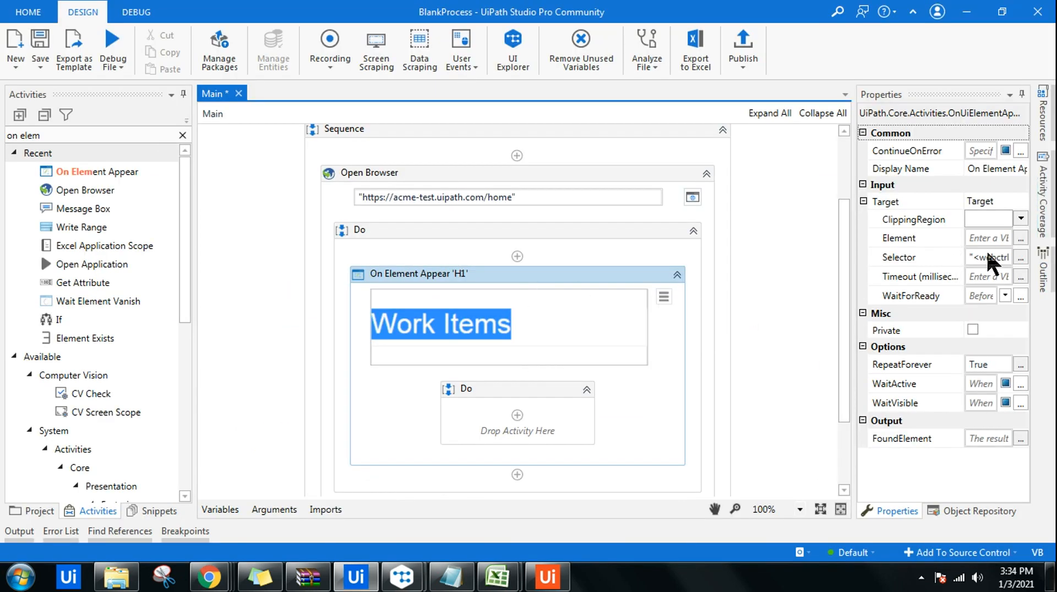
In UI Explorer, add the title 'ACME System 1 - Work Items' attribute to the H1 selector and save it
left_click(1022, 258)
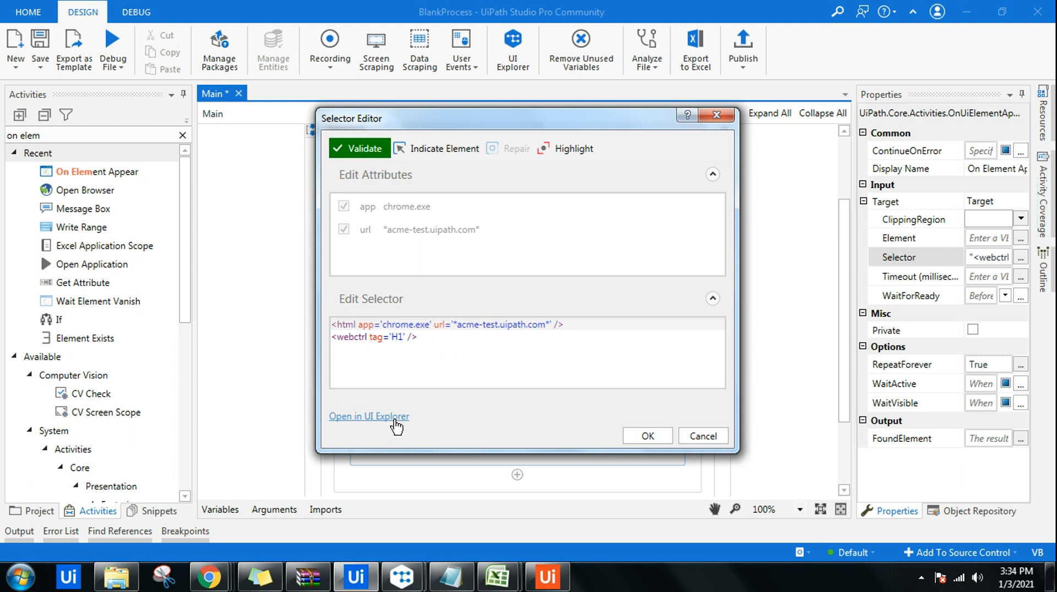
left_click(369, 416)
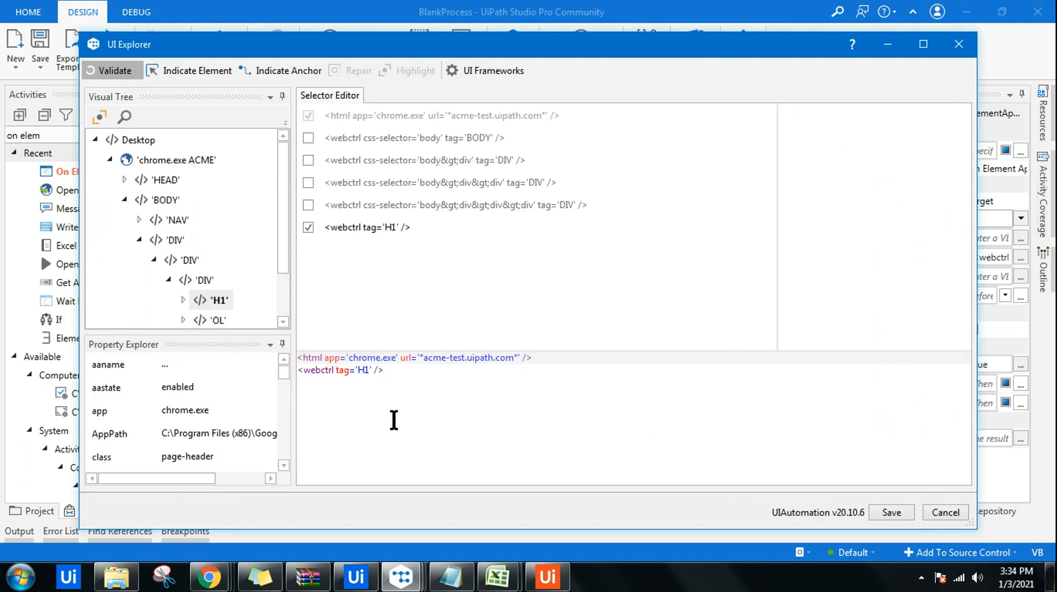
left_click(113, 70)
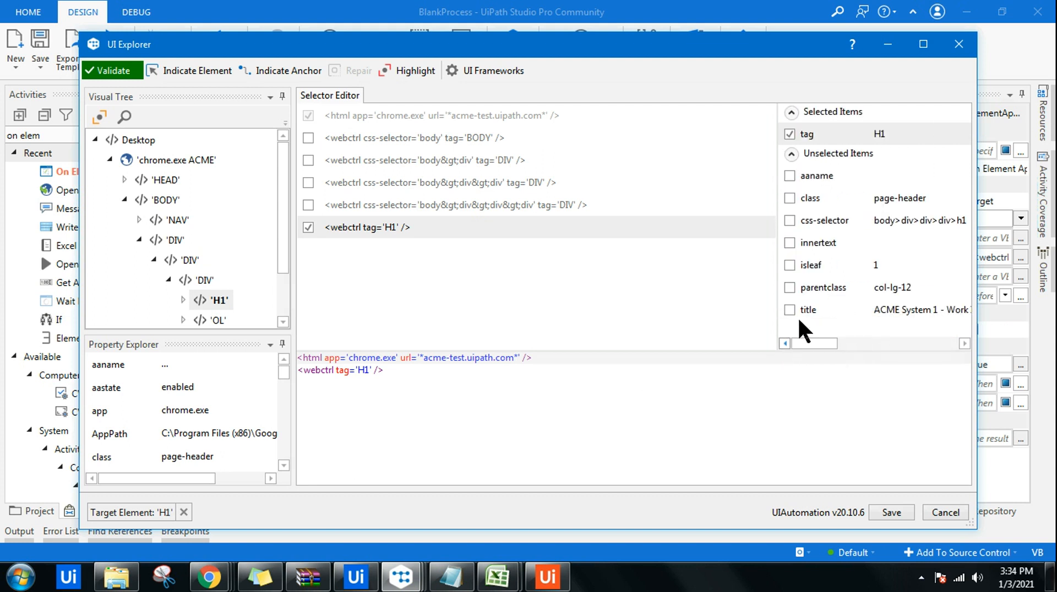
left_click(791, 310)
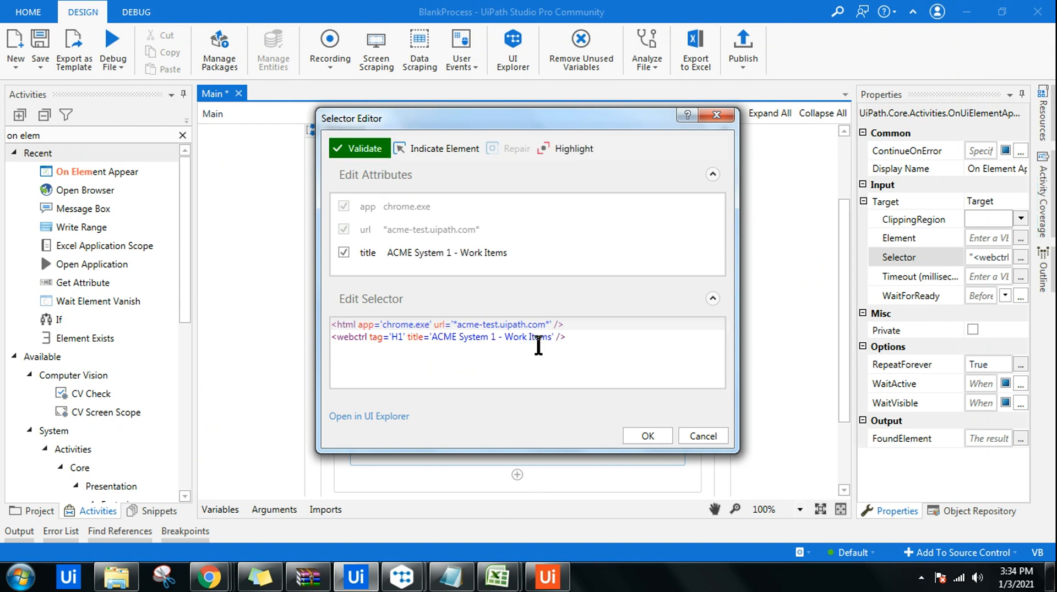
left_click(647, 436)
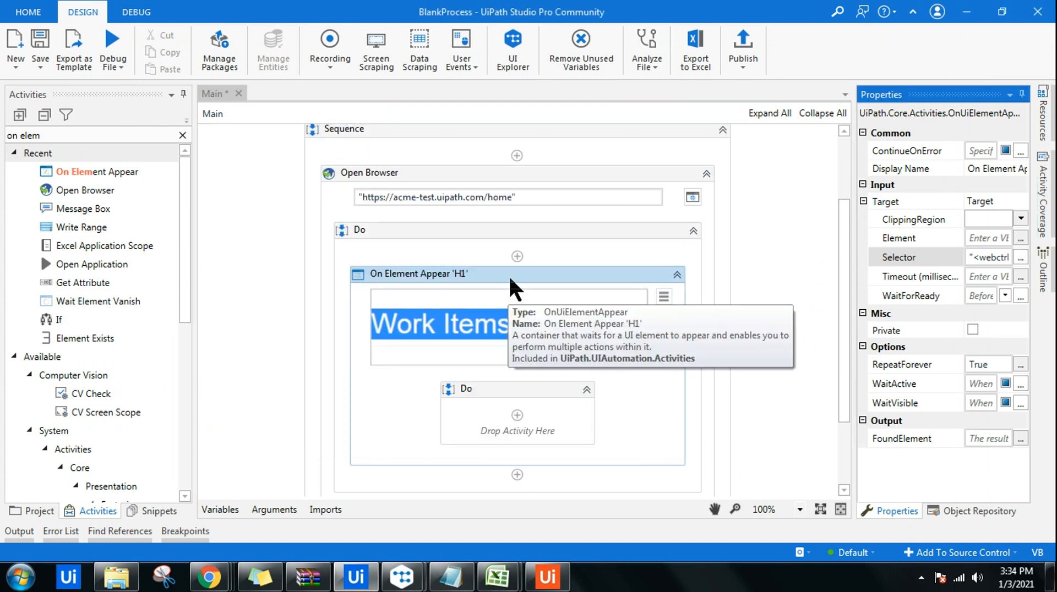
mouse_move(977, 448)
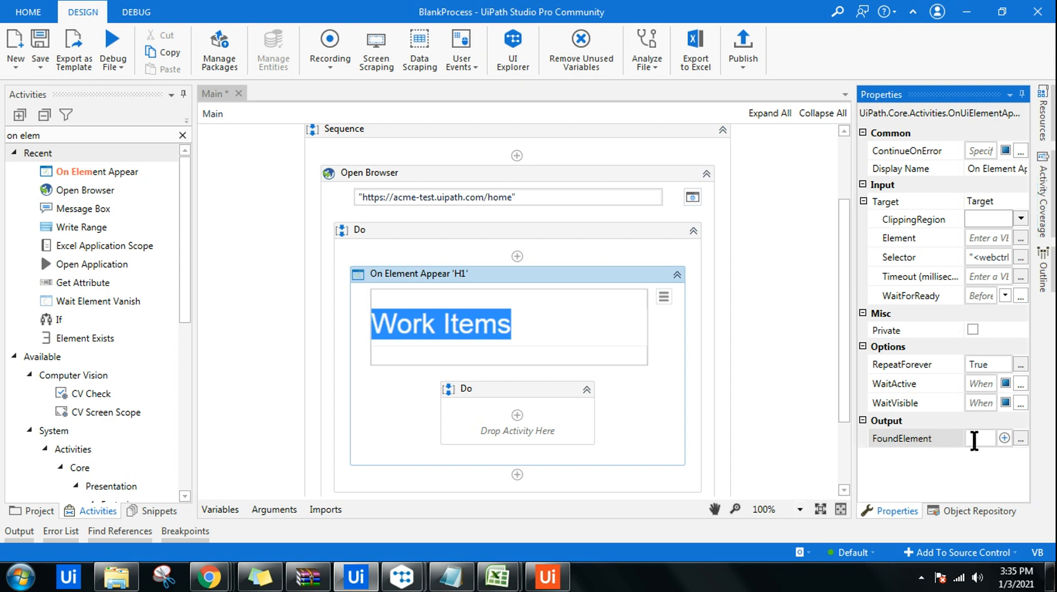
Name the output variable FoundElement and search for the Get Attribute activity
left_click(981, 438)
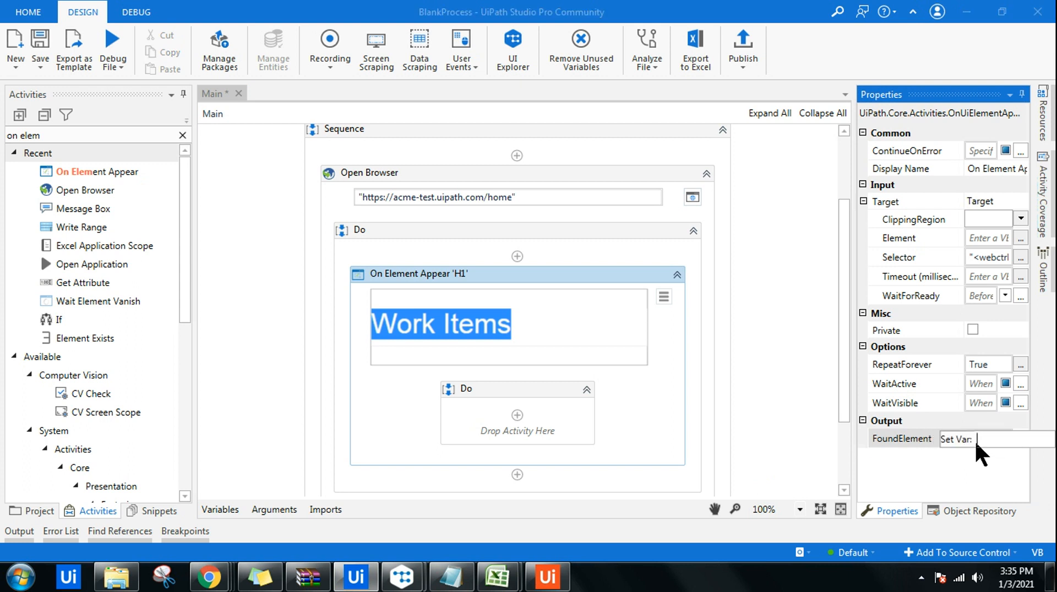
type("F")
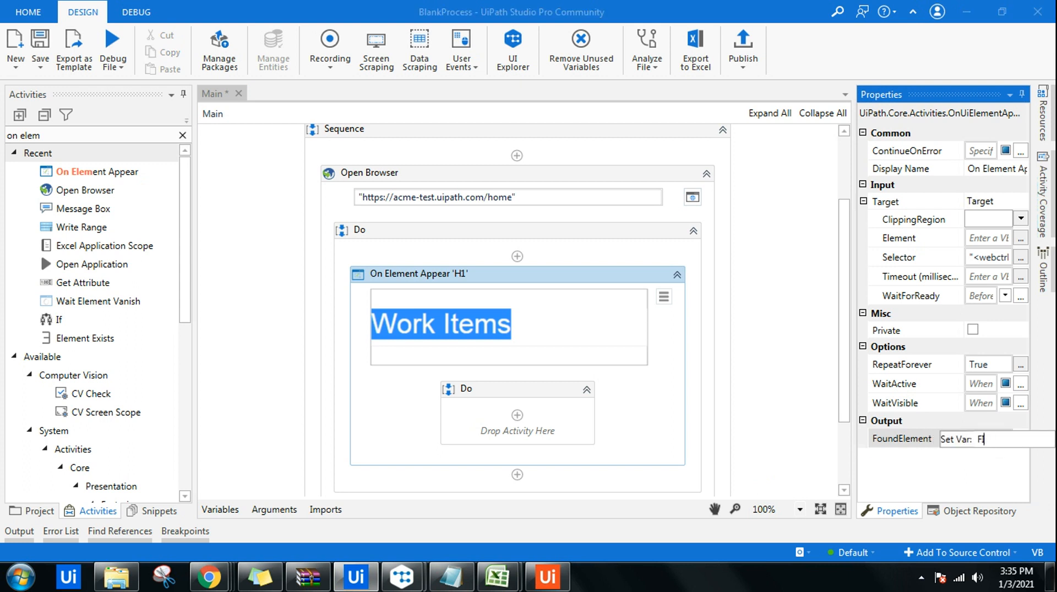
type("ound")
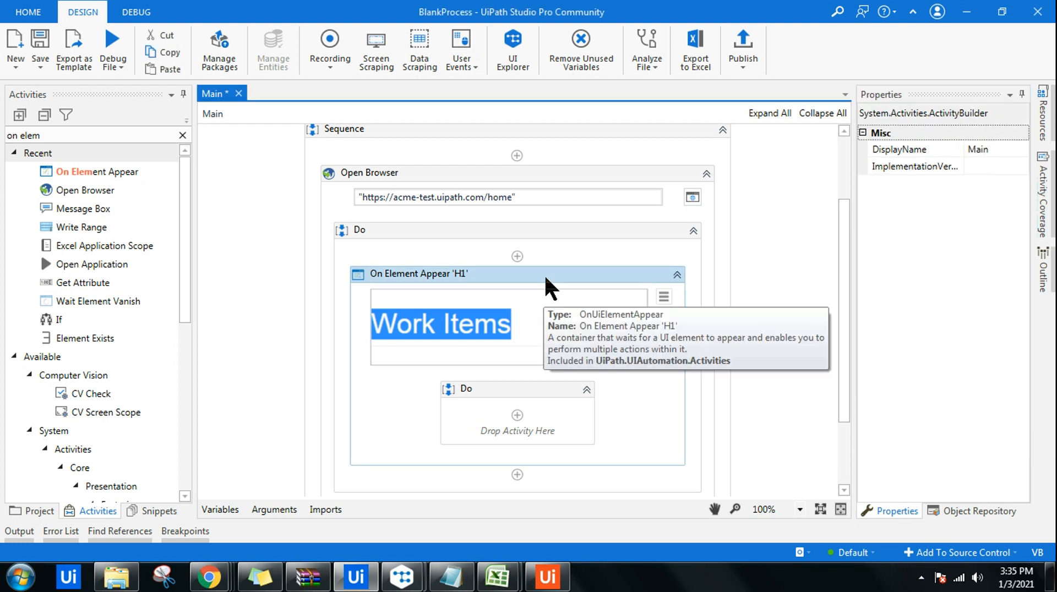
left_click(418, 273)
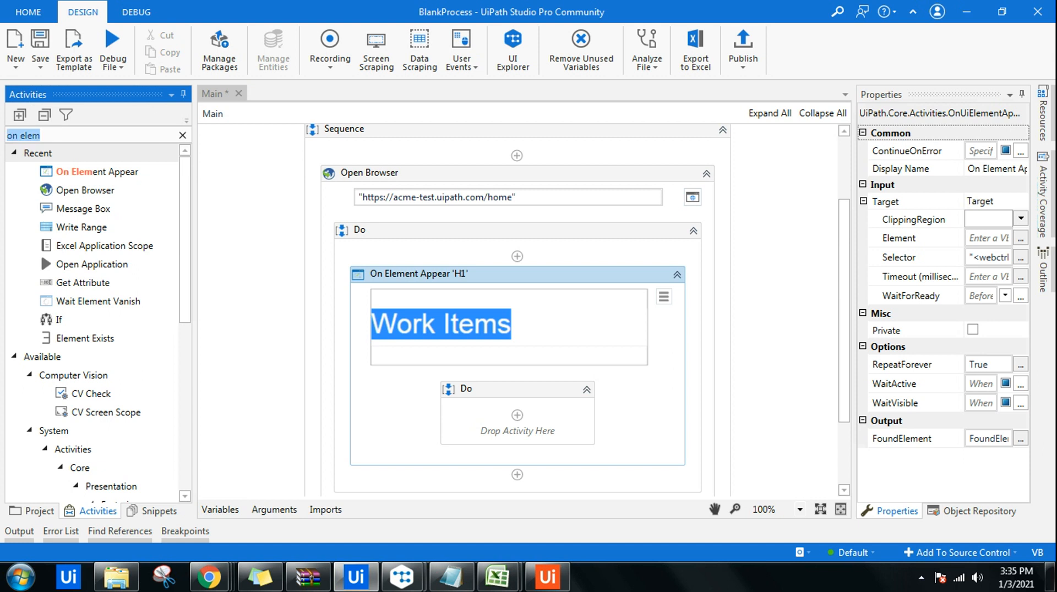
type("Get att")
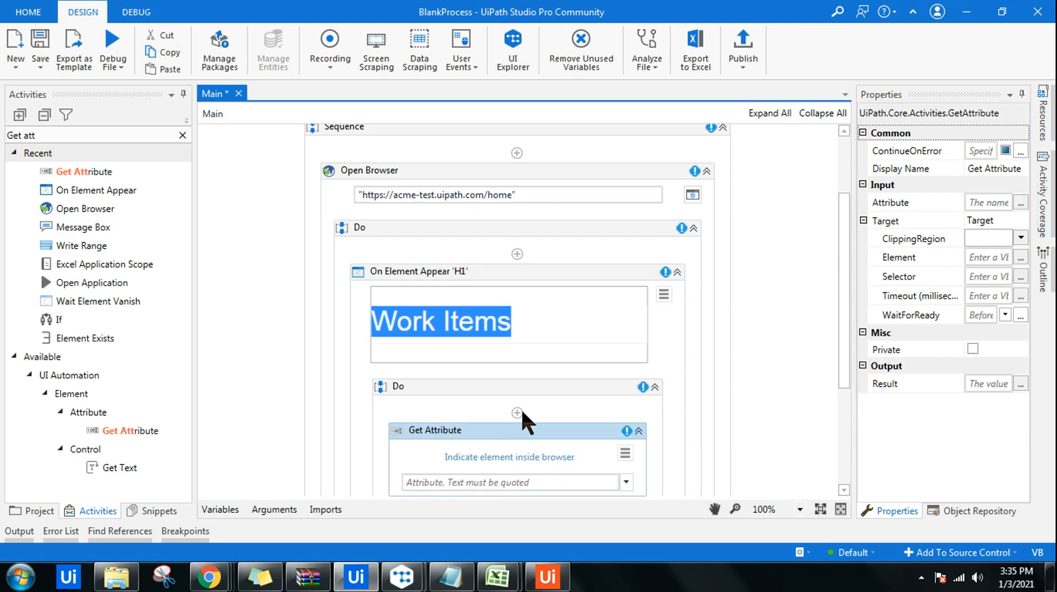
Check the FoundElement variable name and set it as the Get Attribute target element
left_click(418, 223)
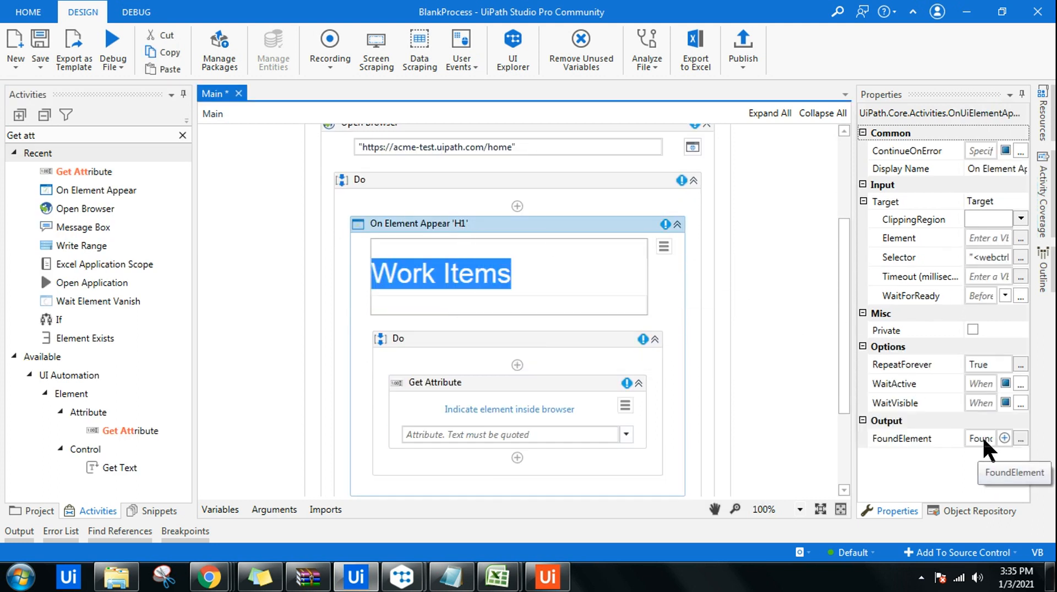
left_click(435, 382)
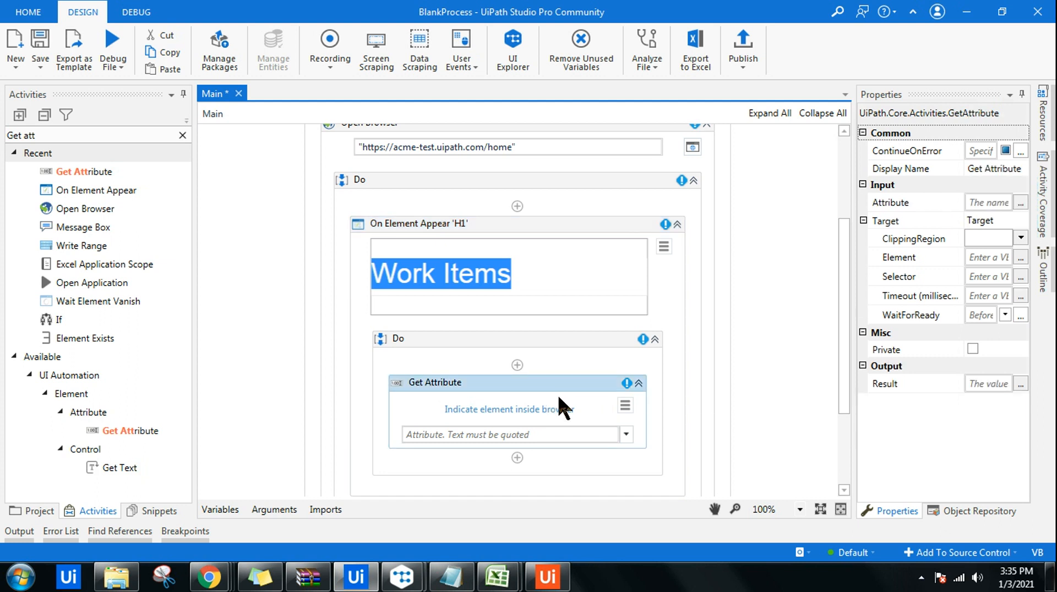
left_click(984, 258)
type("FoundElement")
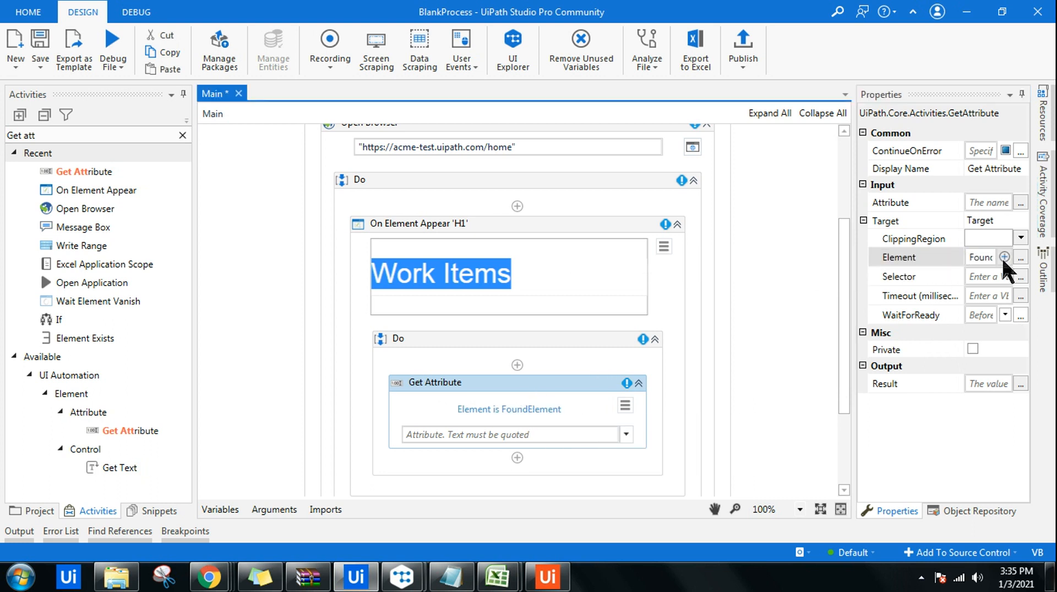
left_click(1004, 258)
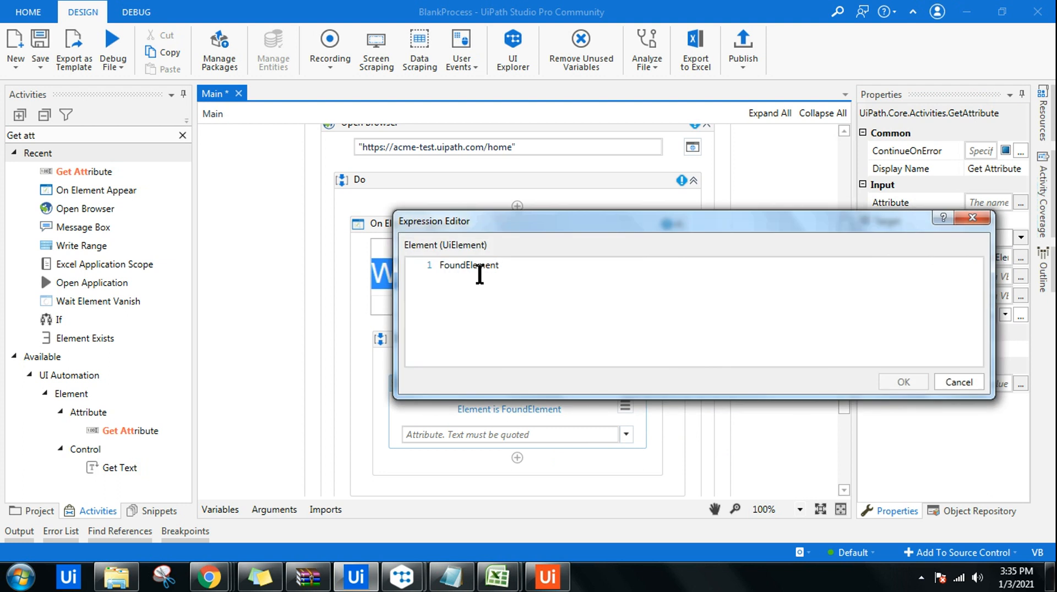
left_click(901, 382)
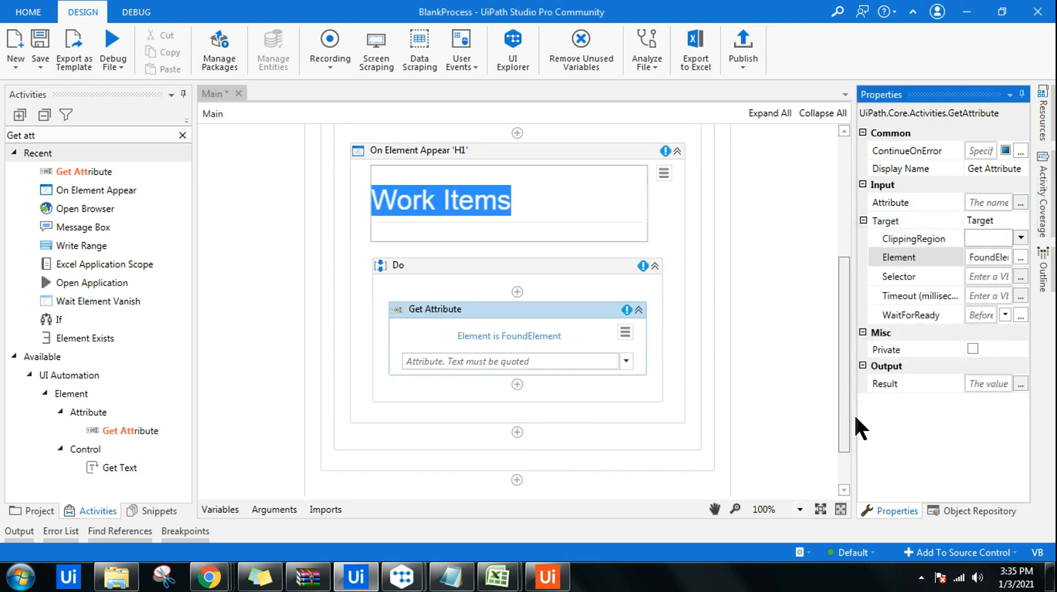
Choose aaname as the attribute to read and search for a Message Box activity
left_click(625, 361)
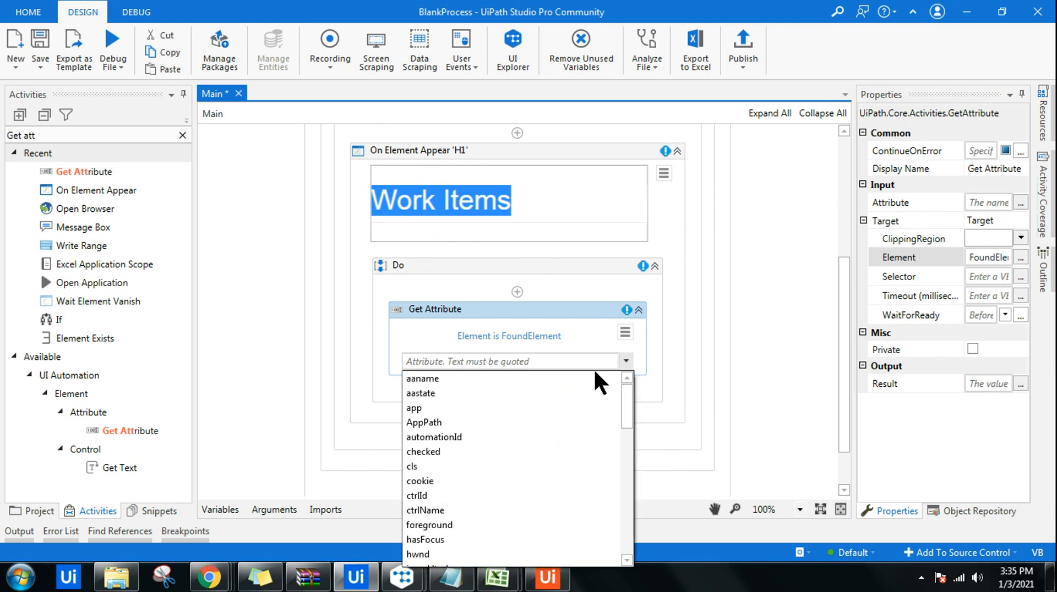
mouse_move(437, 387)
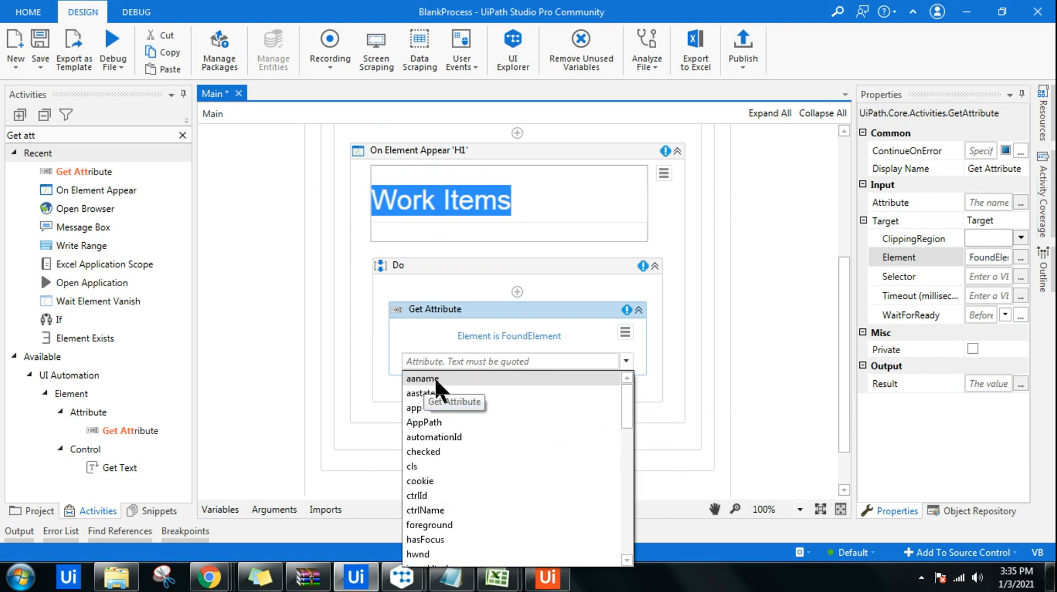
left_click(422, 379)
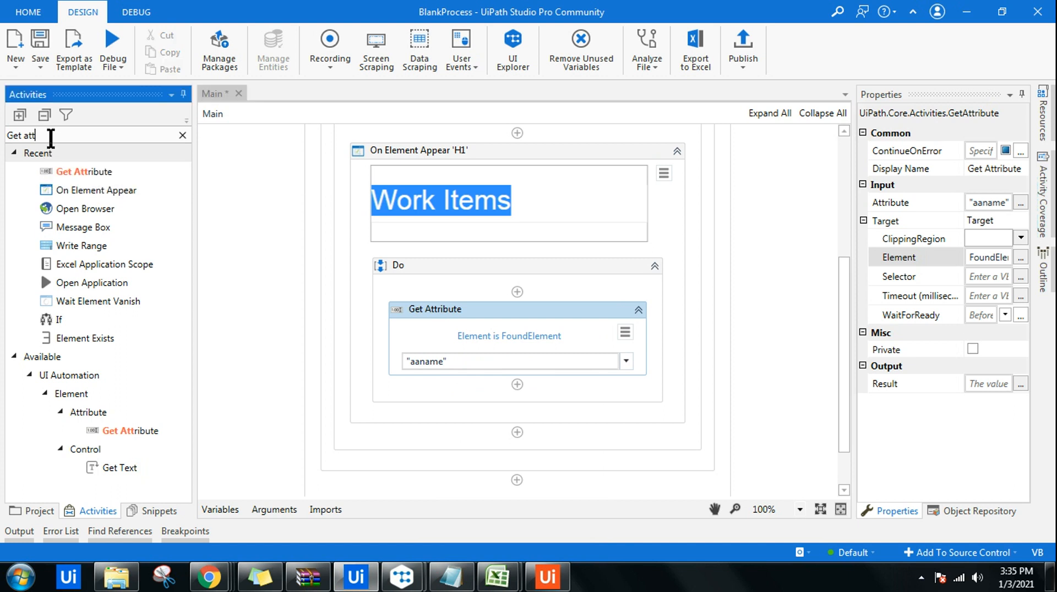
type("message box")
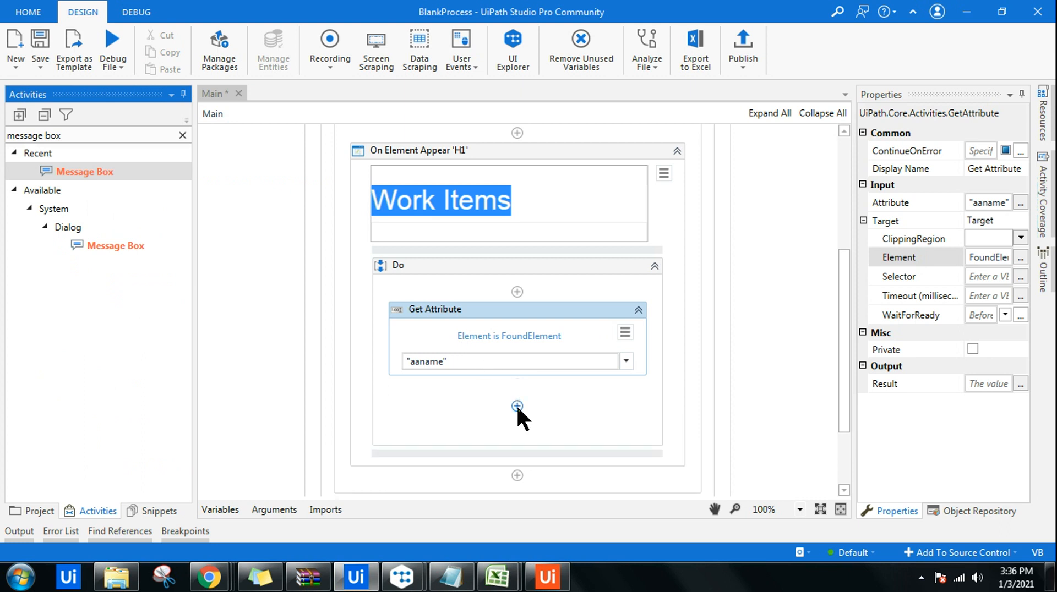
Add a Message Box after Get Attribute with text "User Accessed " +
left_click(518, 406)
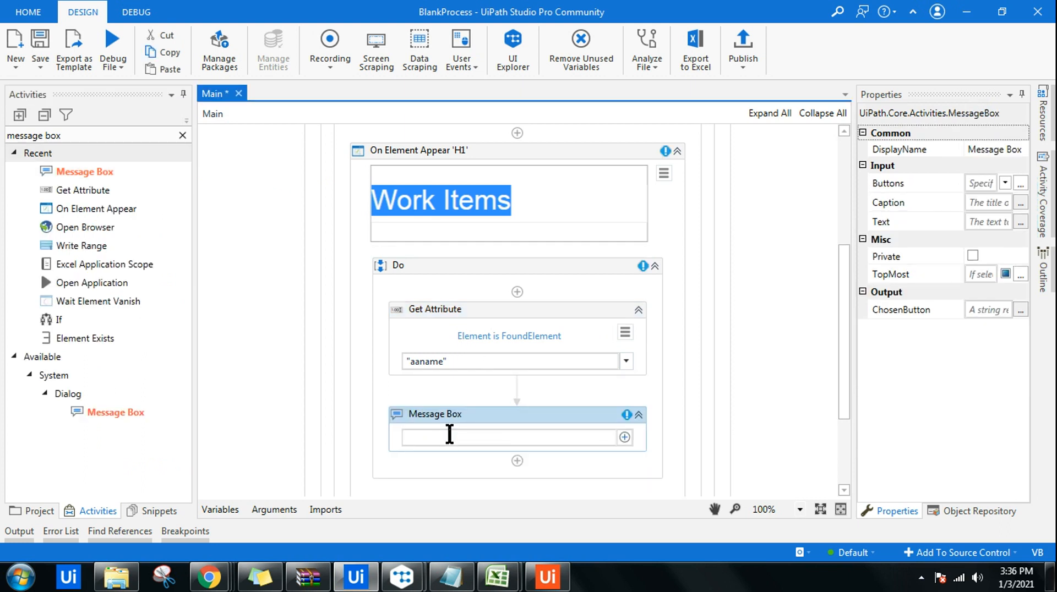
type("\"U\"")
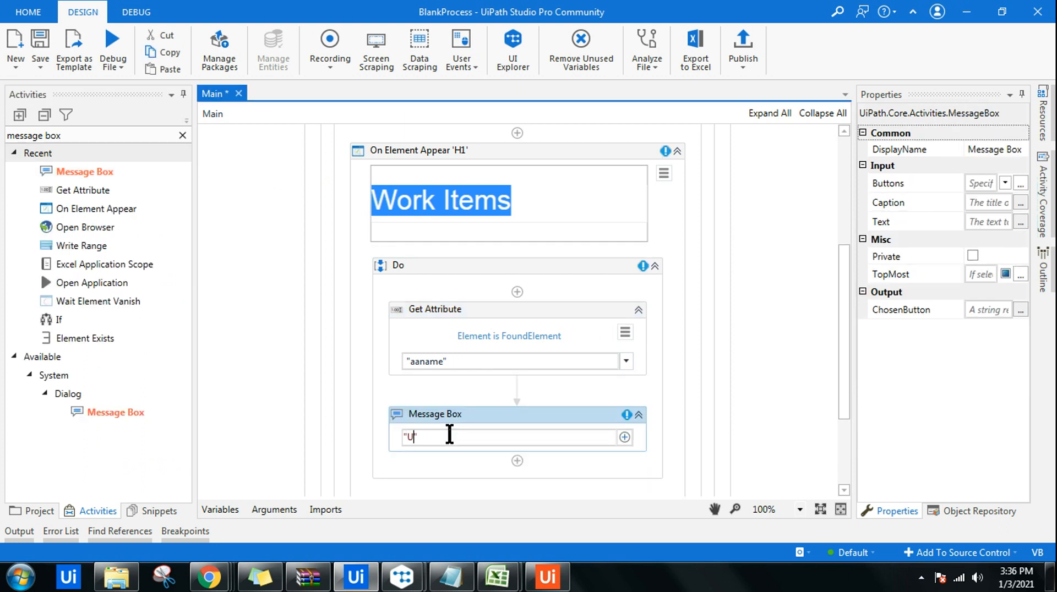
type("ser Accessed")
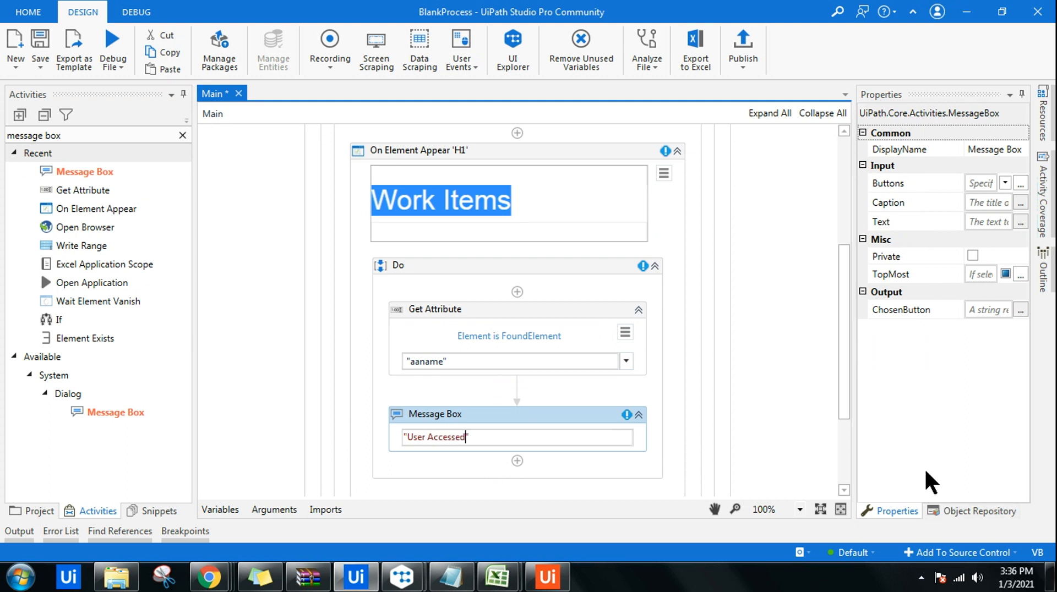
type("\" \"")
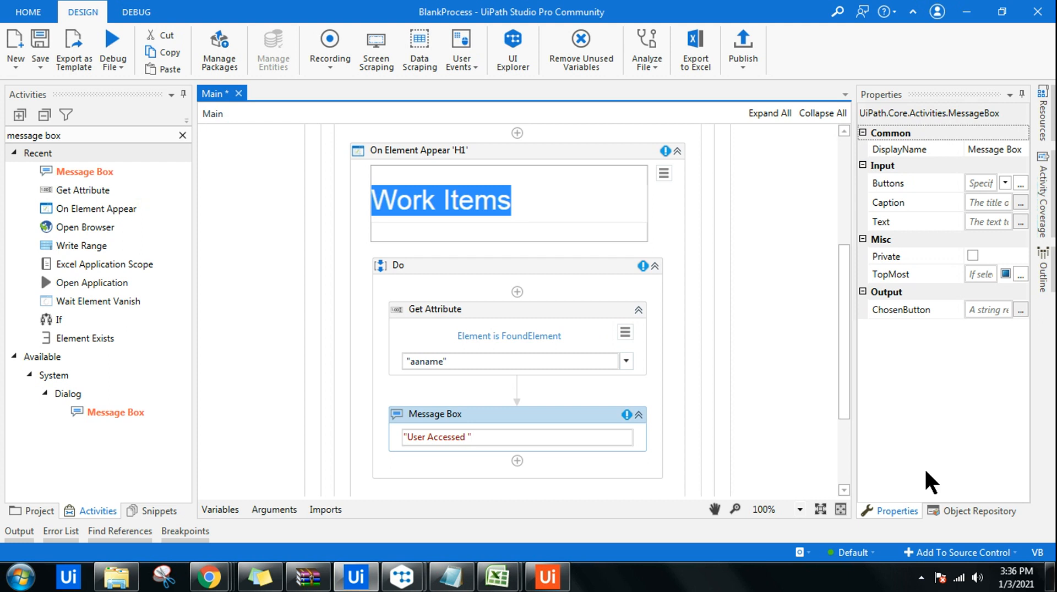
type("+")
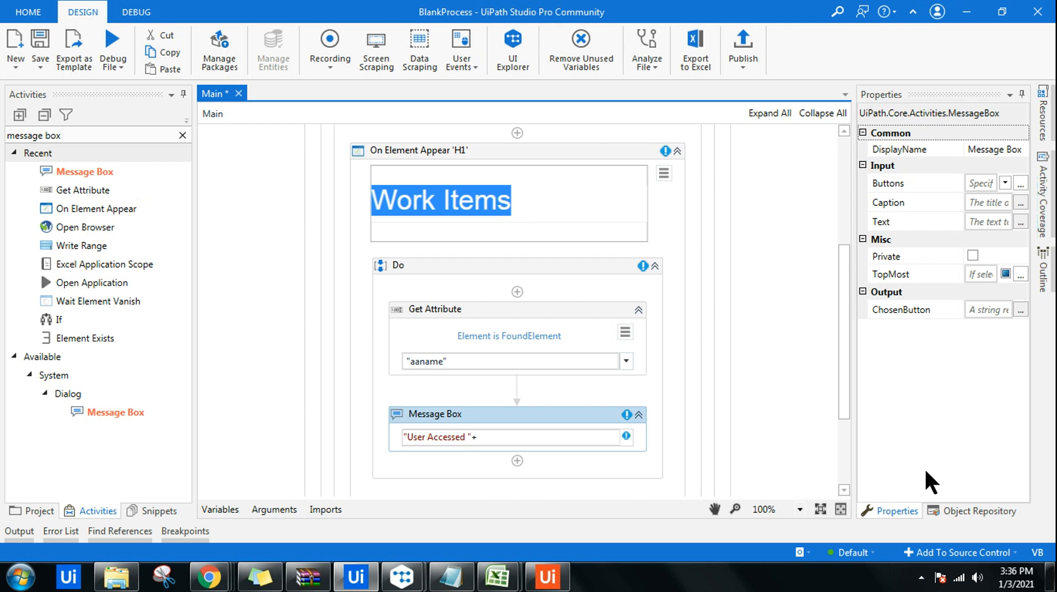
Store Get Attribute's result in an attribute variable and append it to the message
left_click(436, 309)
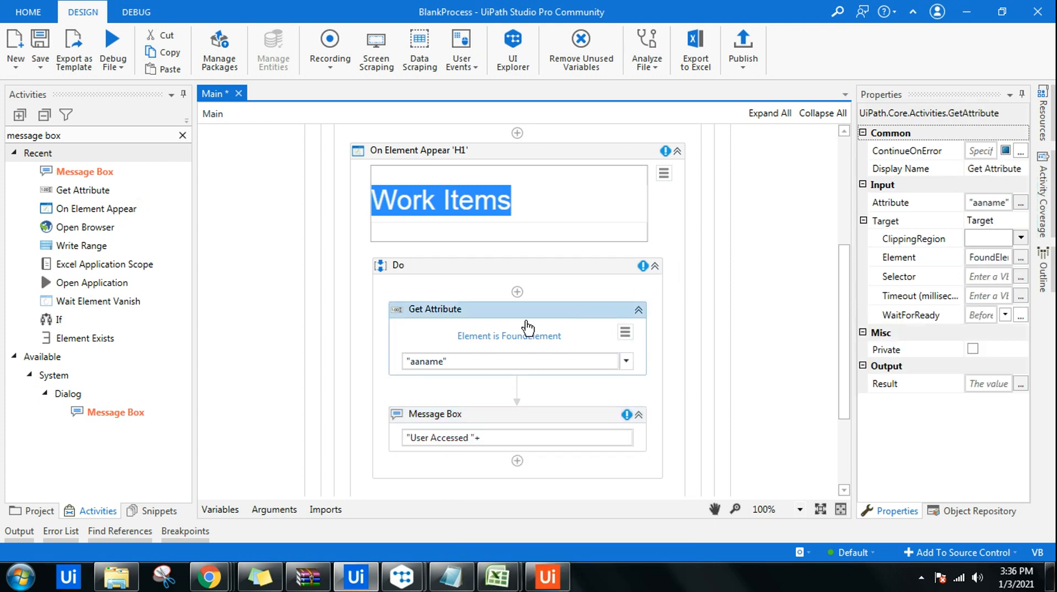
left_click(917, 384)
type("attribute")
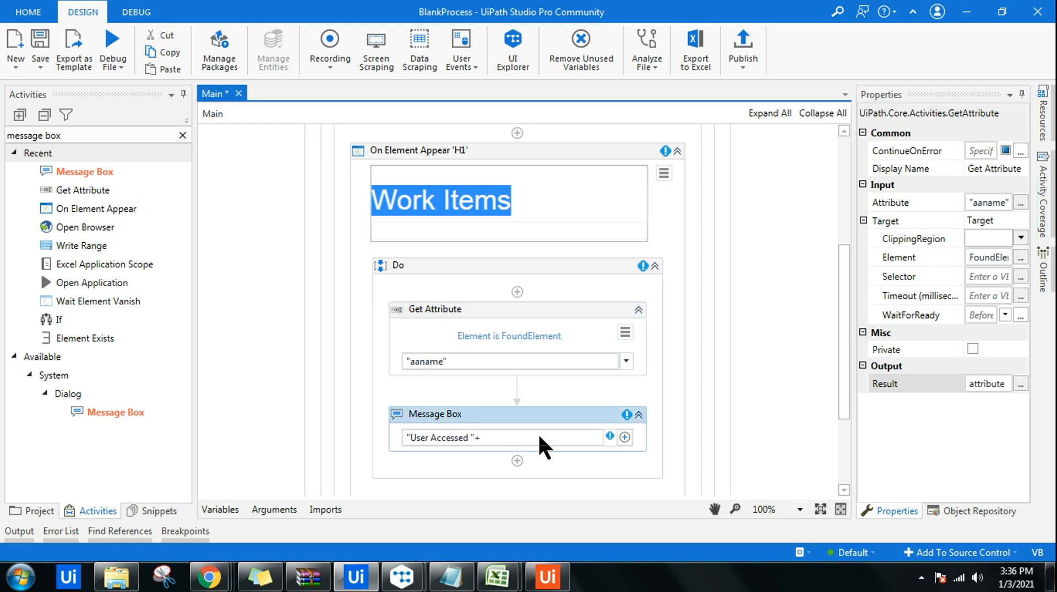
type("a")
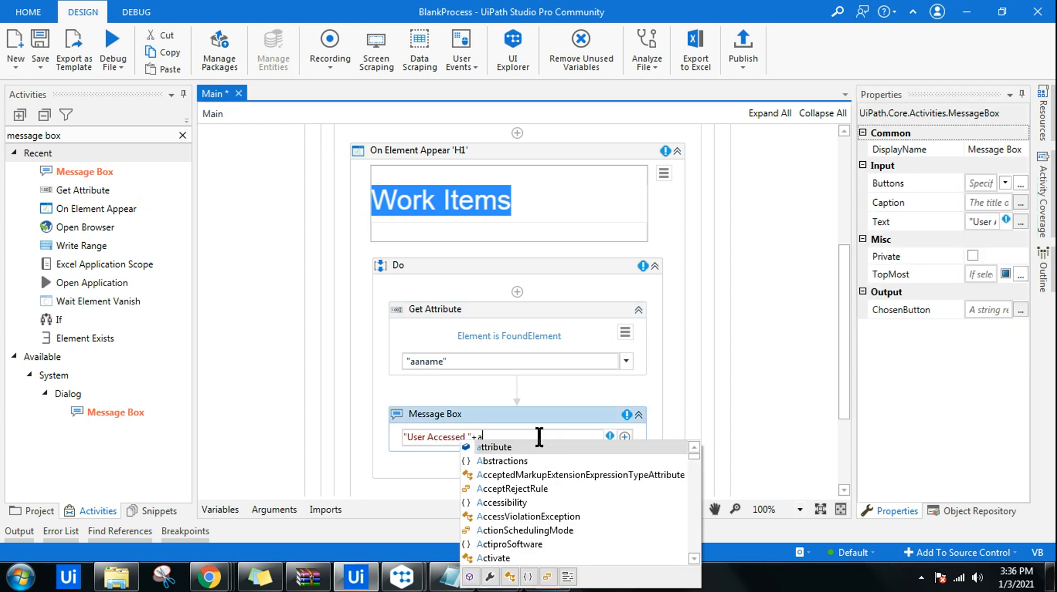
left_click(494, 447)
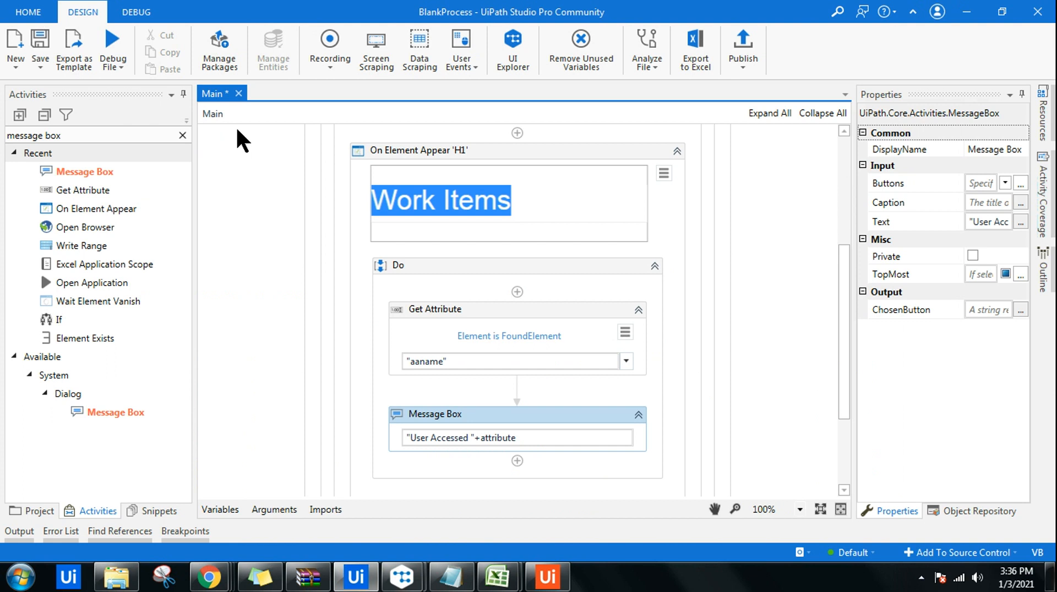
mouse_move(445, 369)
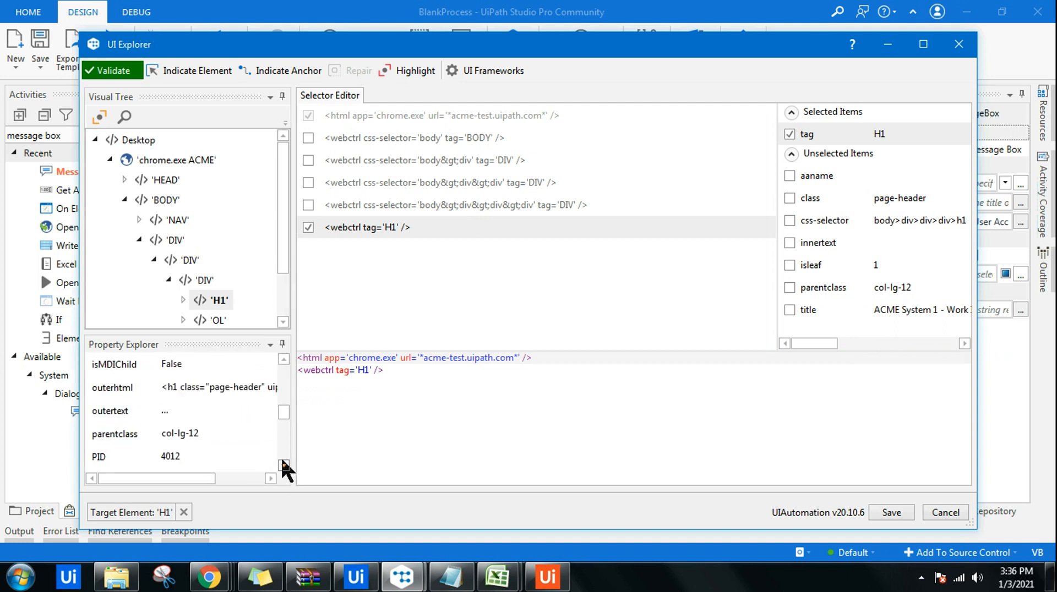
Reopen the heading's selector inspection and re-indicate the H1 heading as the target
left_click(889, 513)
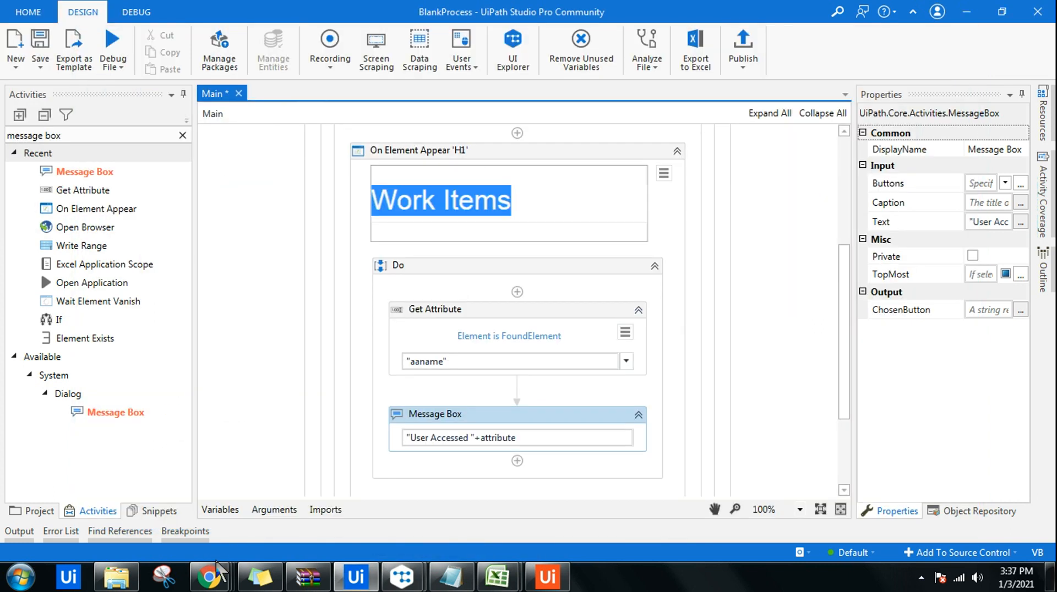
right_click(209, 576)
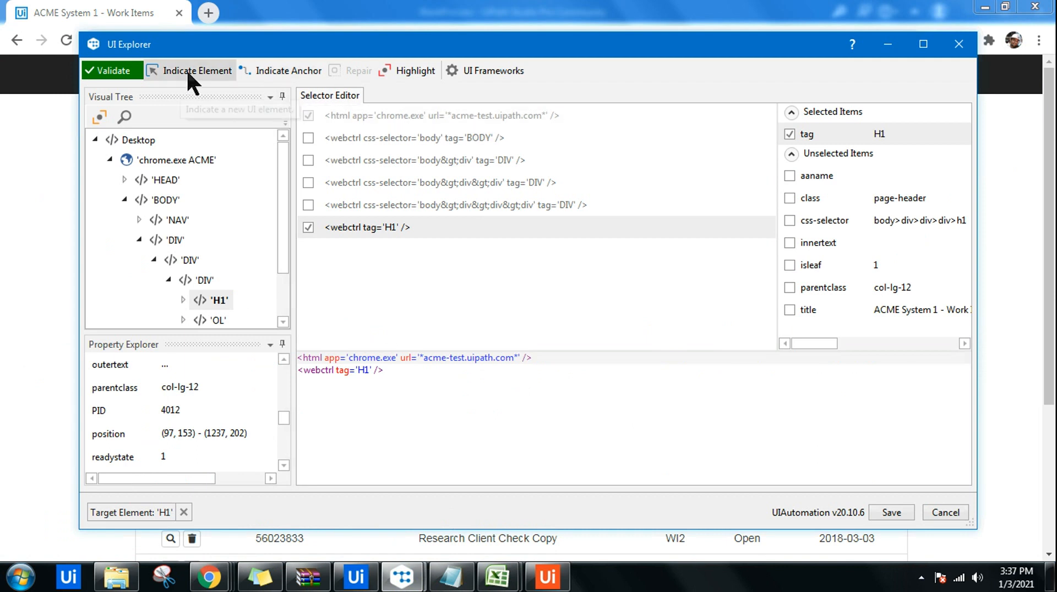
left_click(197, 70)
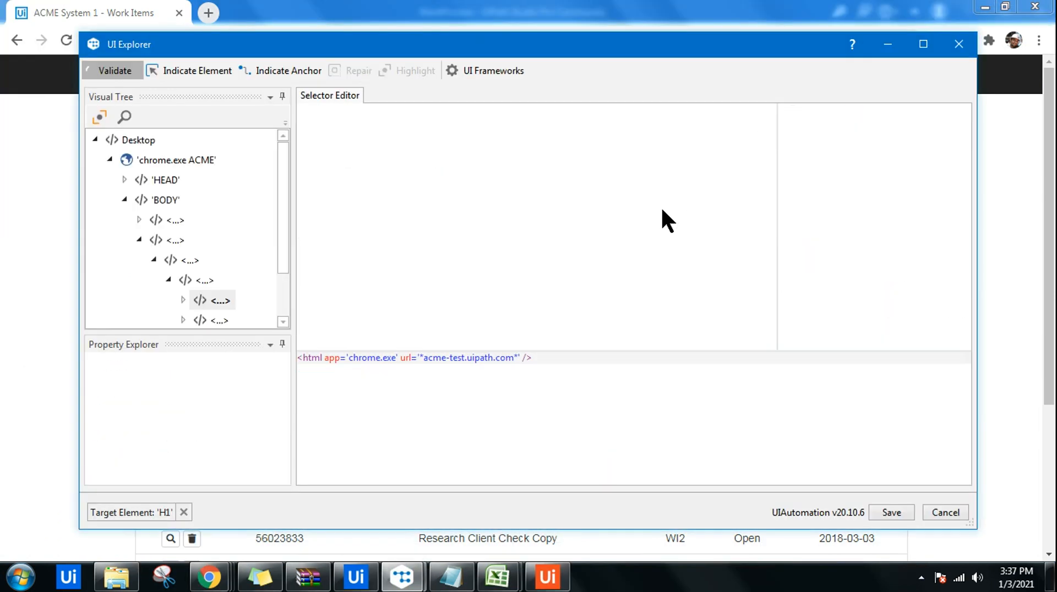
left_click(111, 71)
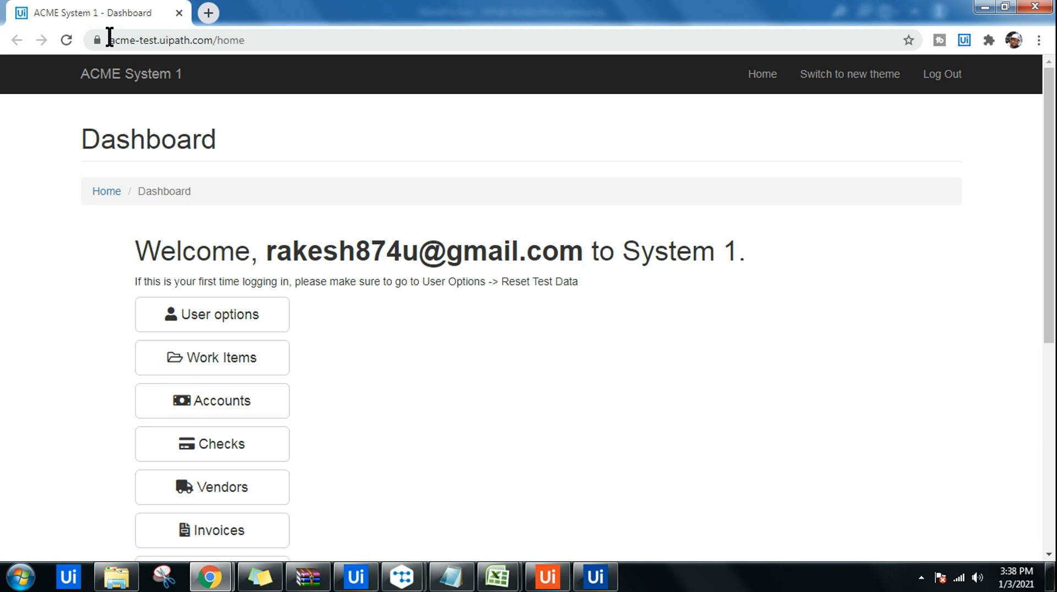
mouse_move(211, 358)
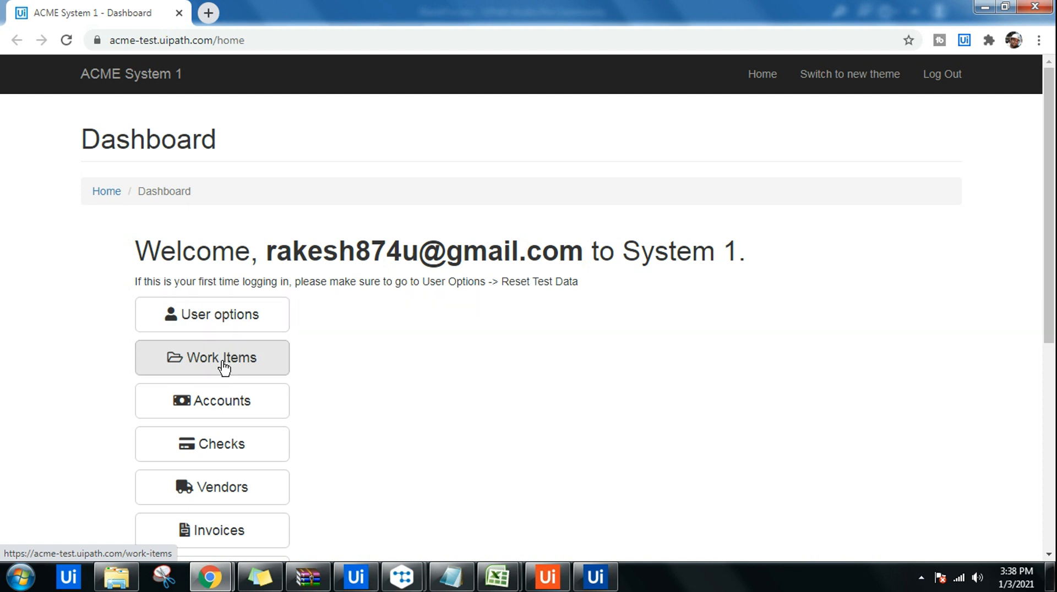
Open the ACME Work Items page and dismiss the 'User Accessed Work Items' message
left_click(211, 356)
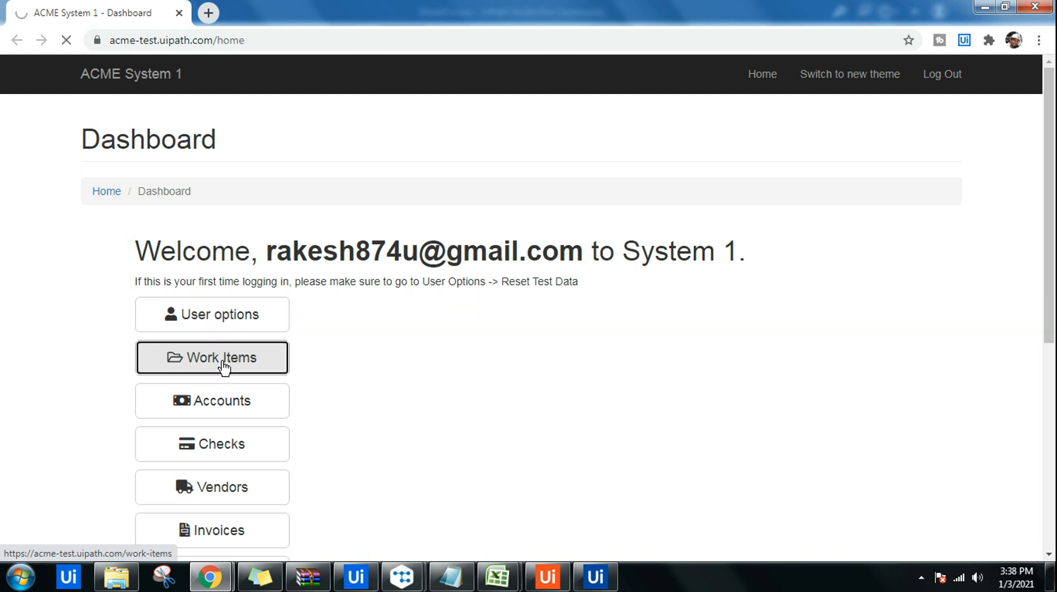
left_click(211, 358)
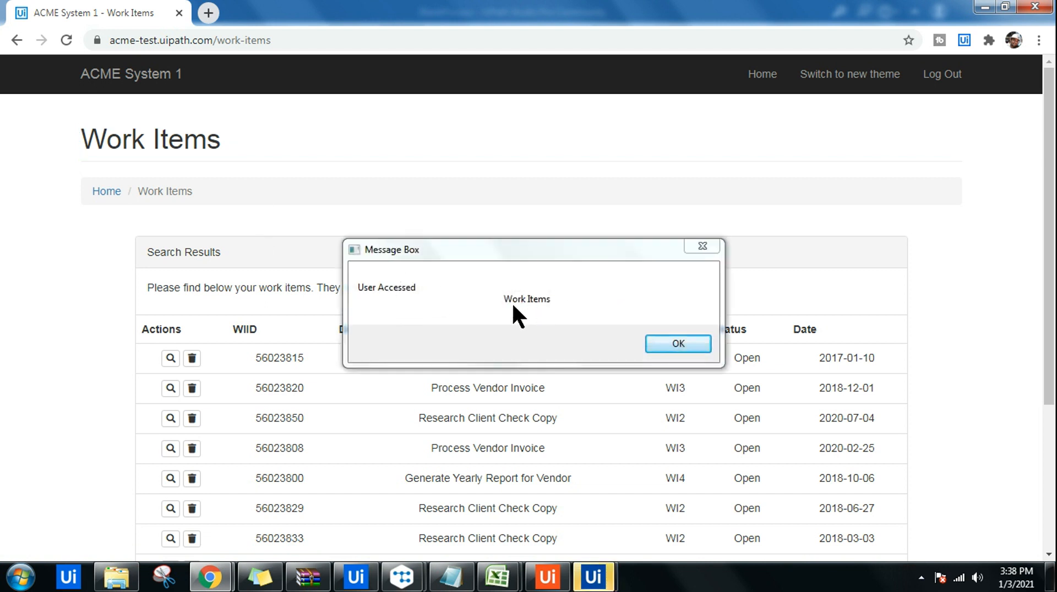
mouse_move(650, 319)
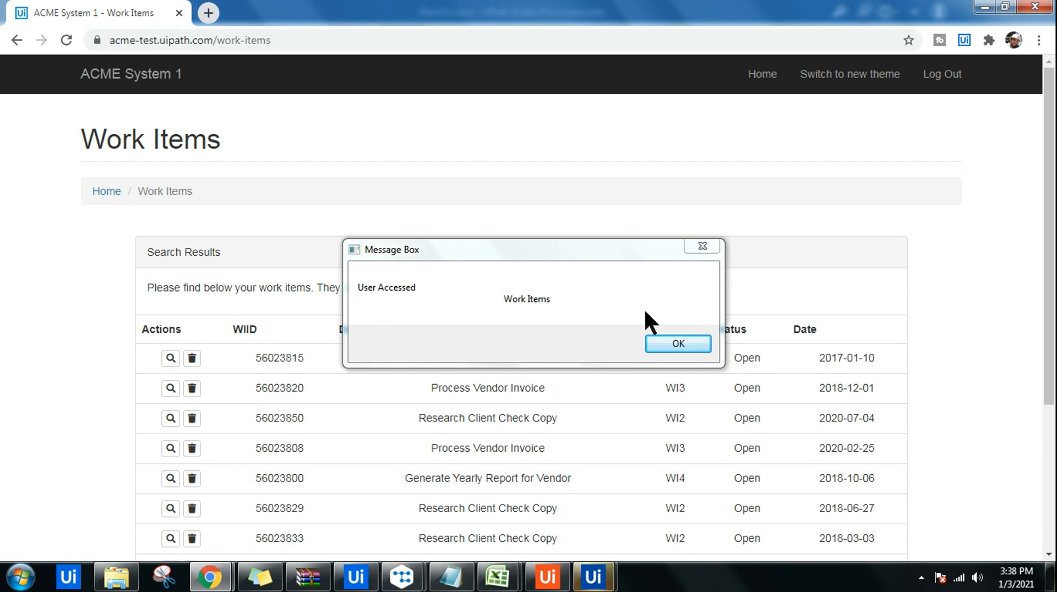
left_click(677, 343)
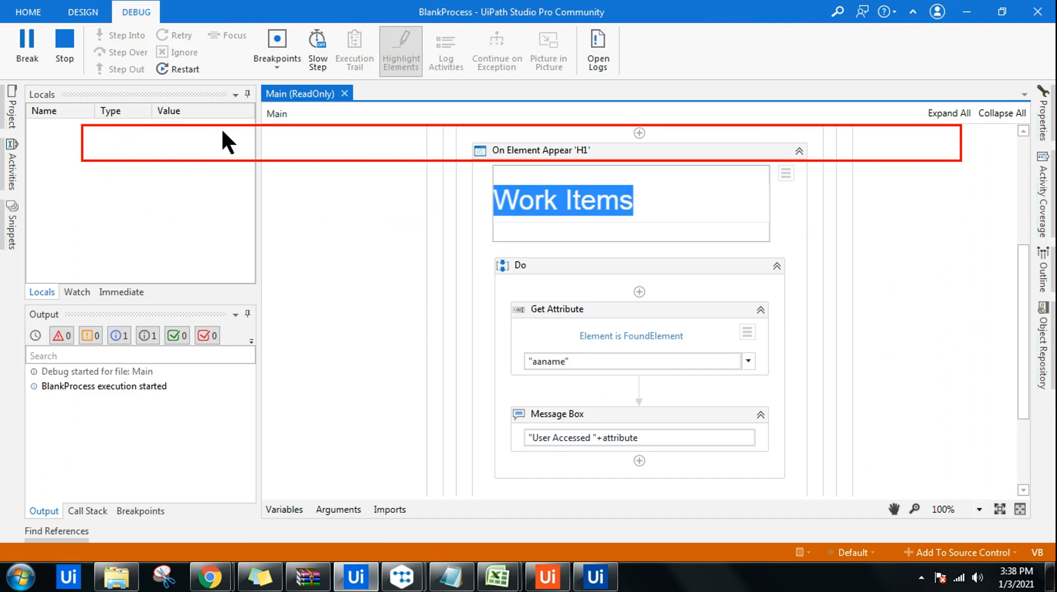
Stop the running debug session and return to design mode
left_click(64, 45)
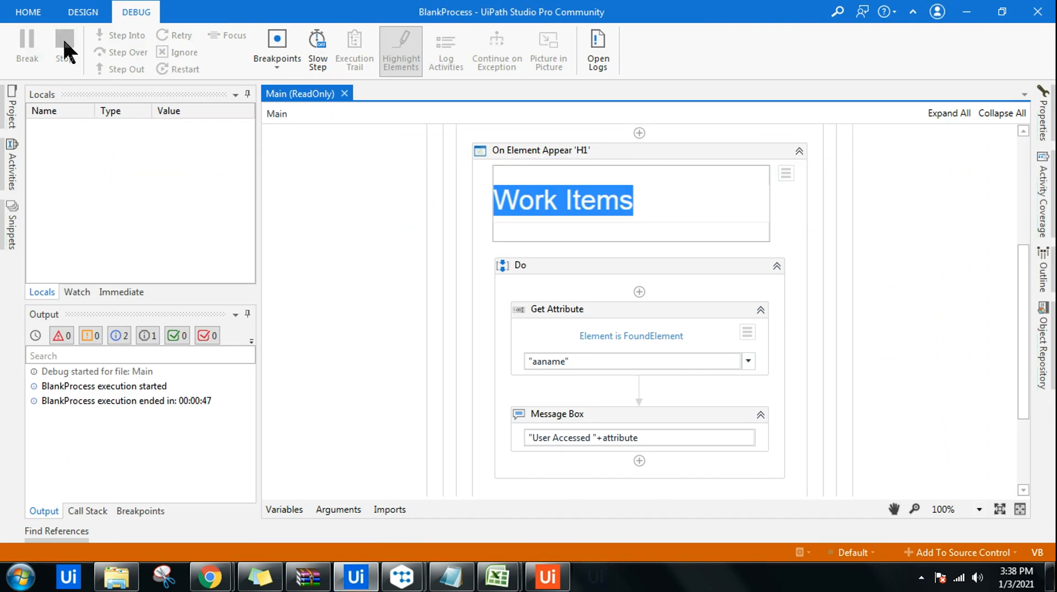
left_click(83, 12)
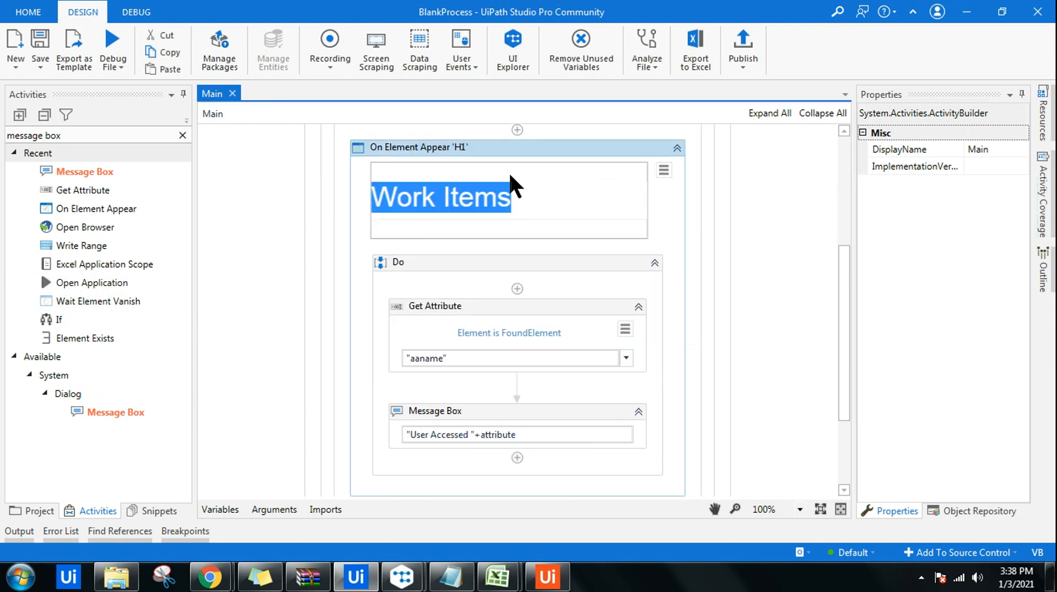
Set On Element Appear's RepeatForever to False so the Work Items trigger fires once
left_click(418, 147)
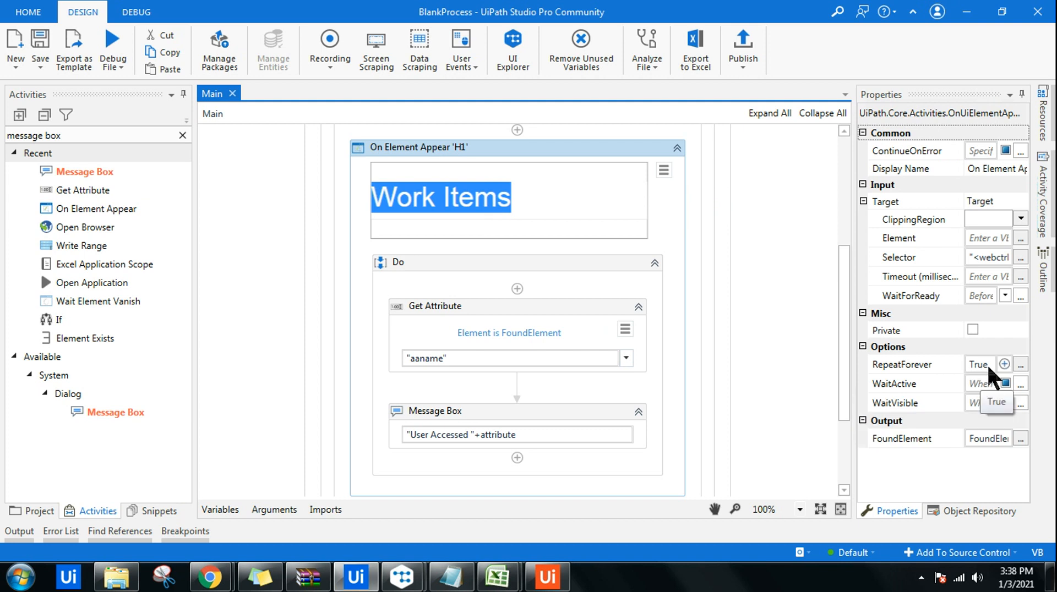
mouse_move(984, 384)
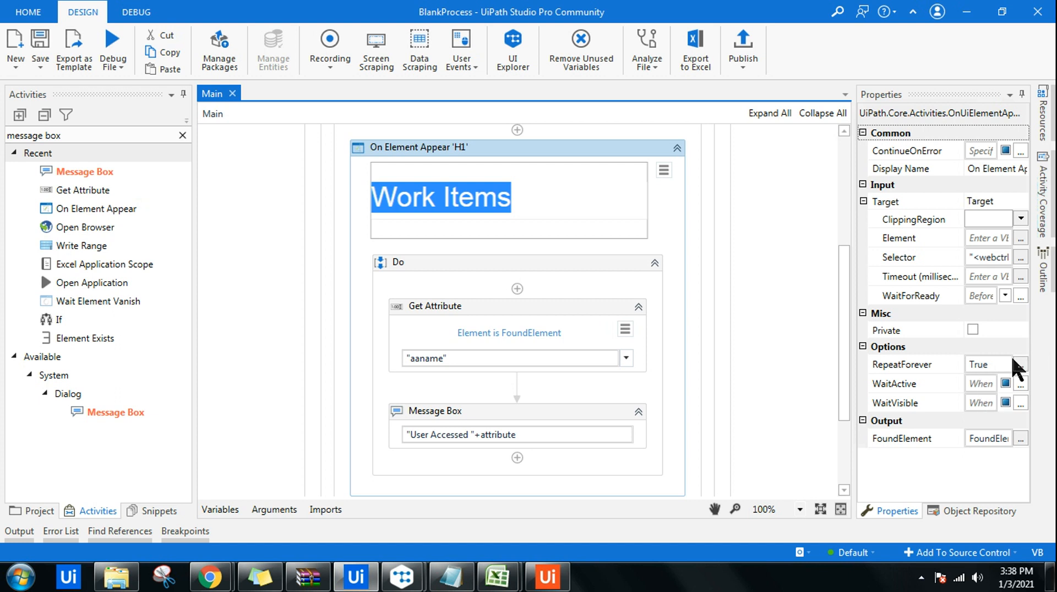
left_click(1022, 364)
type("F")
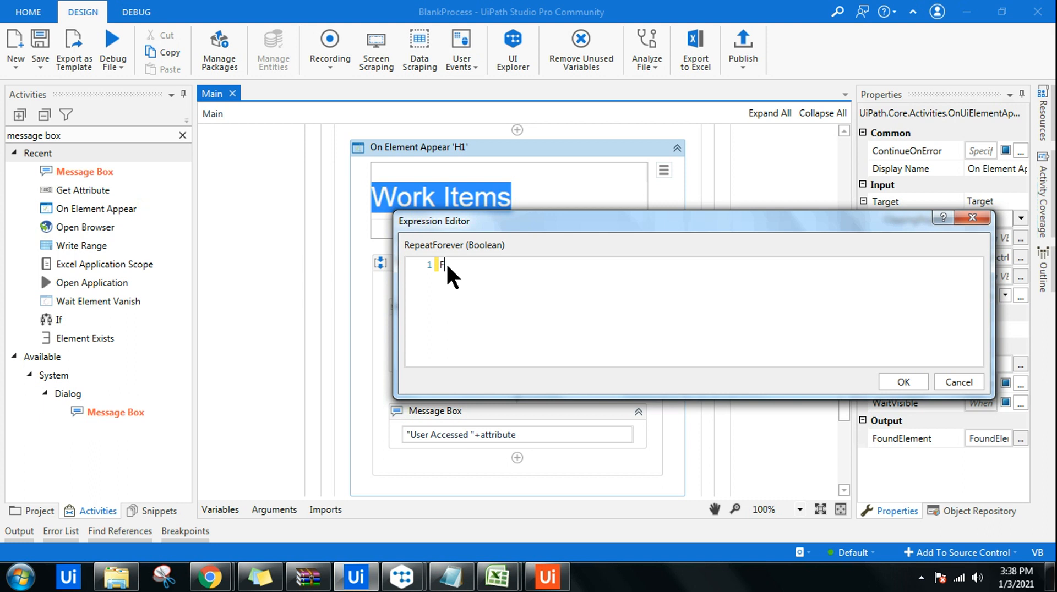
type("alse")
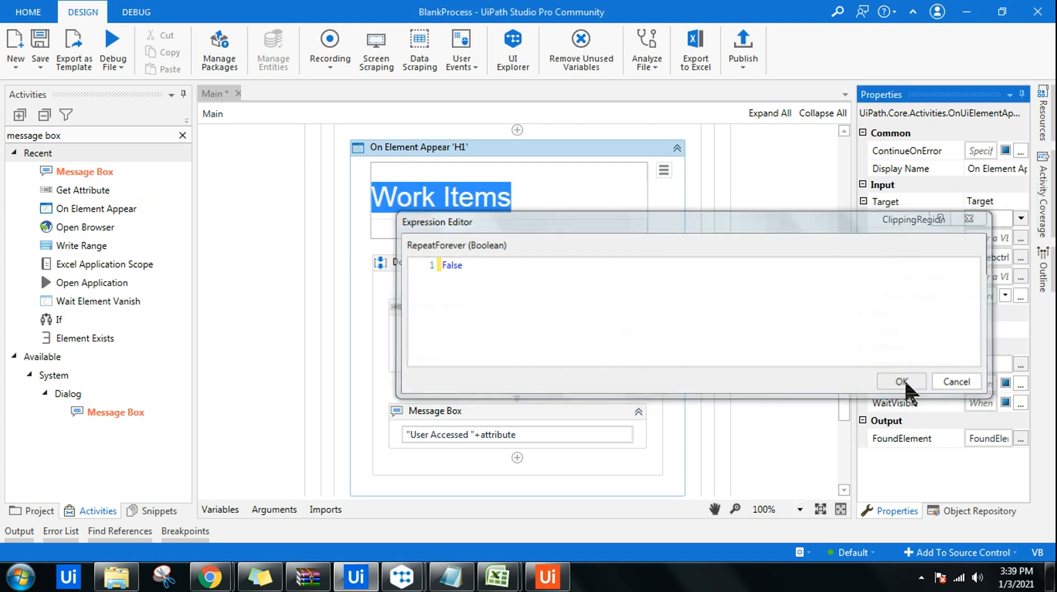
left_click(901, 381)
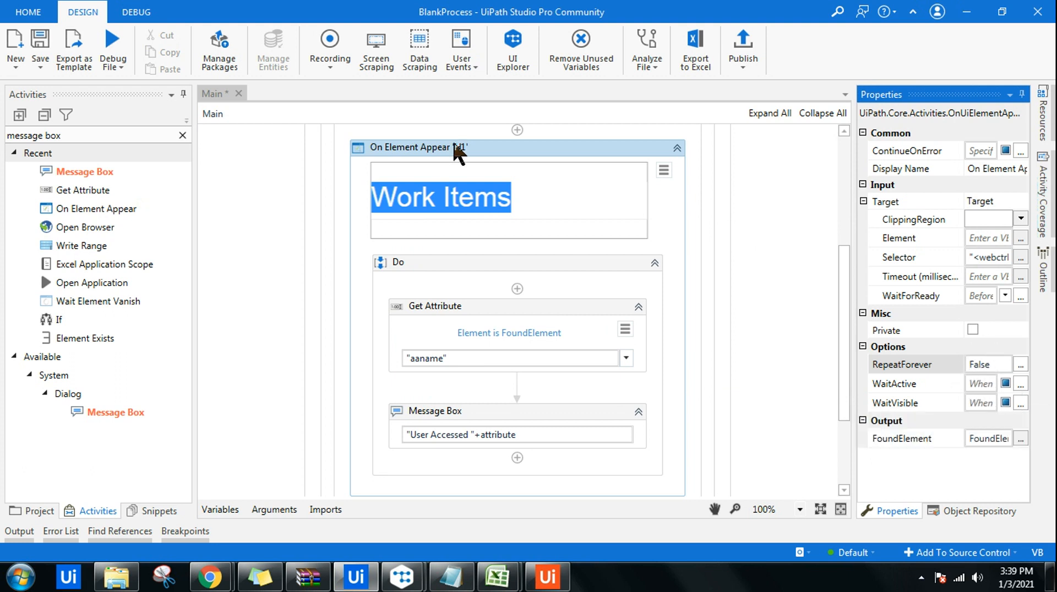
mouse_move(461, 147)
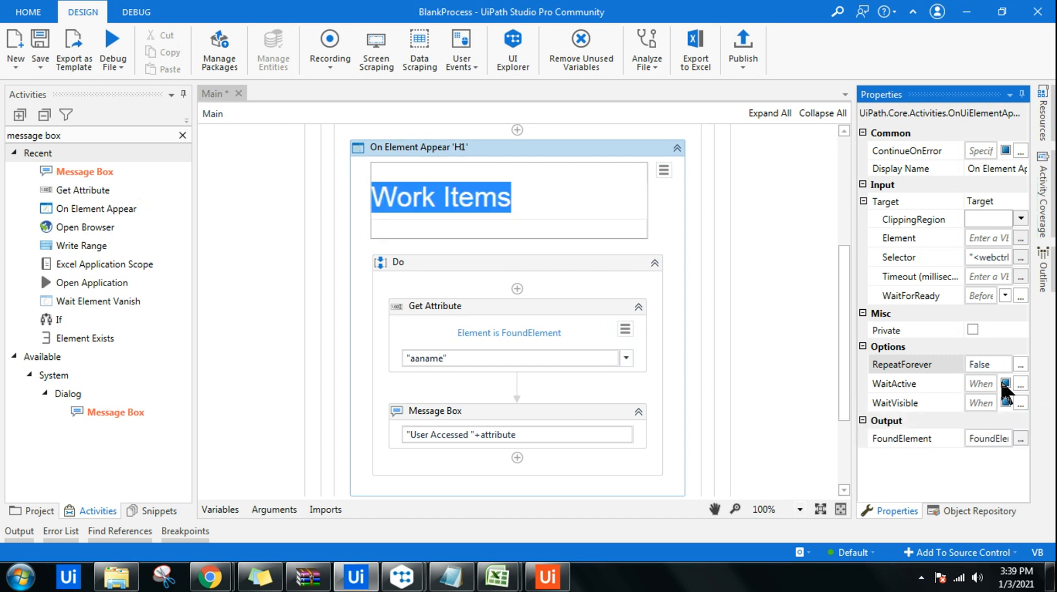
Enable WaitActive and WaitVisible on the Work Items trigger
left_click(1005, 383)
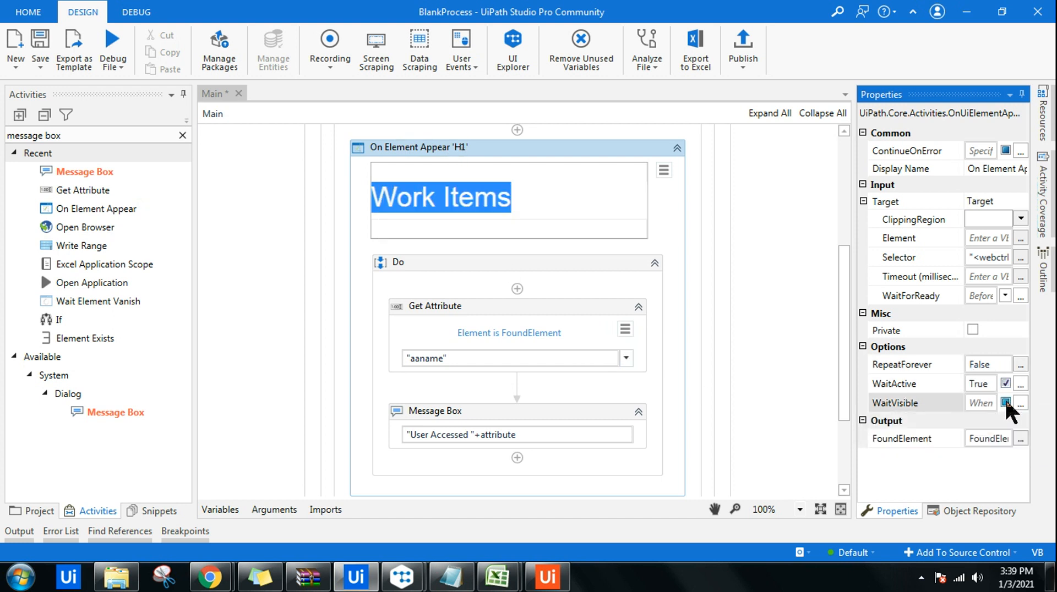
left_click(980, 402)
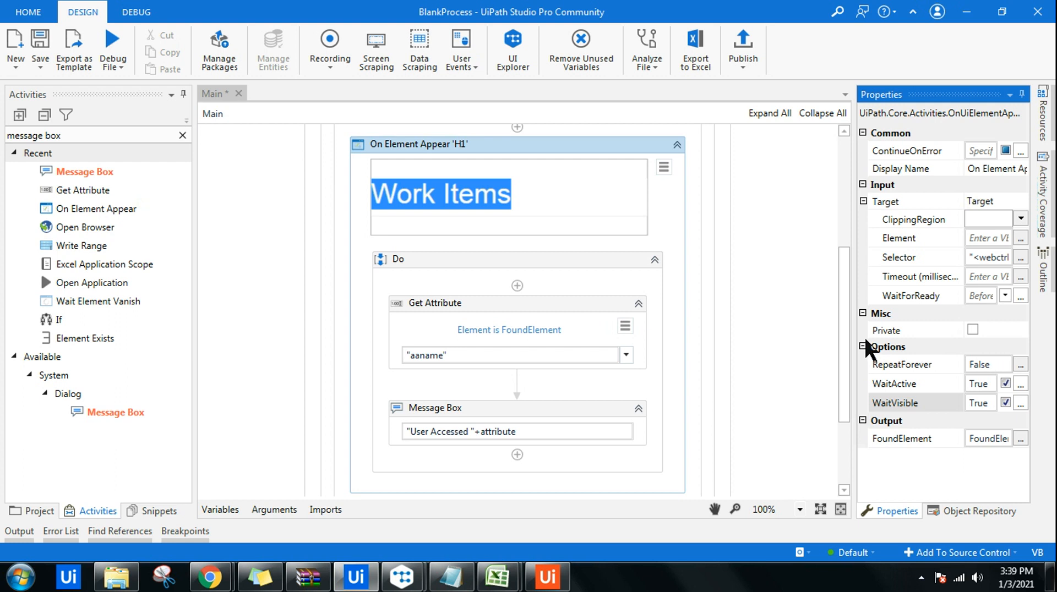
scroll("down", 3)
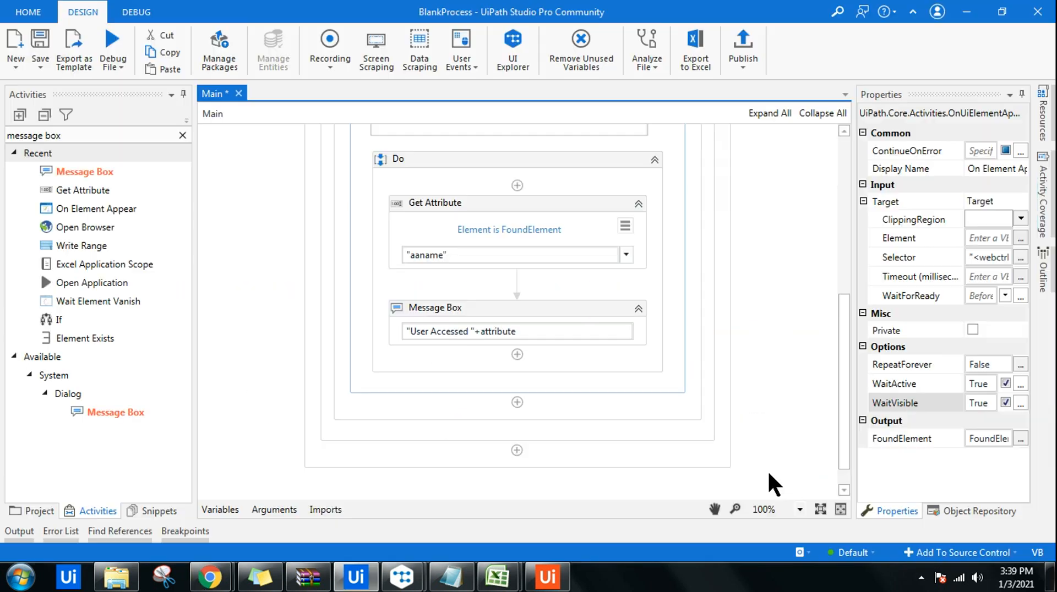
mouse_move(418, 47)
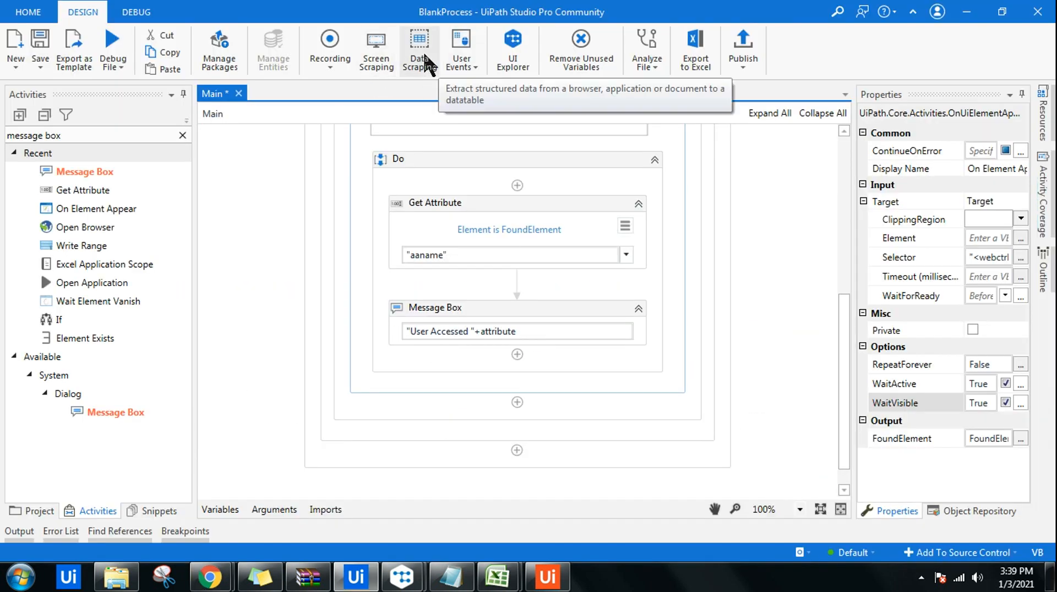
Start the Data Scraping wizard and select the whole ACME Work Items table from its first WIID cell
left_click(418, 49)
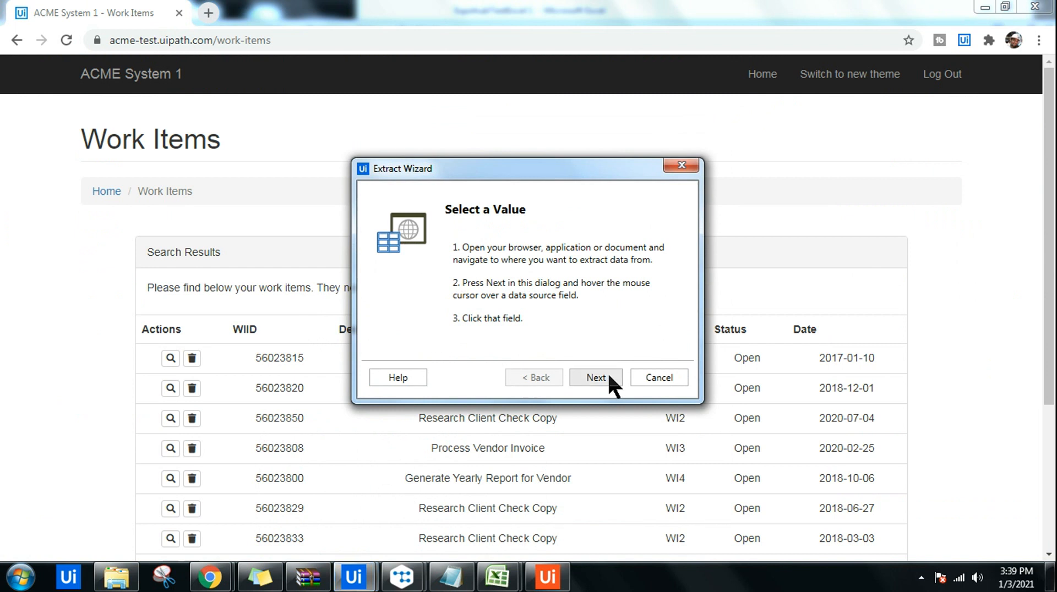
left_click(595, 377)
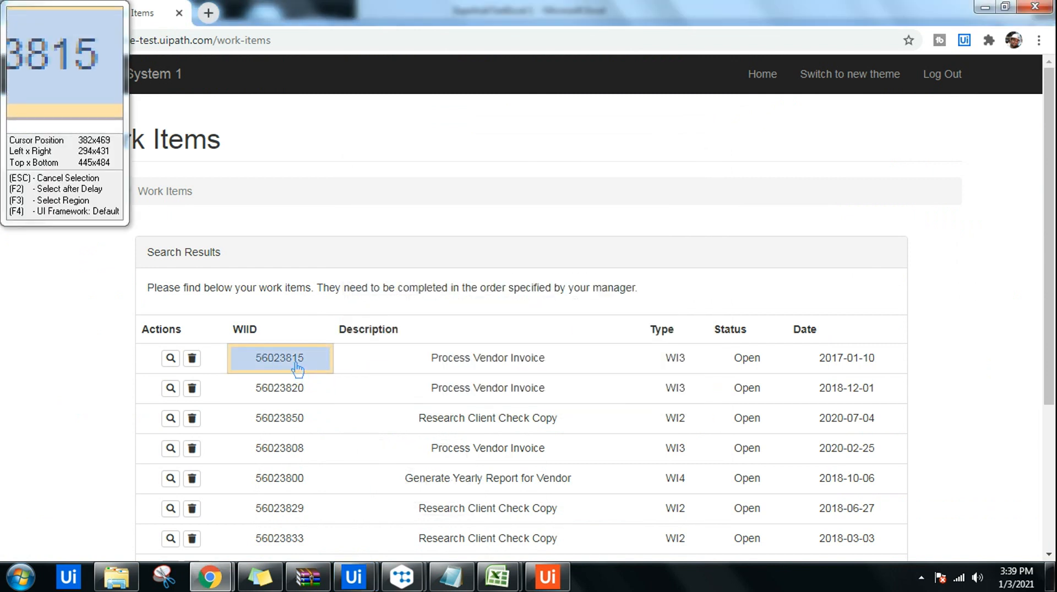
left_click(279, 358)
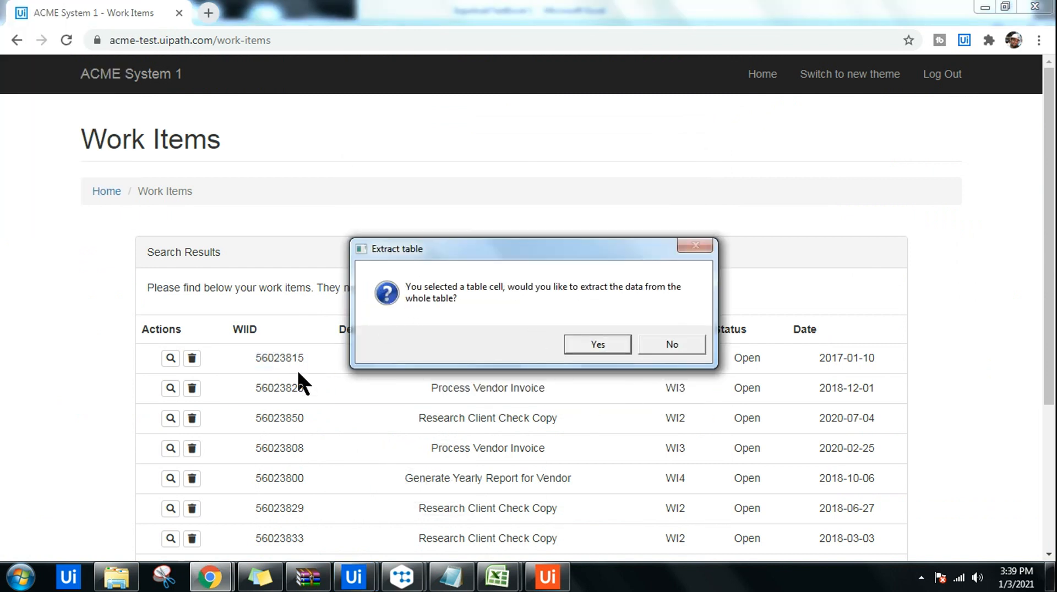
mouse_move(457, 296)
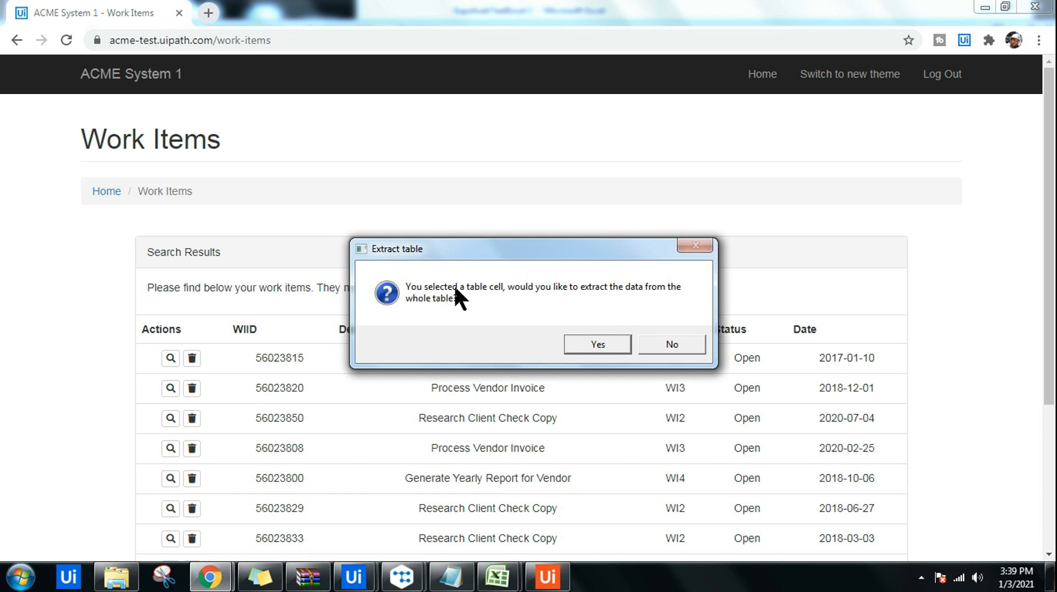
mouse_move(638, 308)
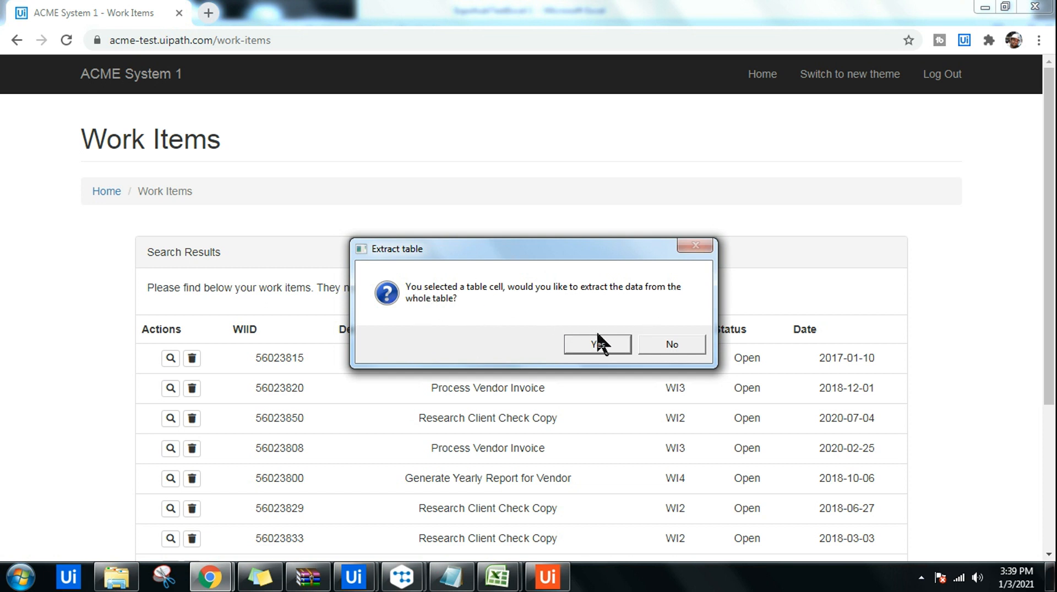
left_click(596, 344)
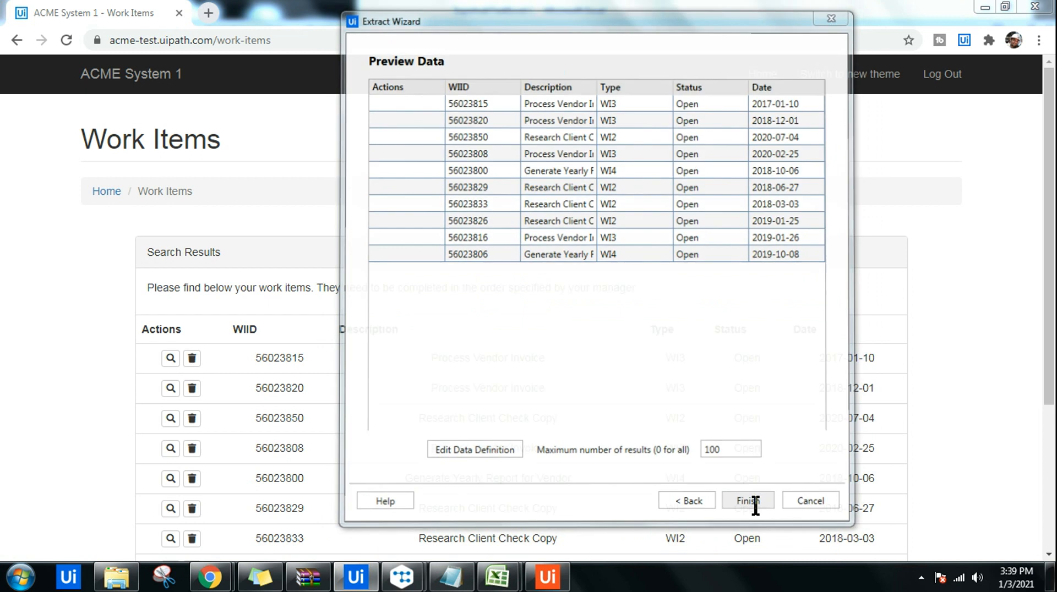
Finish the wizard as single-page data, inserting Extract Structured Data 'TABLE' in the Do block
left_click(746, 501)
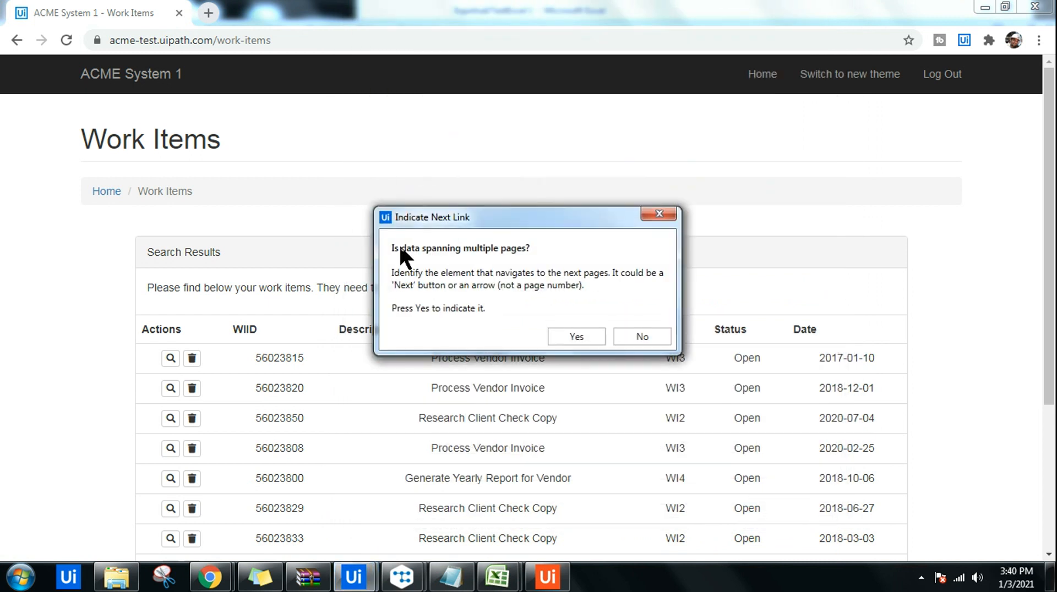
mouse_move(927, 407)
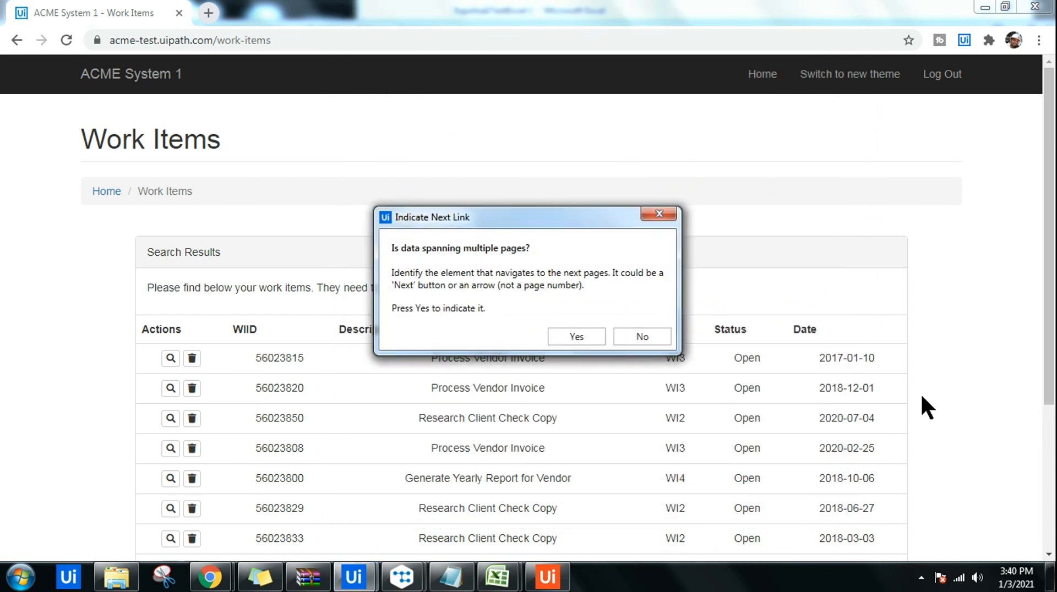
left_click(638, 335)
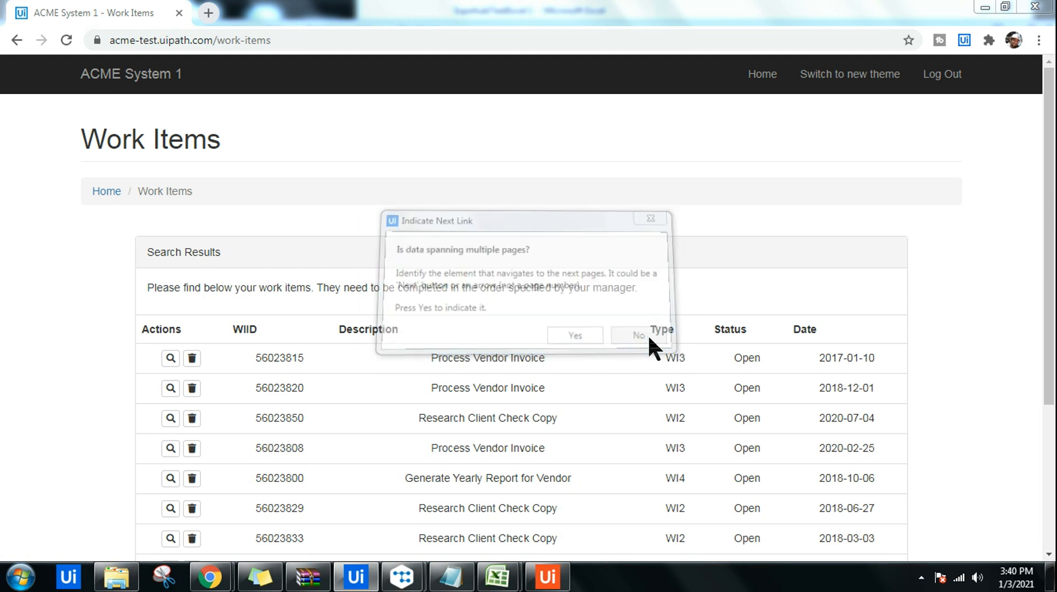
left_click(634, 336)
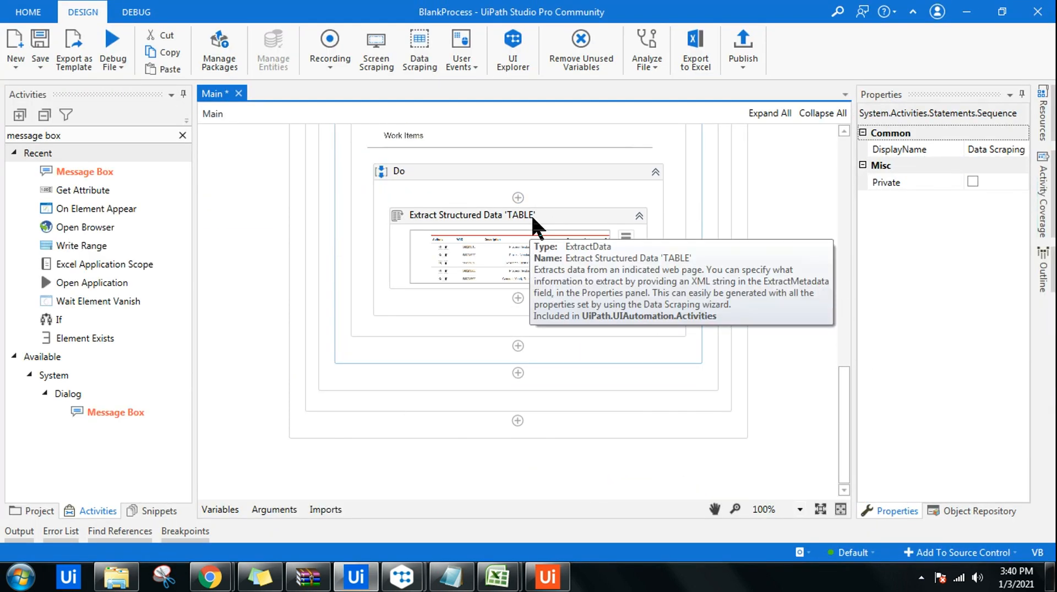
Search Activities for 'excel' and place an Excel Application Scope after Extract Structured Data
left_click(472, 215)
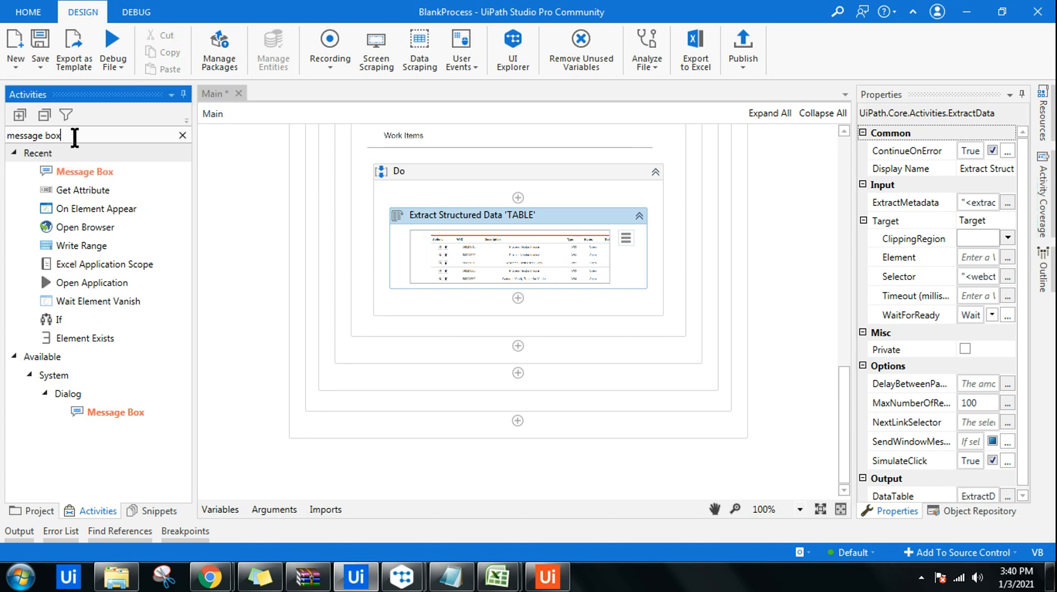
left_click(181, 135)
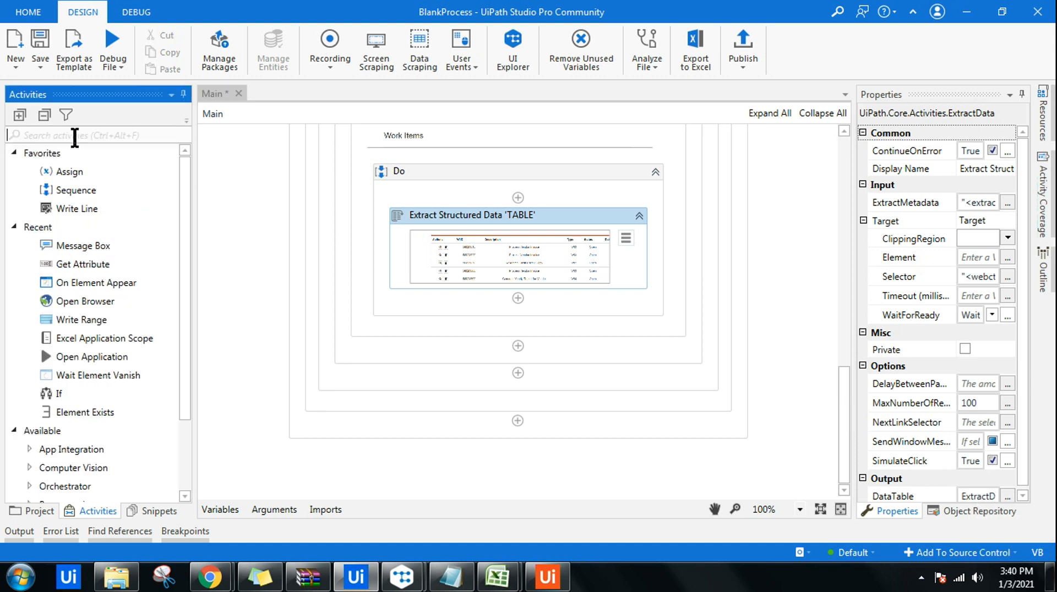
type("op")
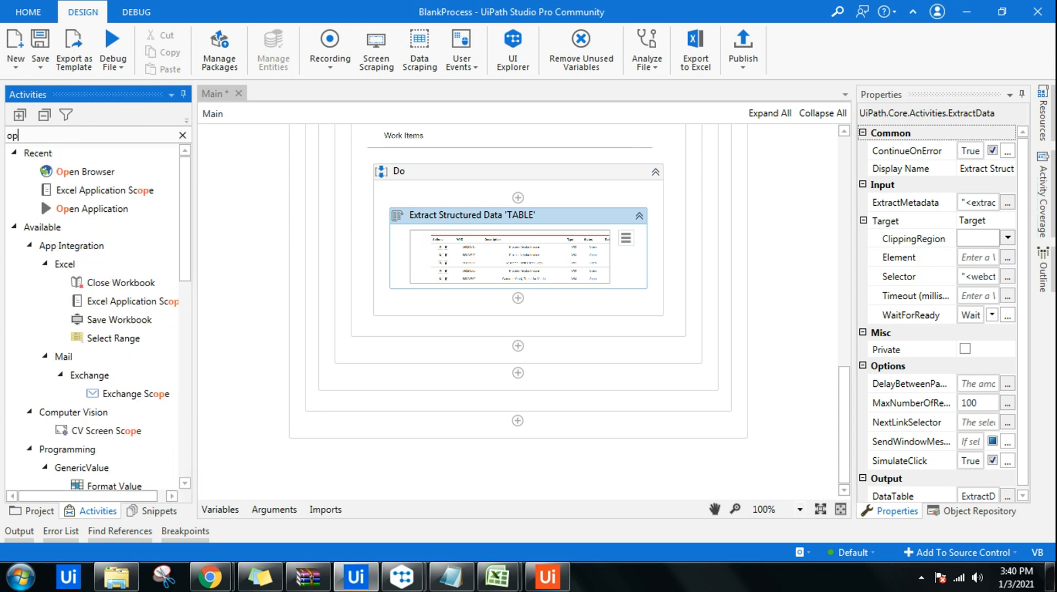
type("excel")
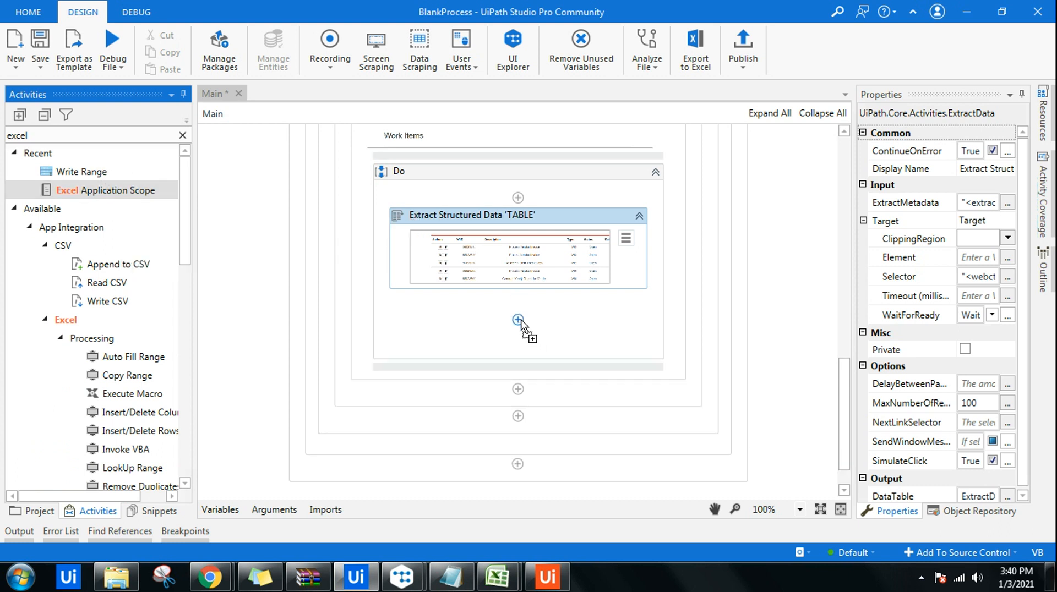
left_click(517, 320)
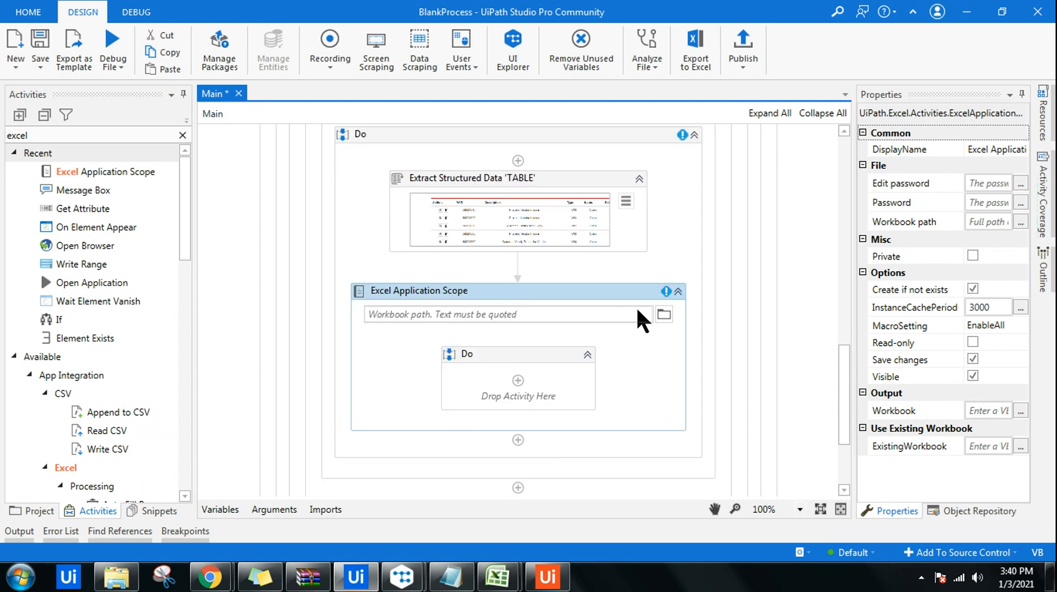
Browse to Documents and set the scope's workbook to ExpohubTestExcel 1.xlsx
left_click(663, 314)
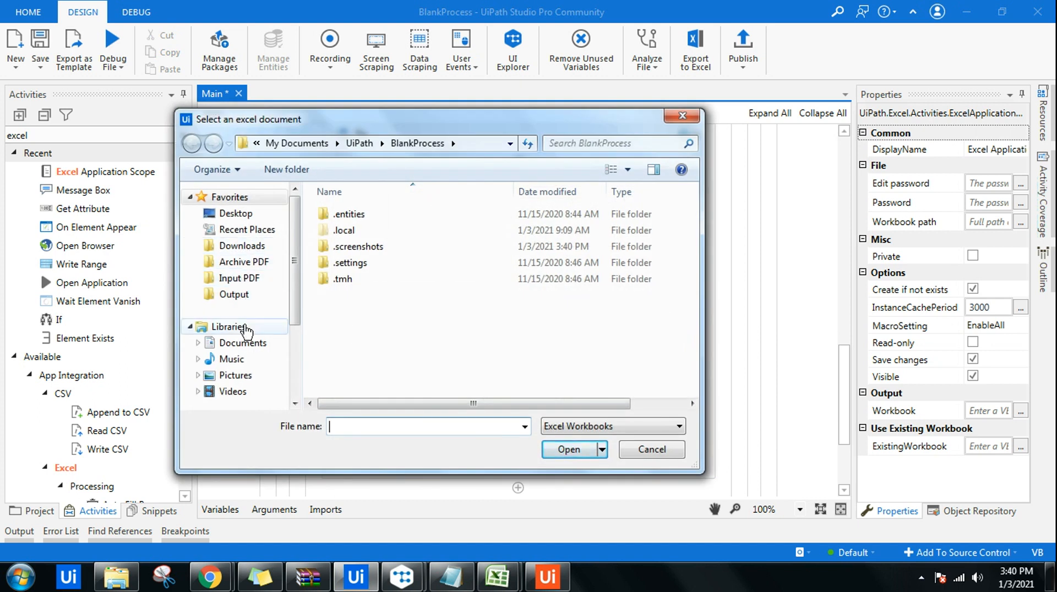
left_click(244, 343)
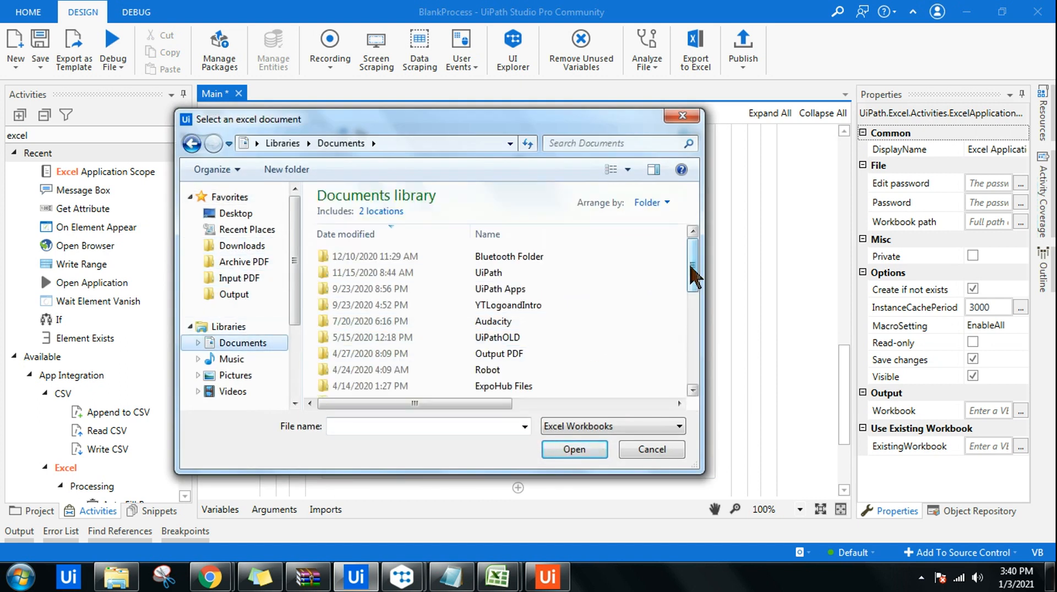
left_click(512, 322)
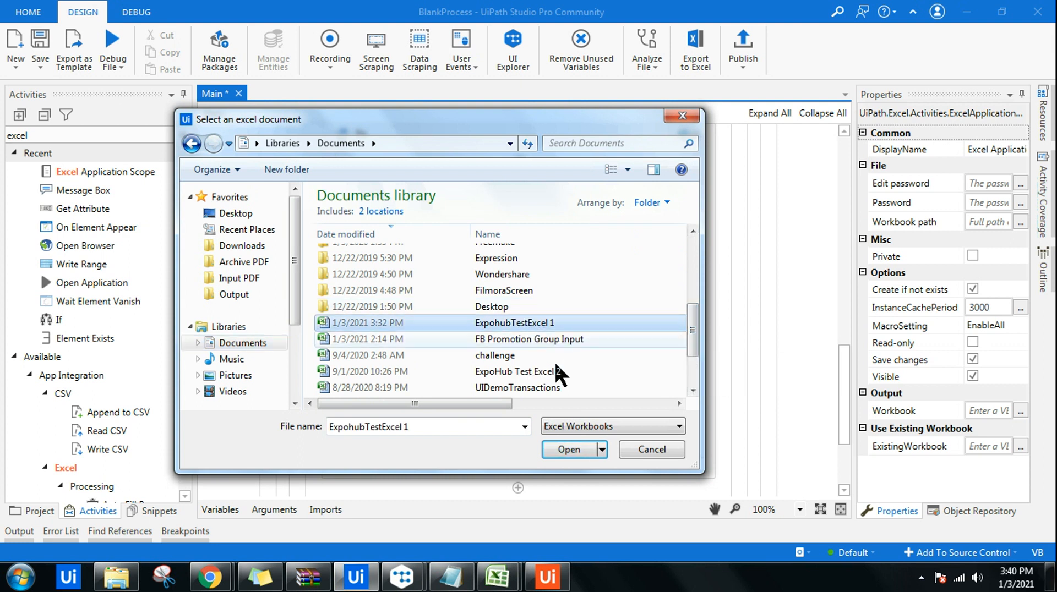
left_click(568, 449)
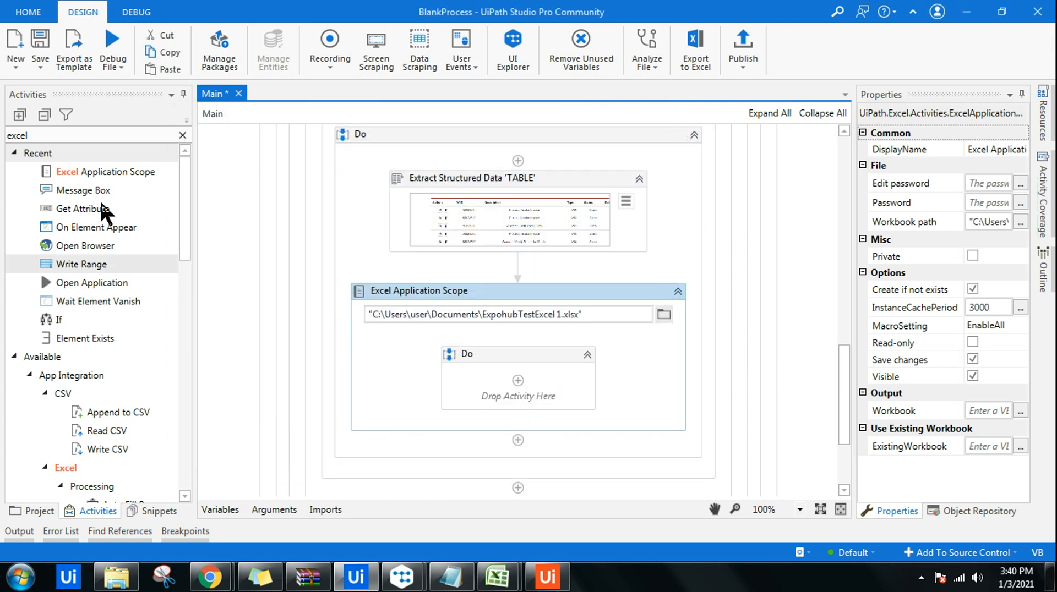
Search the Activities panel for 'write range'
type("w")
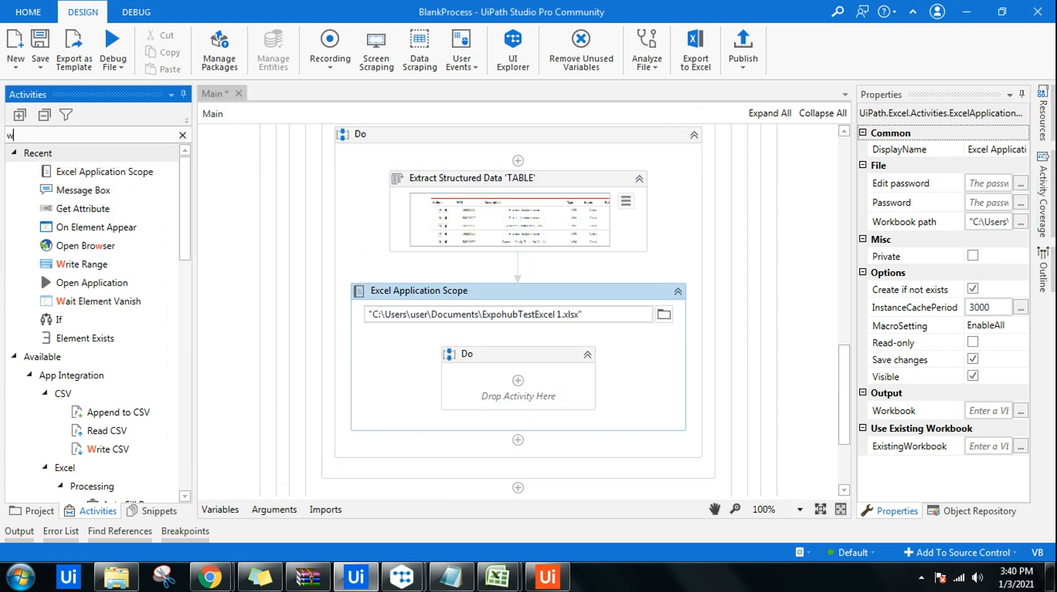
type("r")
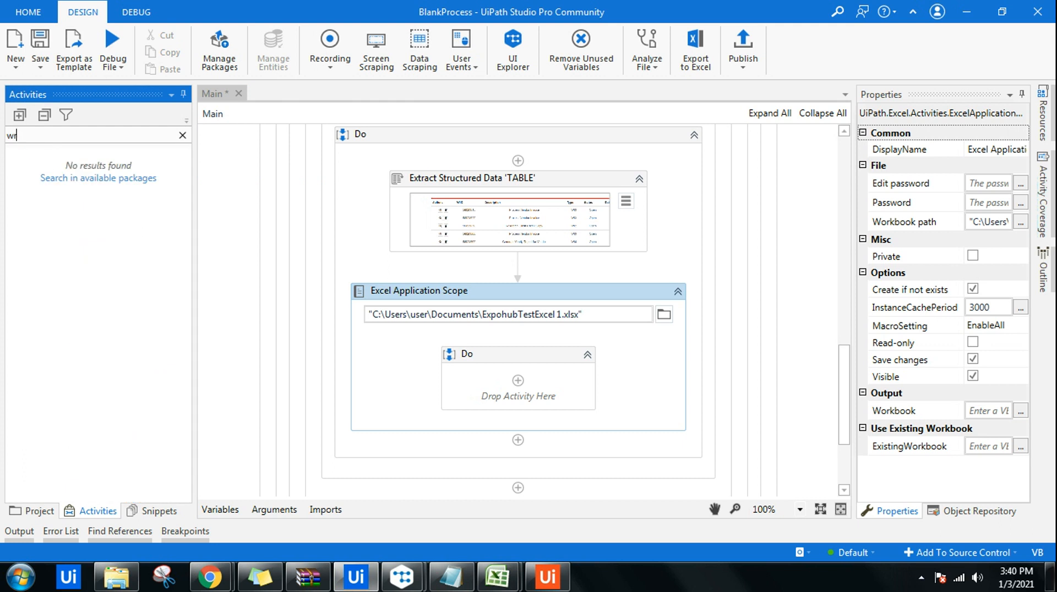
type("write ran")
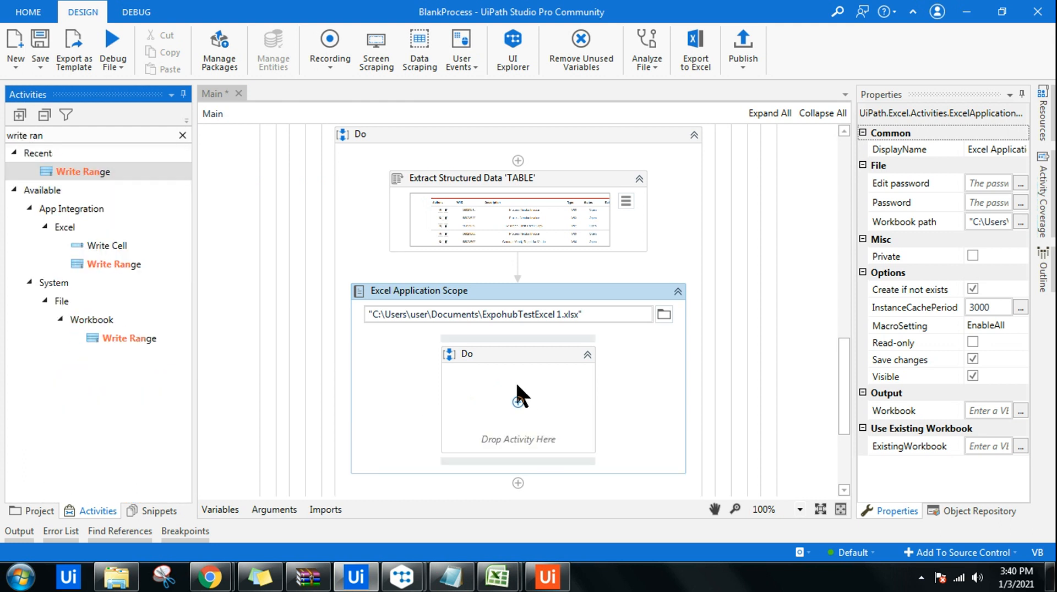
Add Write Range in the Excel scope writing ExtractDataTable to Sheet1 at A1, then start debugging
left_click_drag(85, 171, 517, 402)
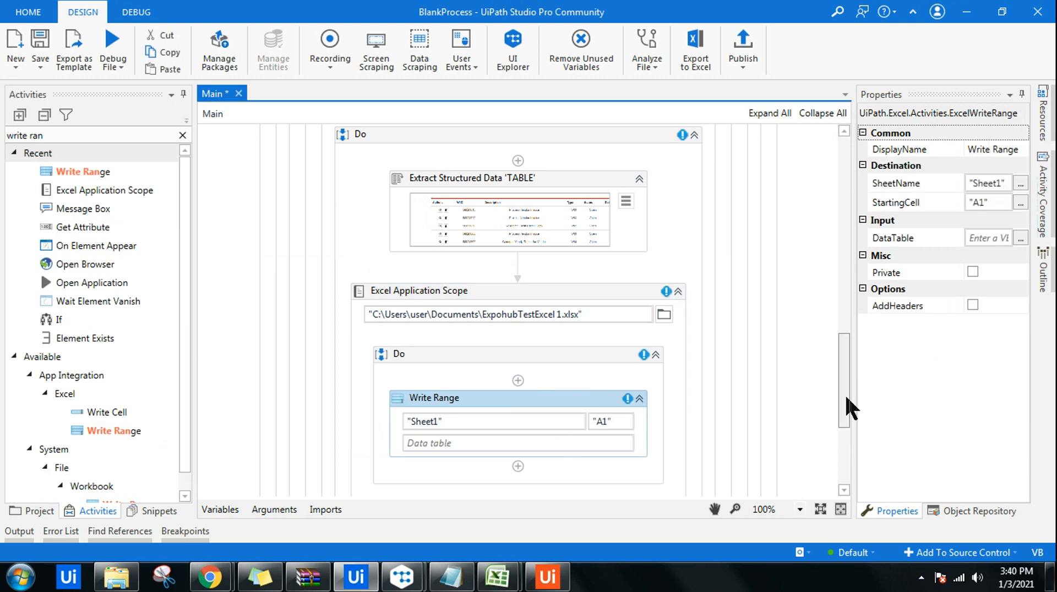
scroll("down", 3)
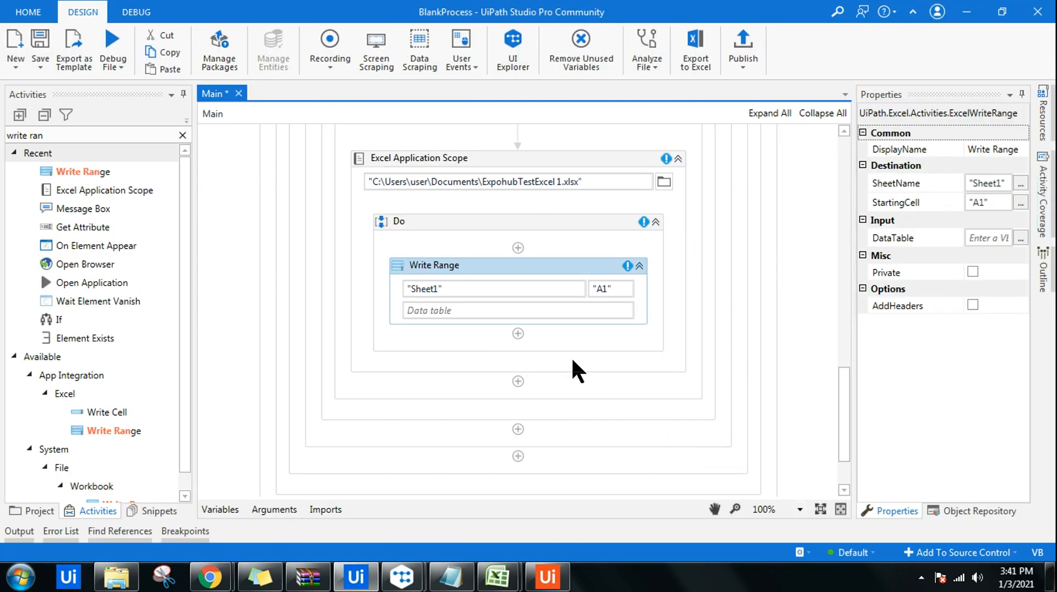
left_click(492, 310)
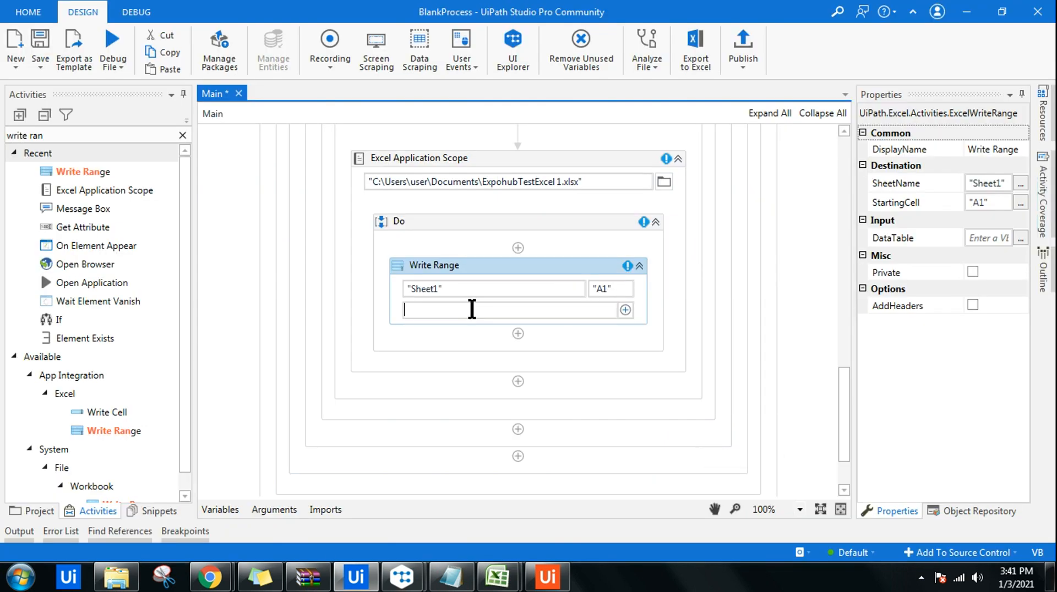
type("ext")
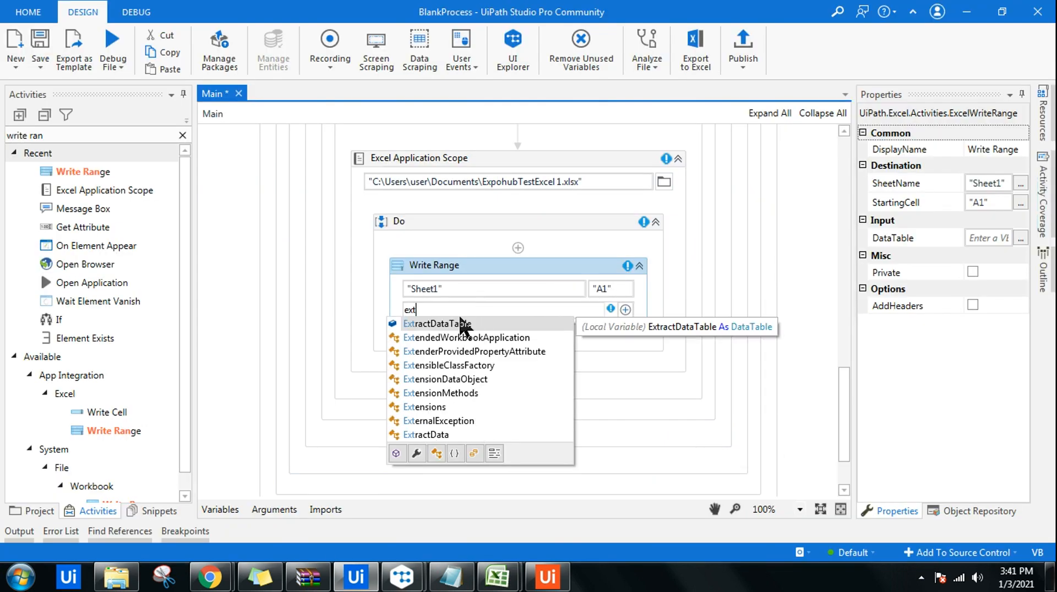
left_click(437, 323)
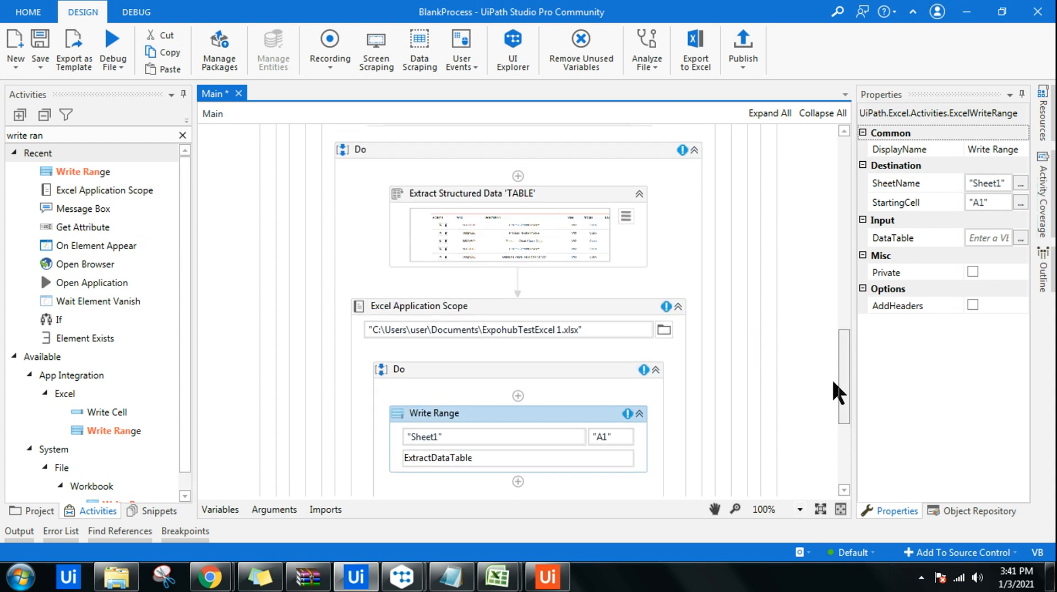
left_click(458, 327)
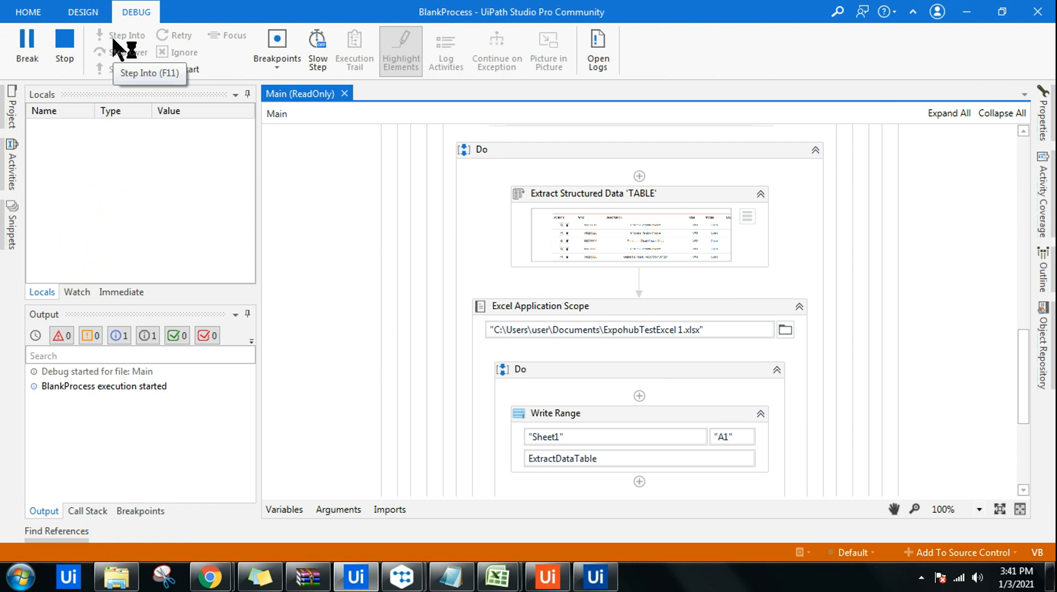
Open ACME's Work Items page during the run and dismiss the User Accessed message so the table is written to Excel
left_click(209, 577)
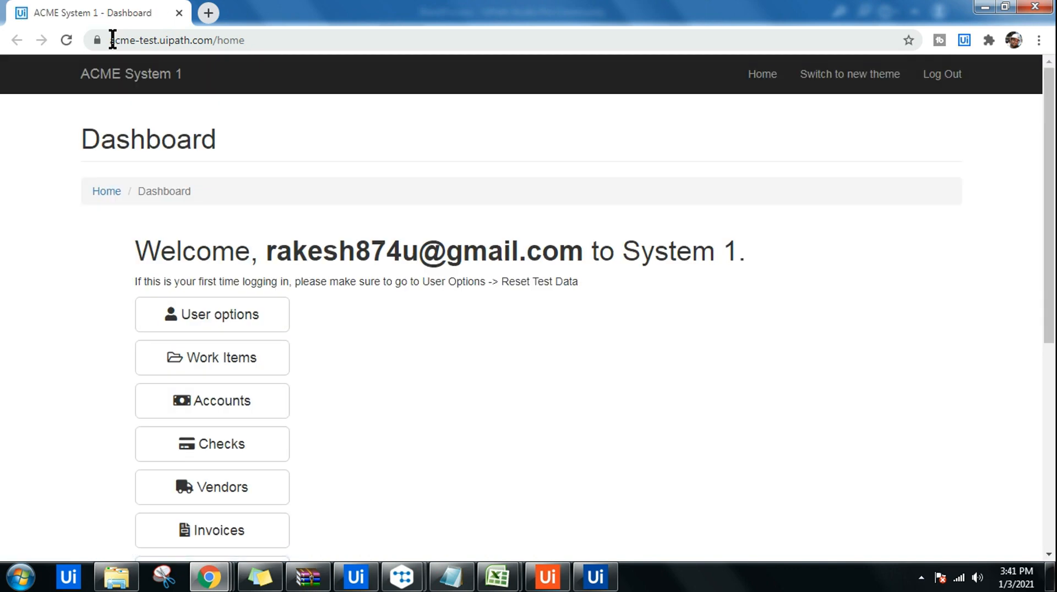
mouse_move(230, 369)
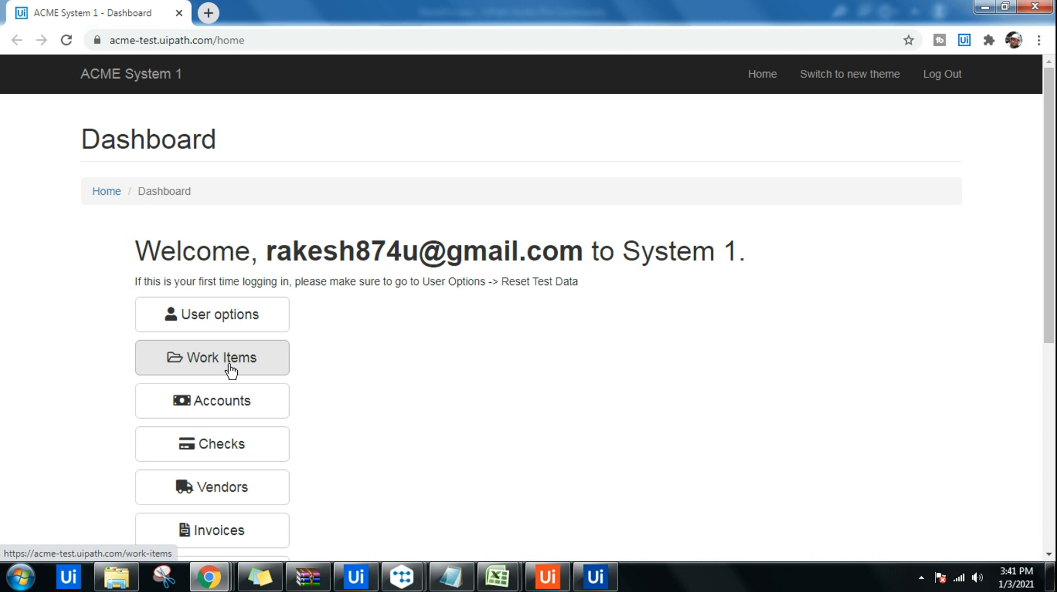
left_click(212, 357)
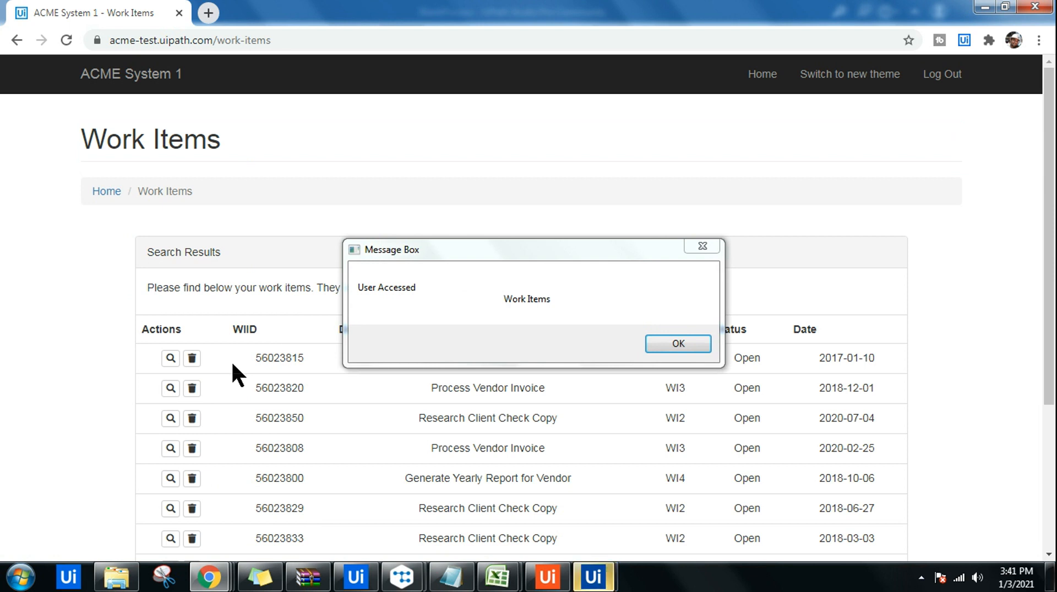
left_click(678, 343)
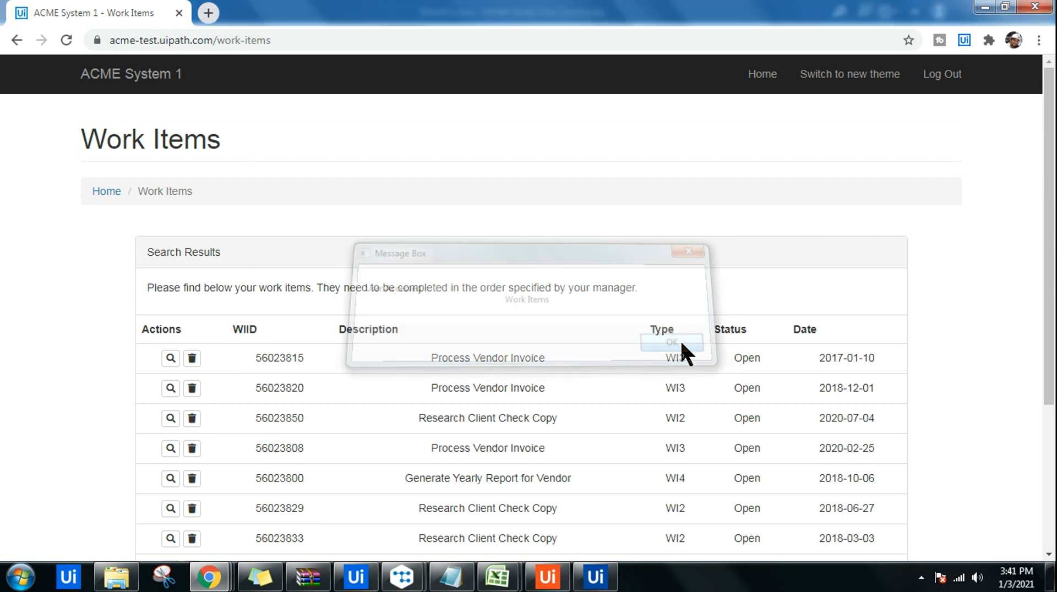
left_click(671, 343)
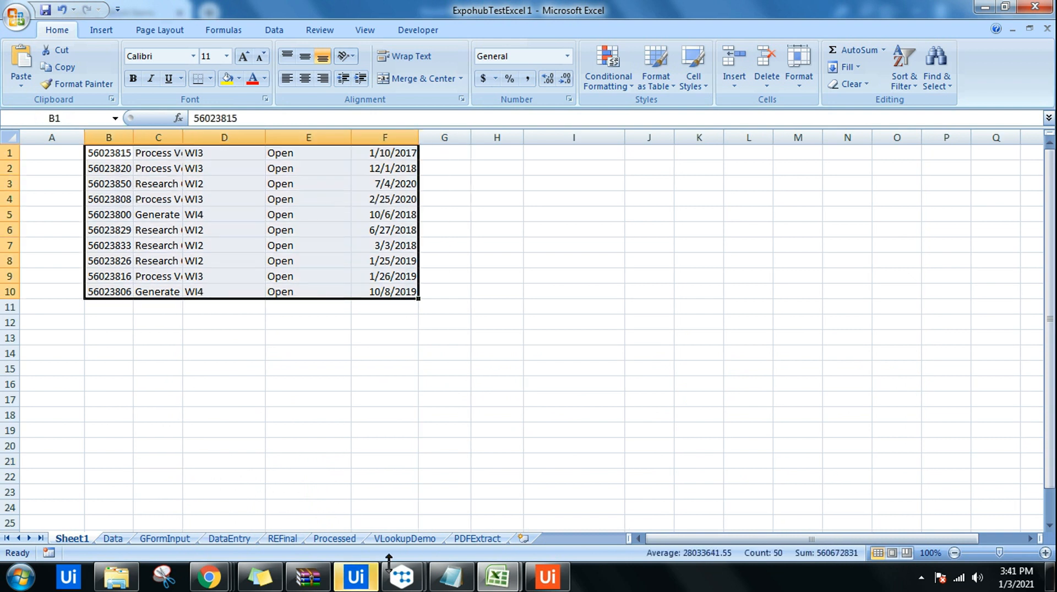
Switch from Excel back to the UiPath Studio designer via the taskbar
left_click(355, 578)
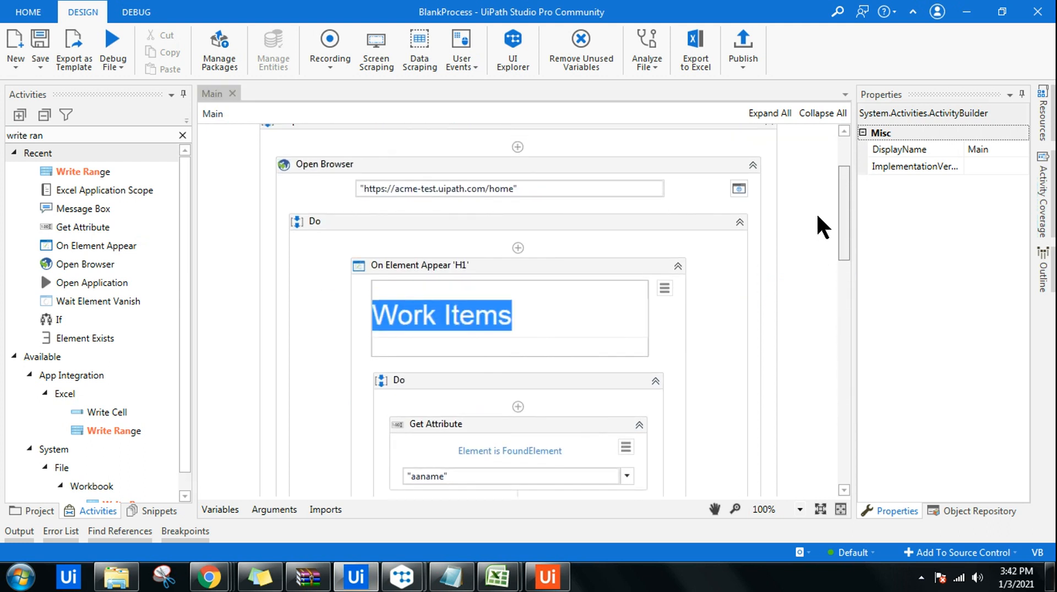
mouse_move(476, 273)
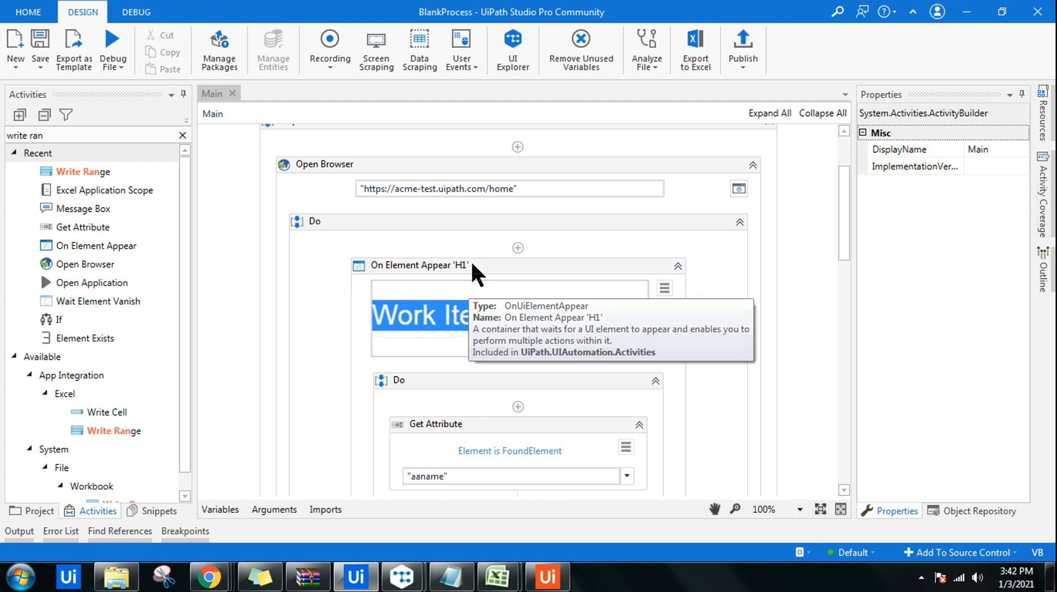